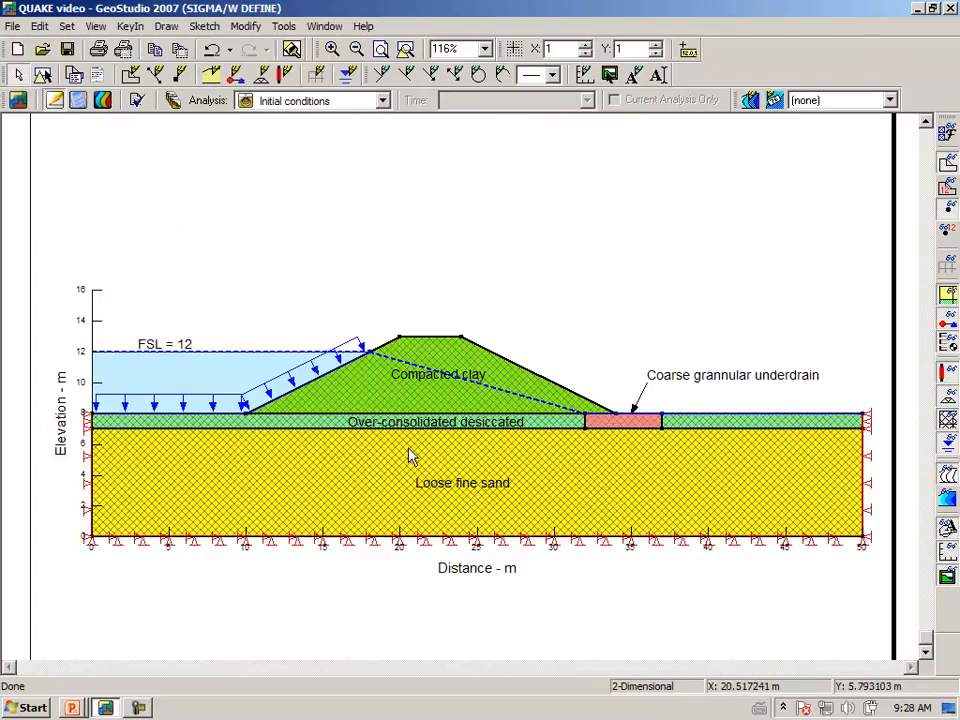
{"action": "mouse_move", "coordinate": [240, 344]}
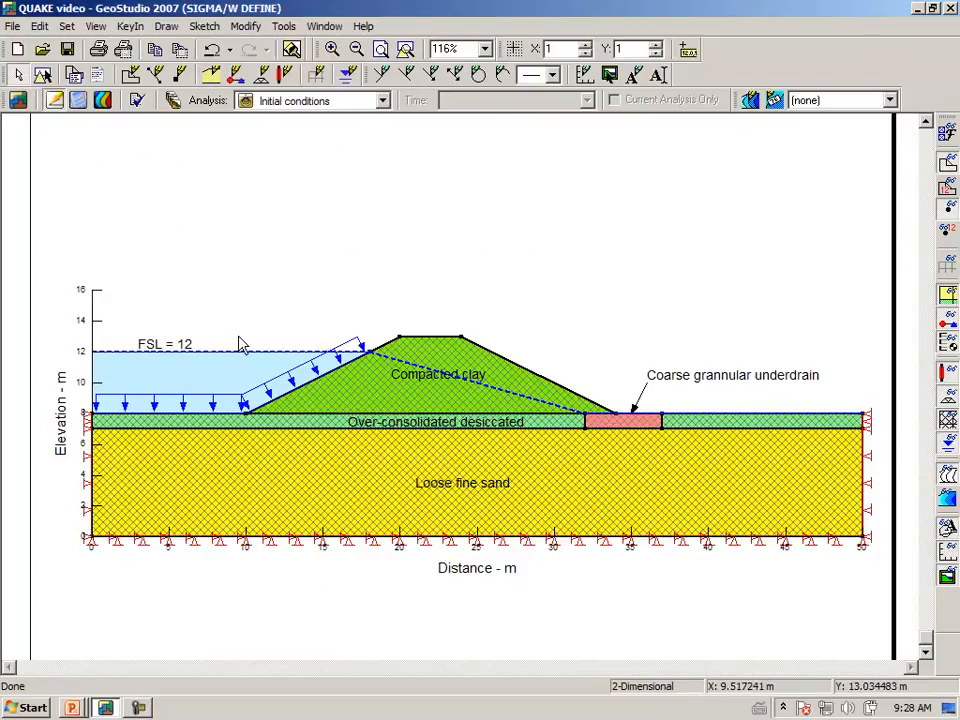
{"action": "mouse_move", "coordinate": [362, 252]}
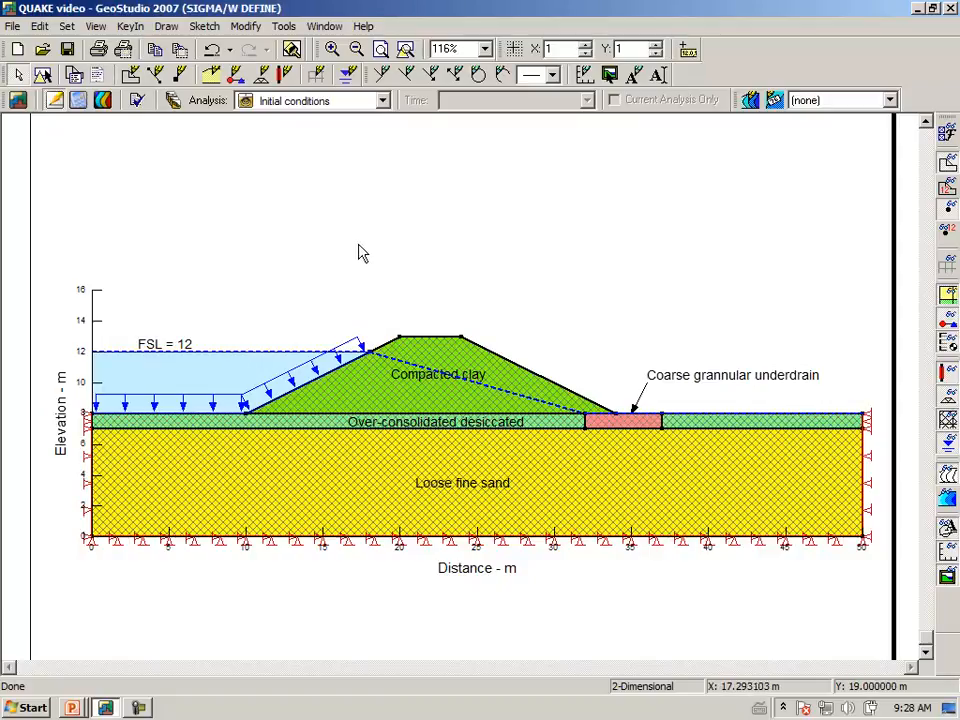
{"action": "mouse_move", "coordinate": [364, 248]}
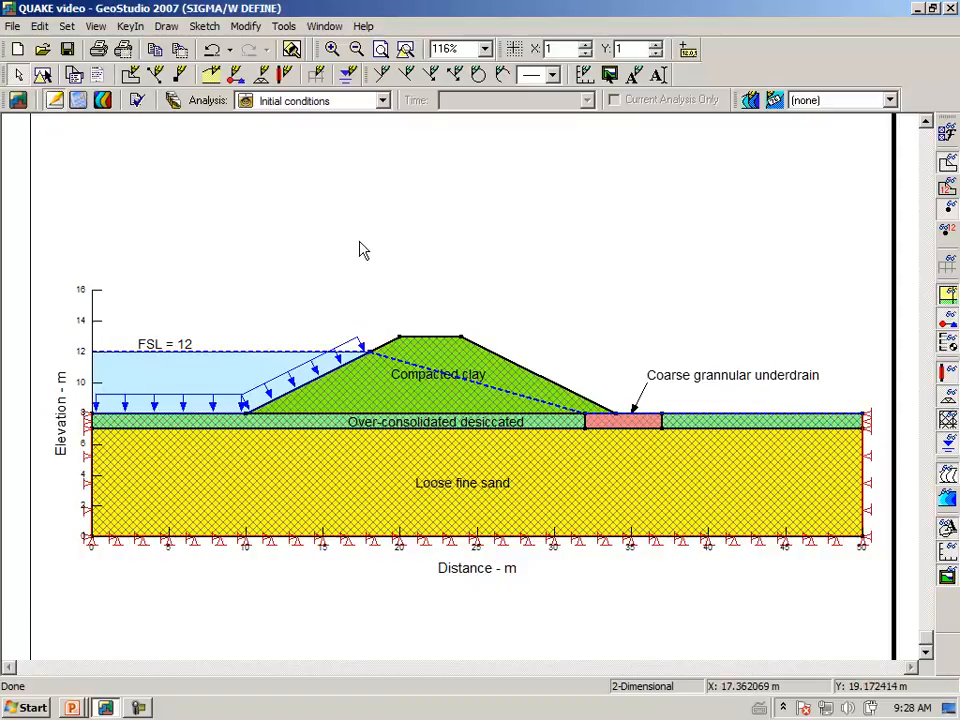
{"action": "mouse_move", "coordinate": [110, 408]}
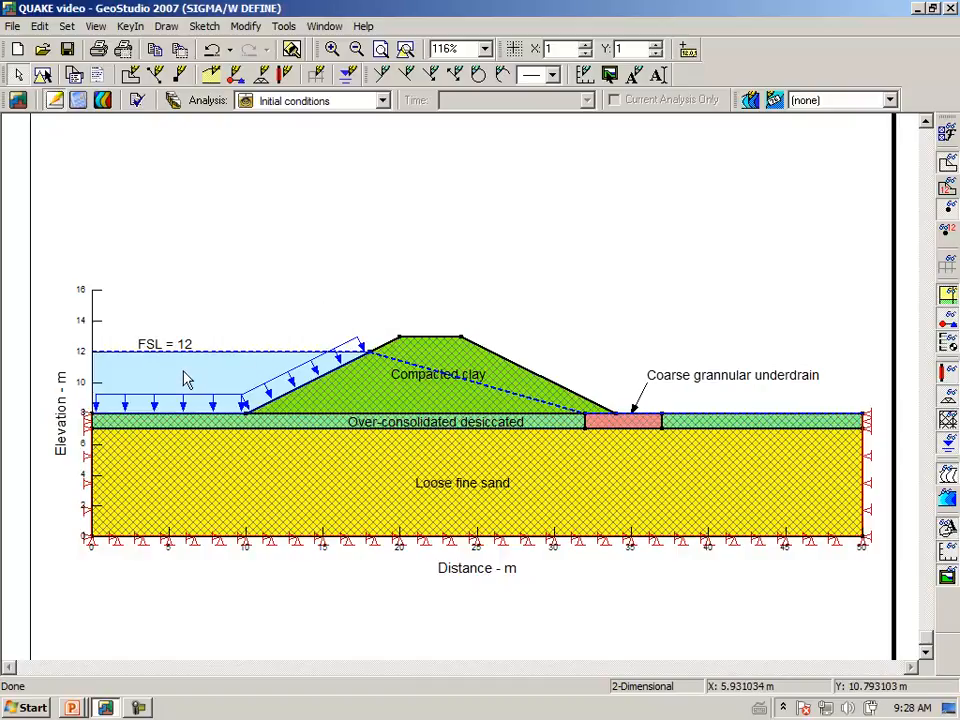
{"action": "mouse_move", "coordinate": [108, 370]}
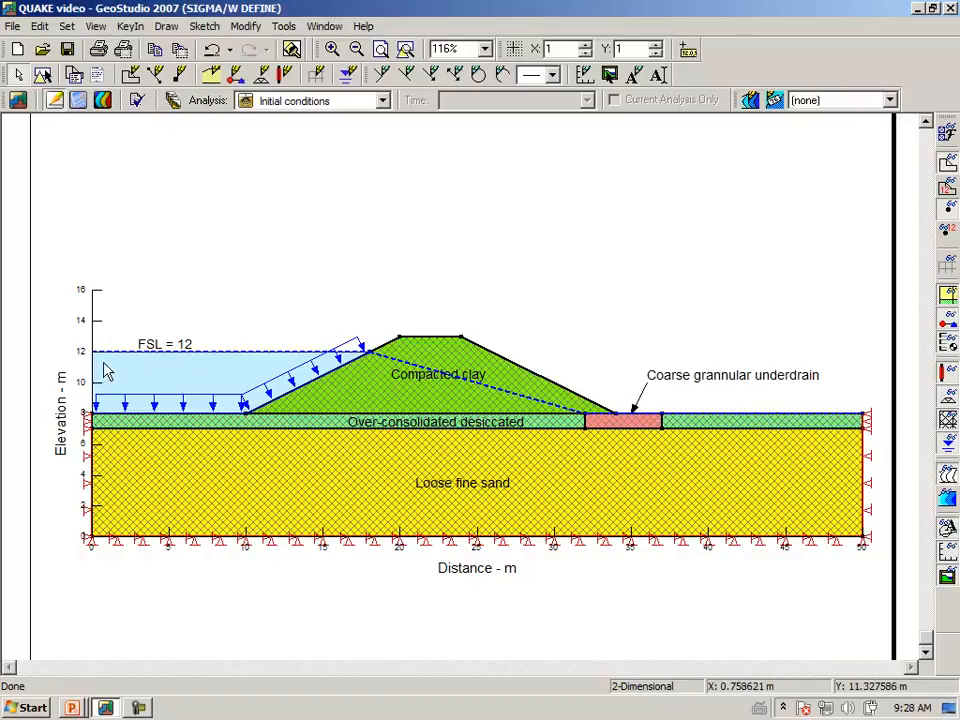
{"action": "mouse_move", "coordinate": [144, 362]}
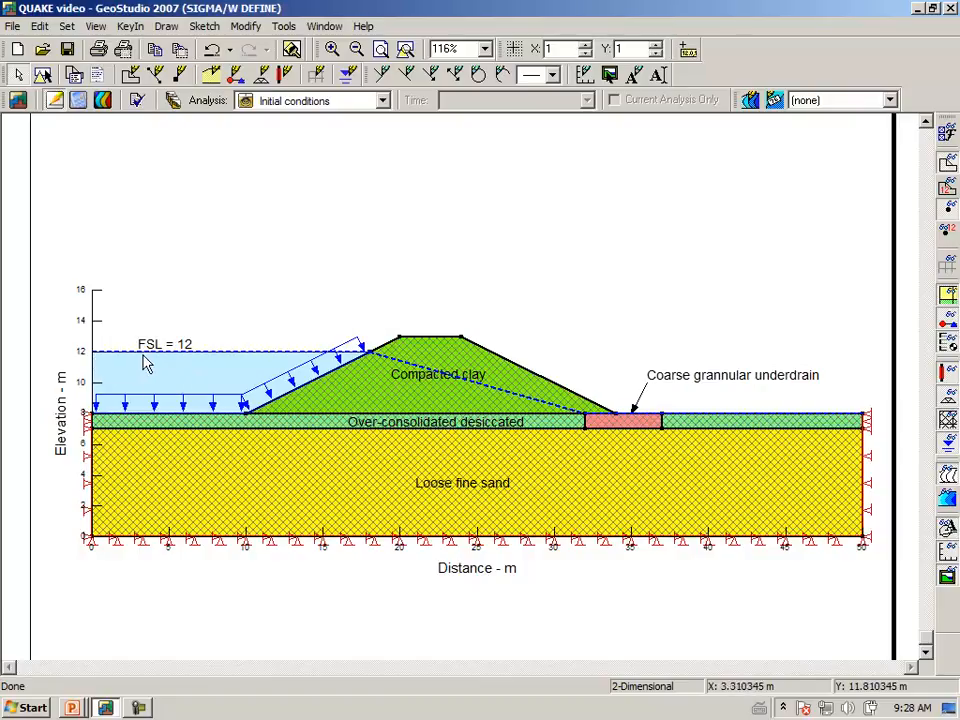
{"action": "mouse_move", "coordinate": [592, 420]}
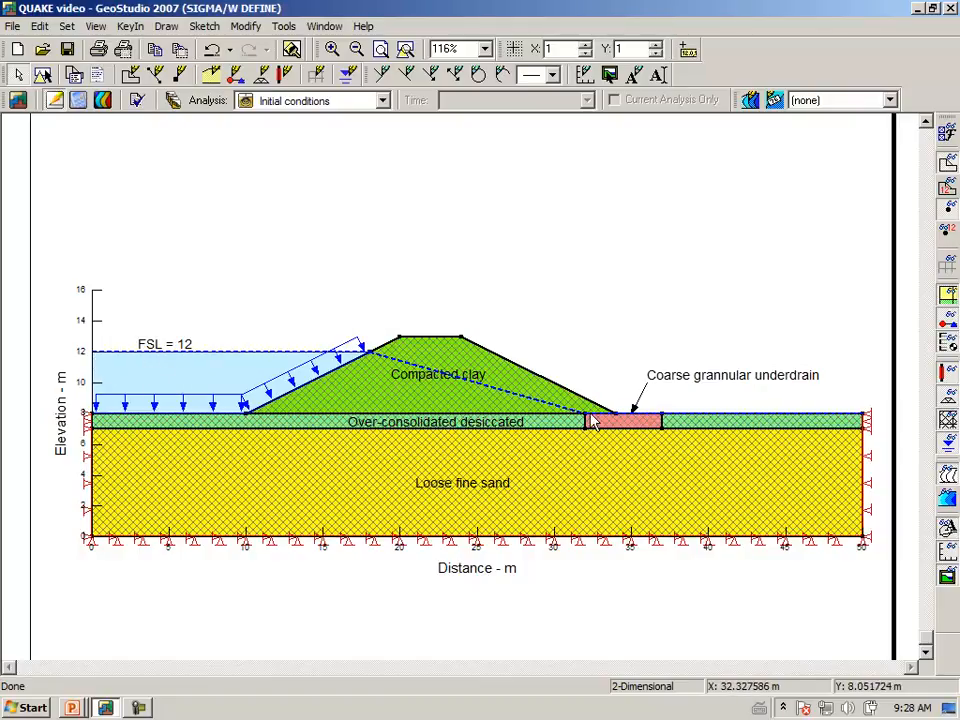
{"action": "mouse_move", "coordinate": [576, 388]}
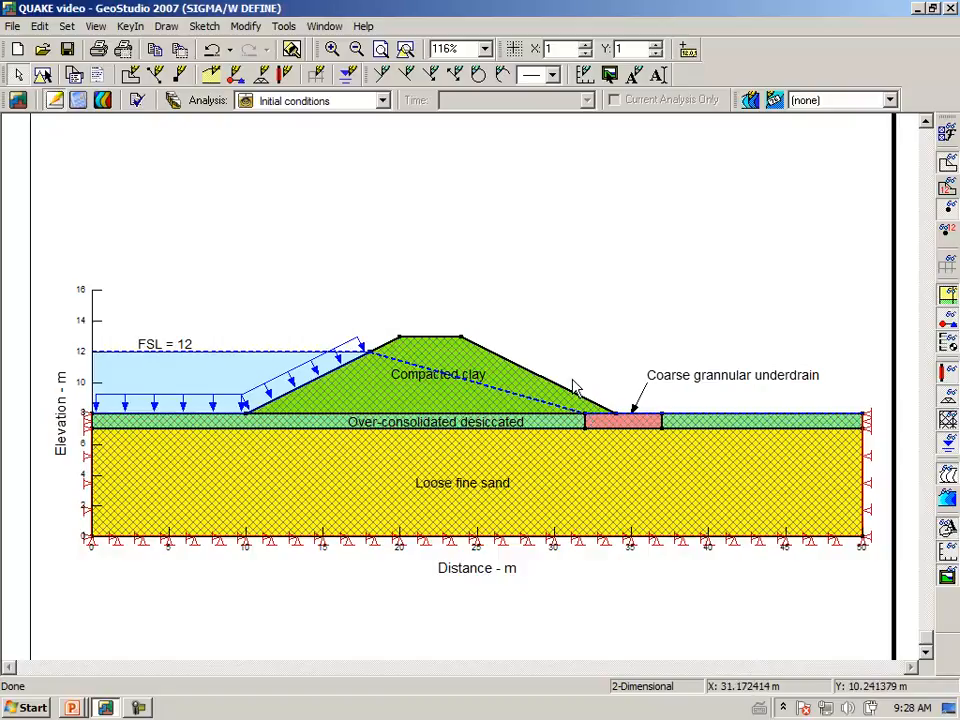
{"action": "mouse_move", "coordinate": [358, 352]}
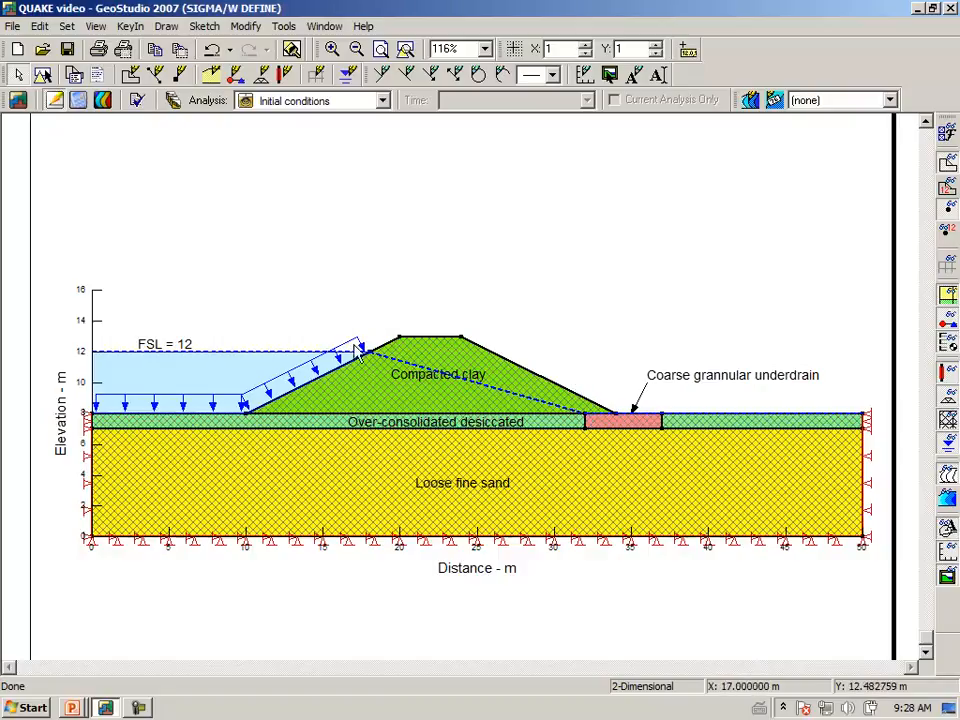
{"action": "mouse_move", "coordinate": [120, 408]}
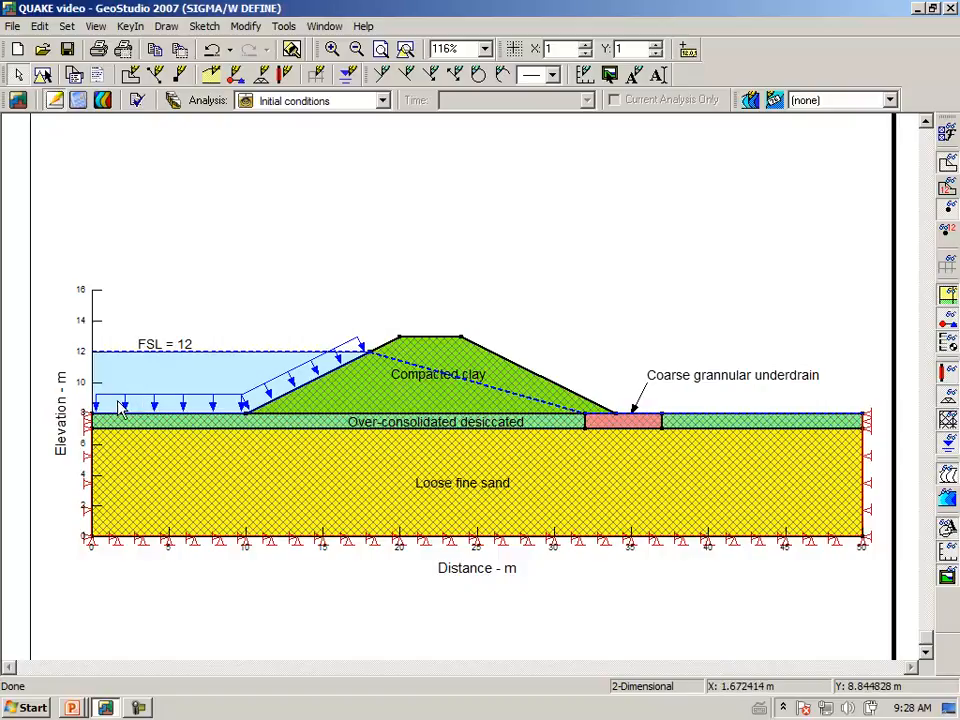
{"action": "mouse_move", "coordinate": [416, 232]}
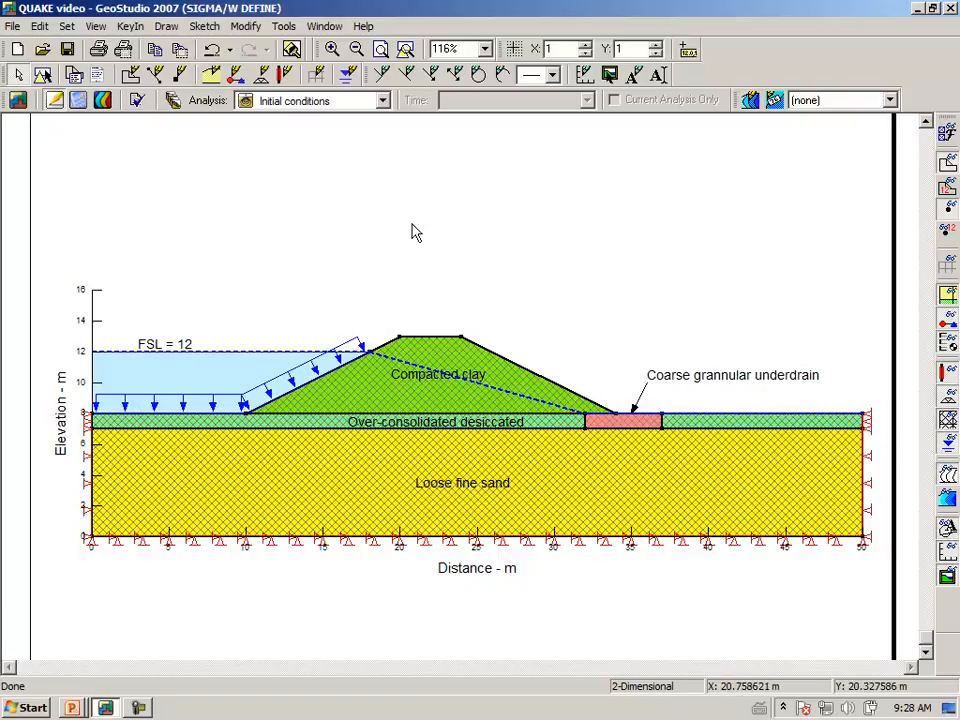
{"action": "mouse_move", "coordinate": [220, 220]}
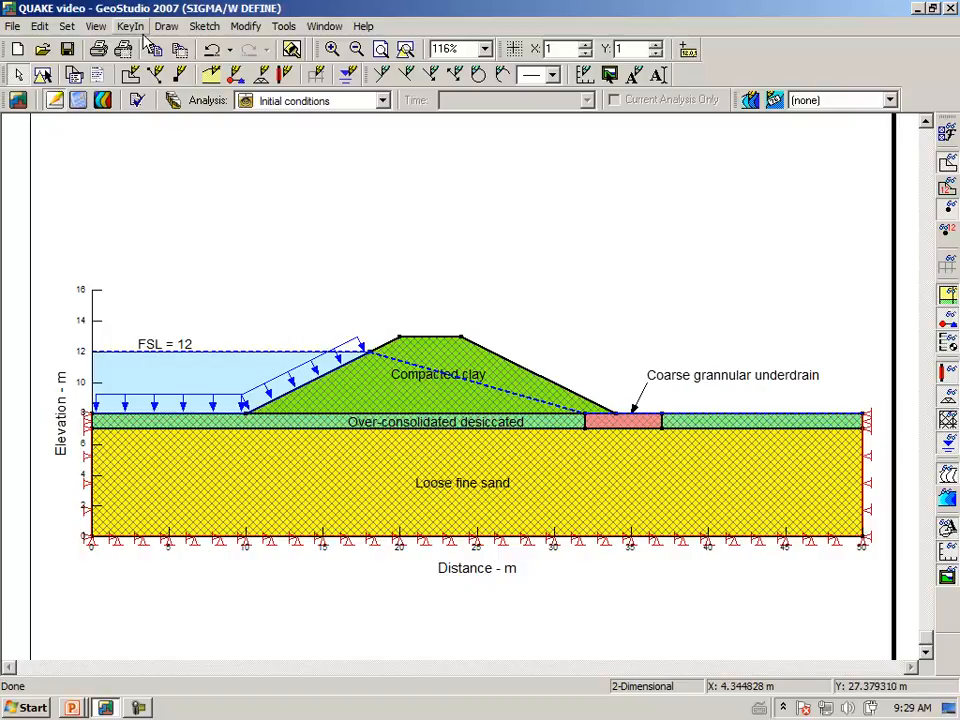
Show the Dam material's elastic-plastic properties: E 10000 kPa, cohesion 20 kPa, φ′ 34°
{"action": "left_click", "coordinate": [130, 24]}
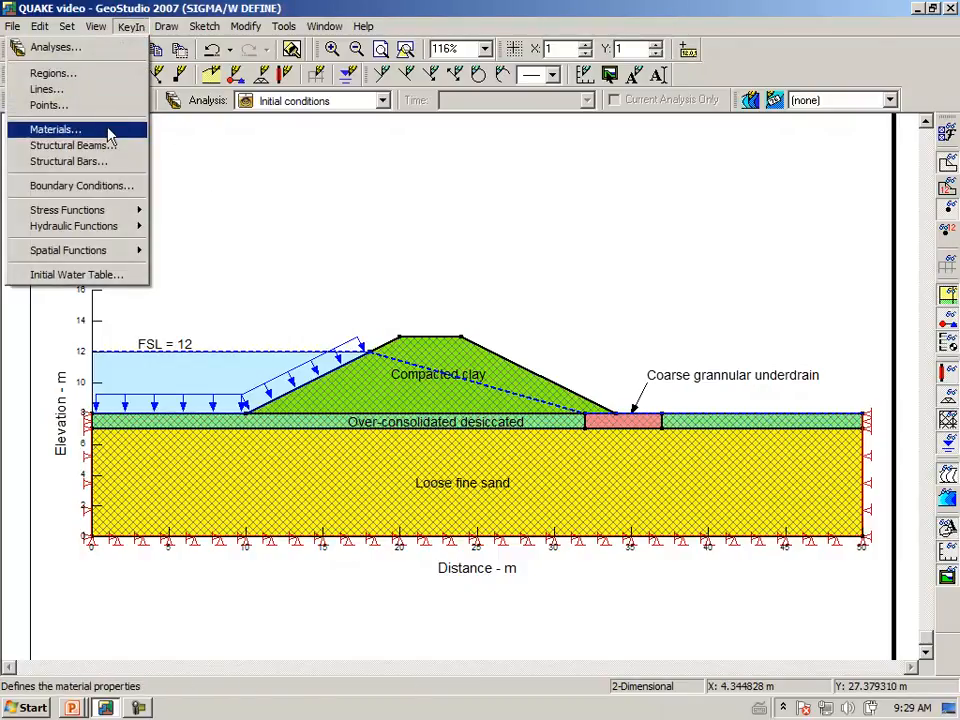
{"action": "left_click", "coordinate": [54, 128]}
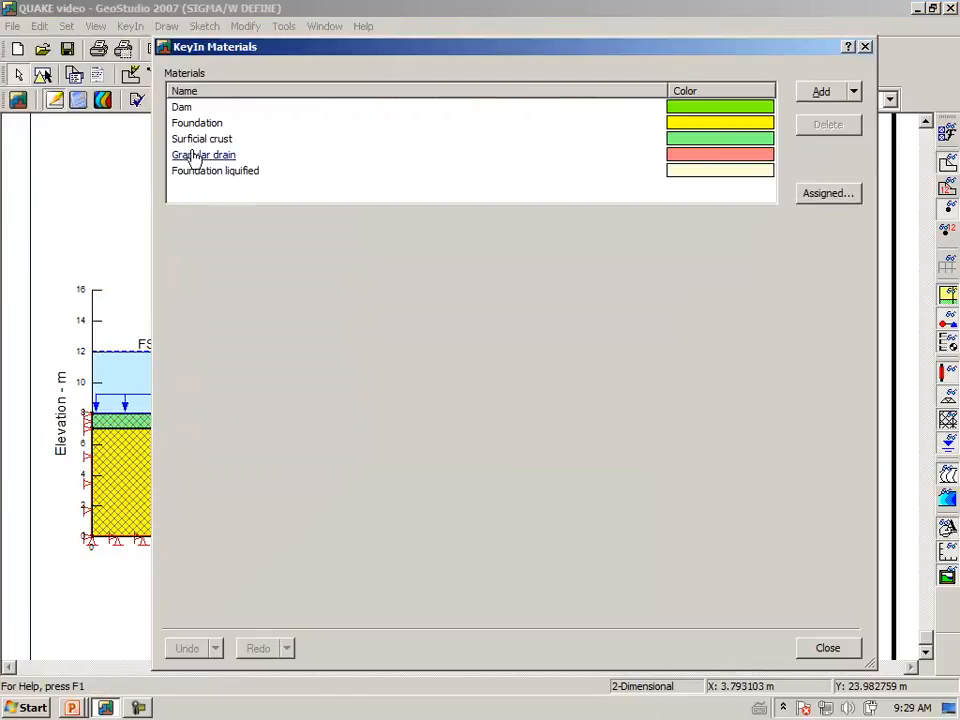
{"action": "left_click", "coordinate": [180, 108]}
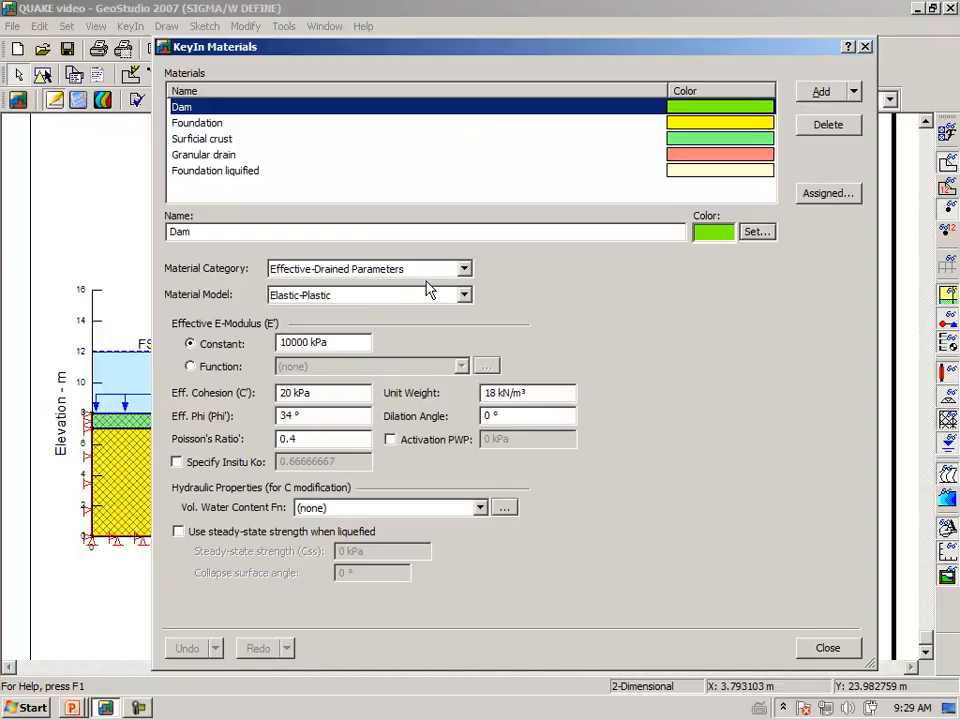
{"action": "mouse_move", "coordinate": [458, 280]}
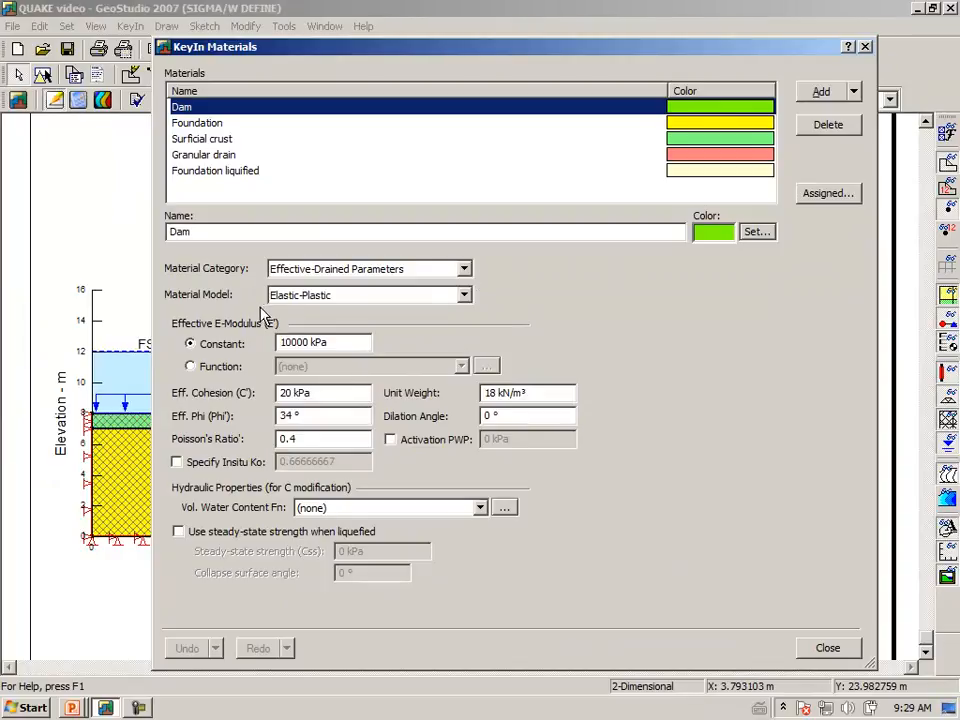
{"action": "mouse_move", "coordinate": [296, 308]}
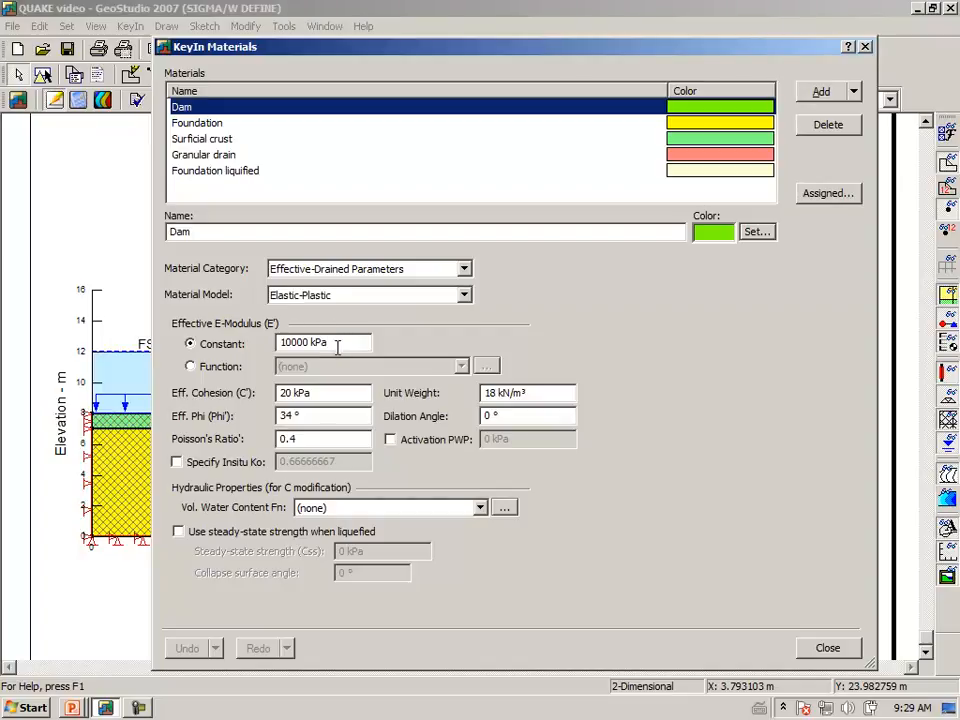
{"action": "mouse_move", "coordinate": [244, 200]}
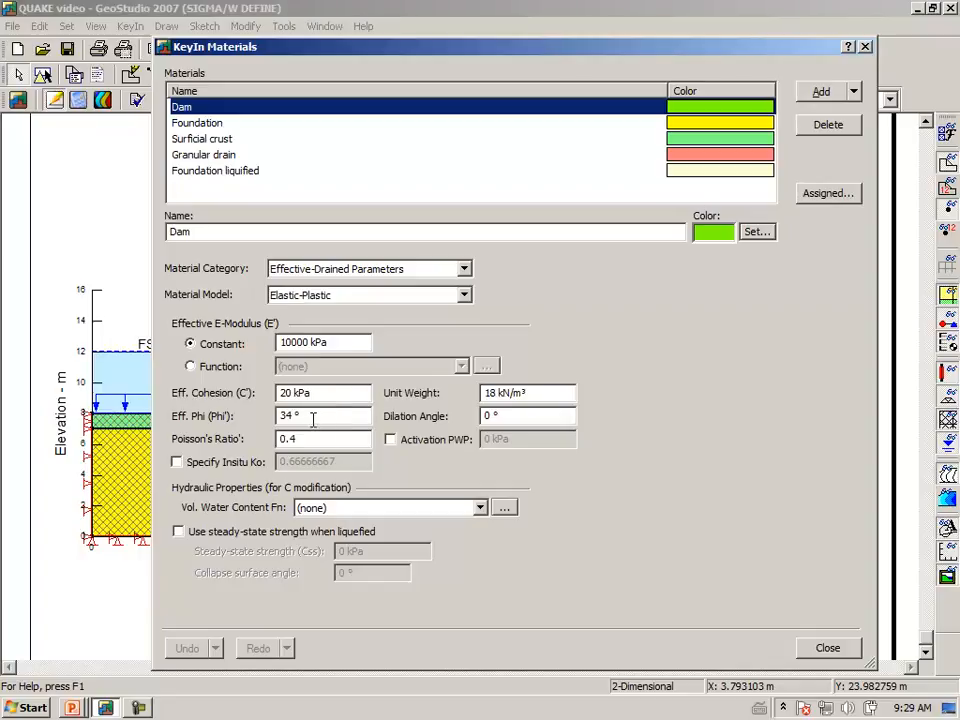
{"action": "mouse_move", "coordinate": [560, 410]}
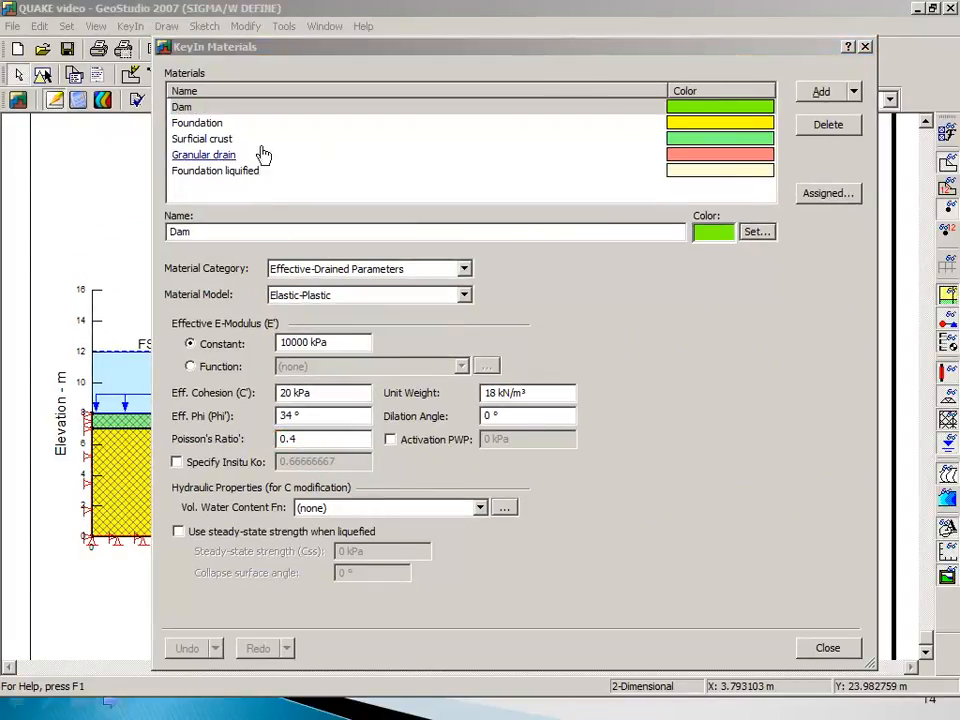
{"action": "left_click", "coordinate": [202, 138]}
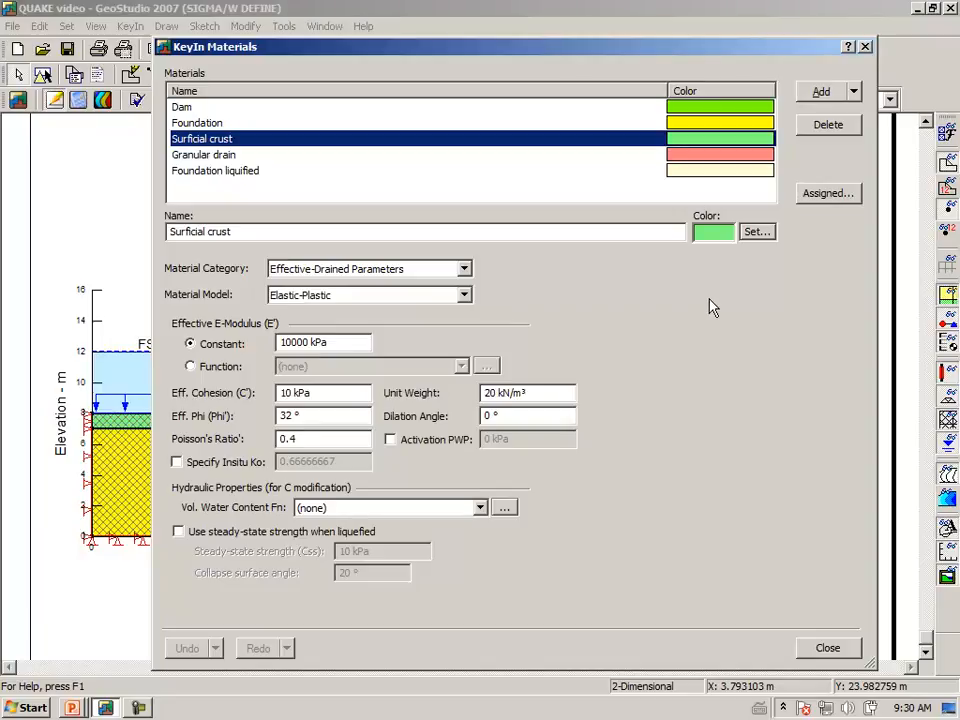
{"action": "mouse_move", "coordinate": [204, 154]}
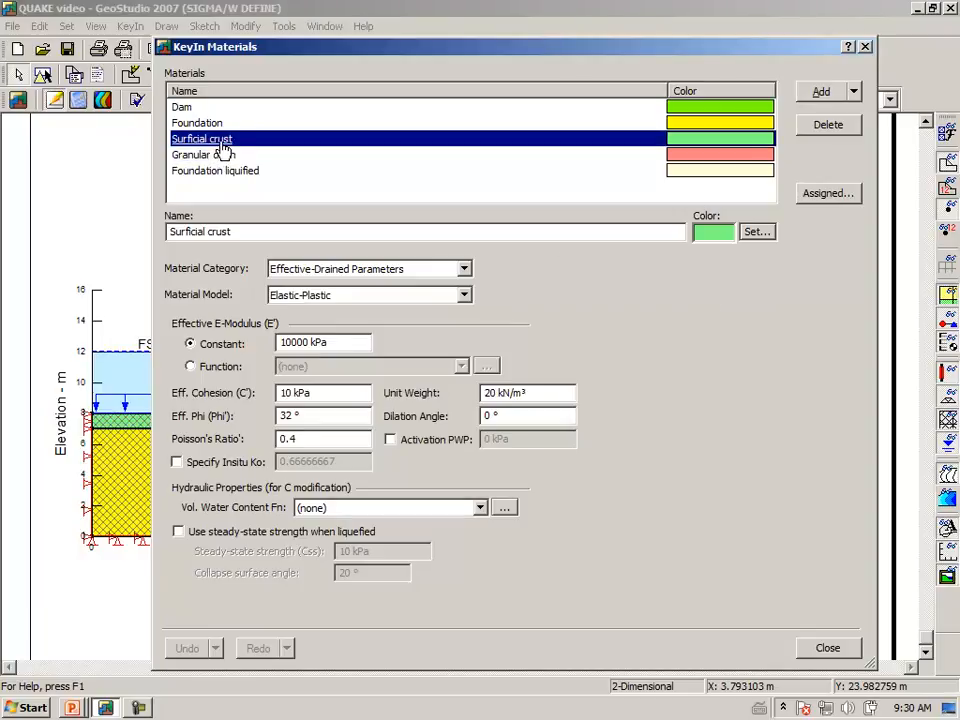
{"action": "mouse_move", "coordinate": [224, 148]}
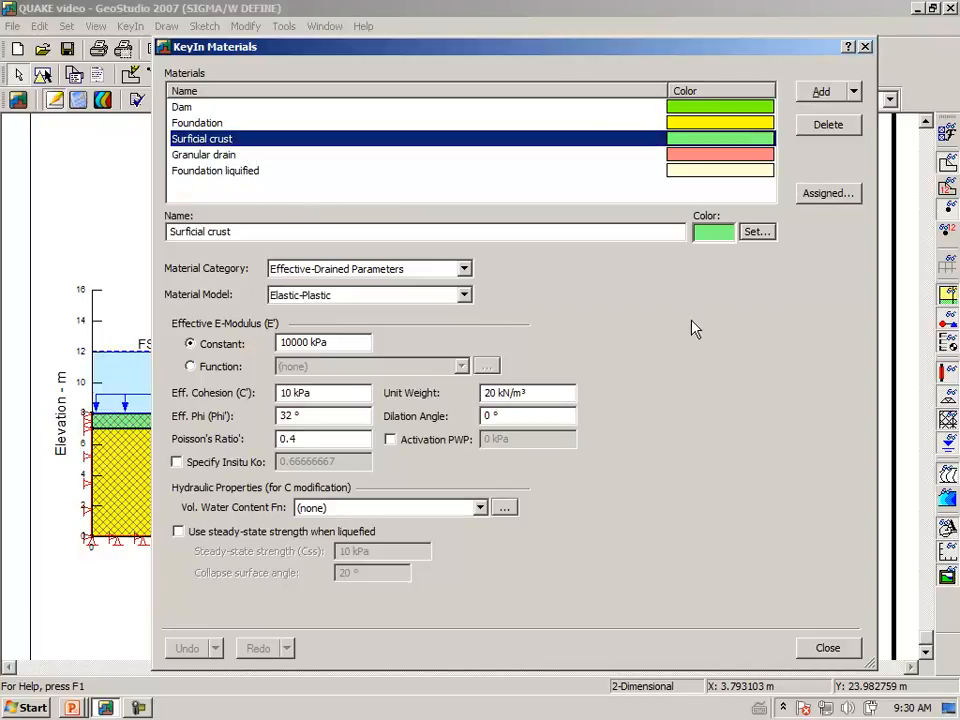
{"action": "mouse_move", "coordinate": [612, 344]}
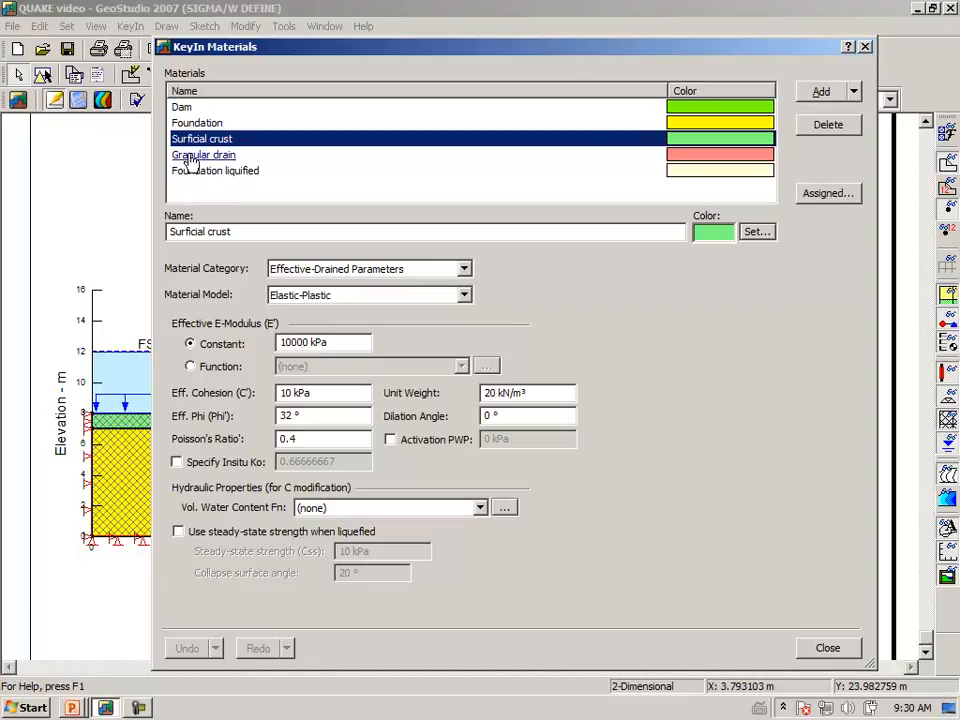
{"action": "left_click", "coordinate": [204, 156]}
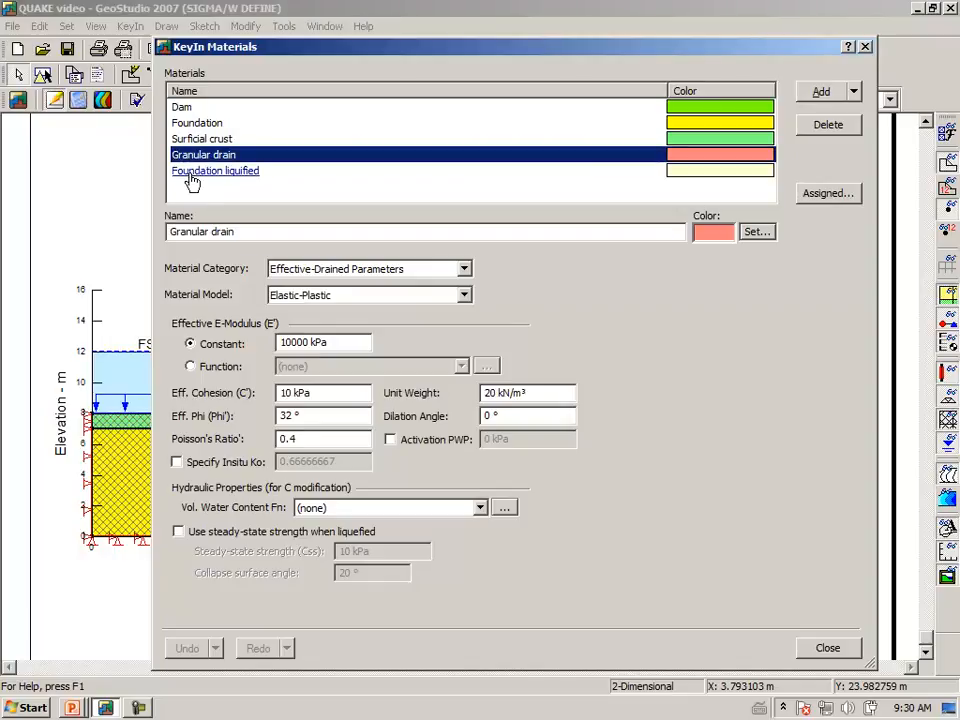
{"action": "left_click", "coordinate": [216, 170]}
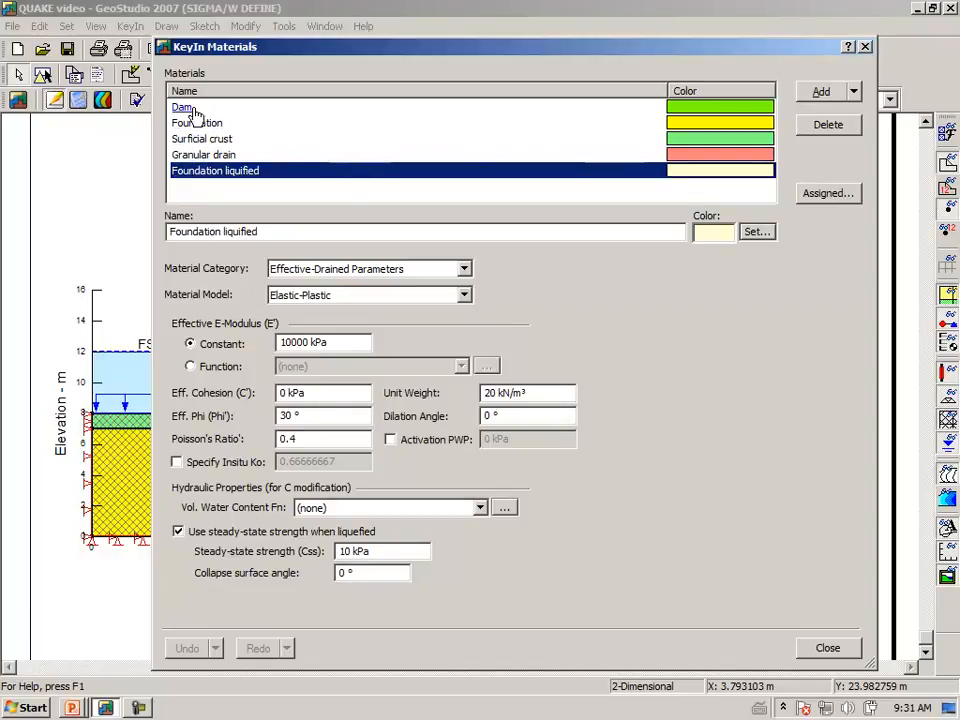
{"action": "left_click", "coordinate": [182, 108]}
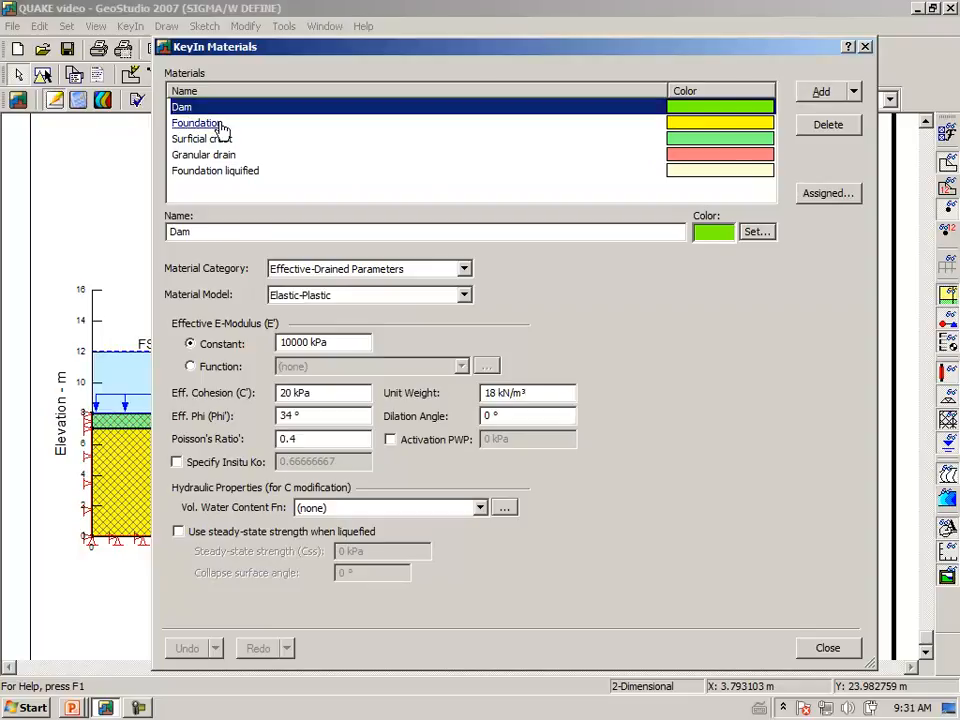
Show the Foundation material: steady-state strength when liquefied, Css 10 kPa, 20° collapse angle
{"action": "left_click", "coordinate": [196, 122]}
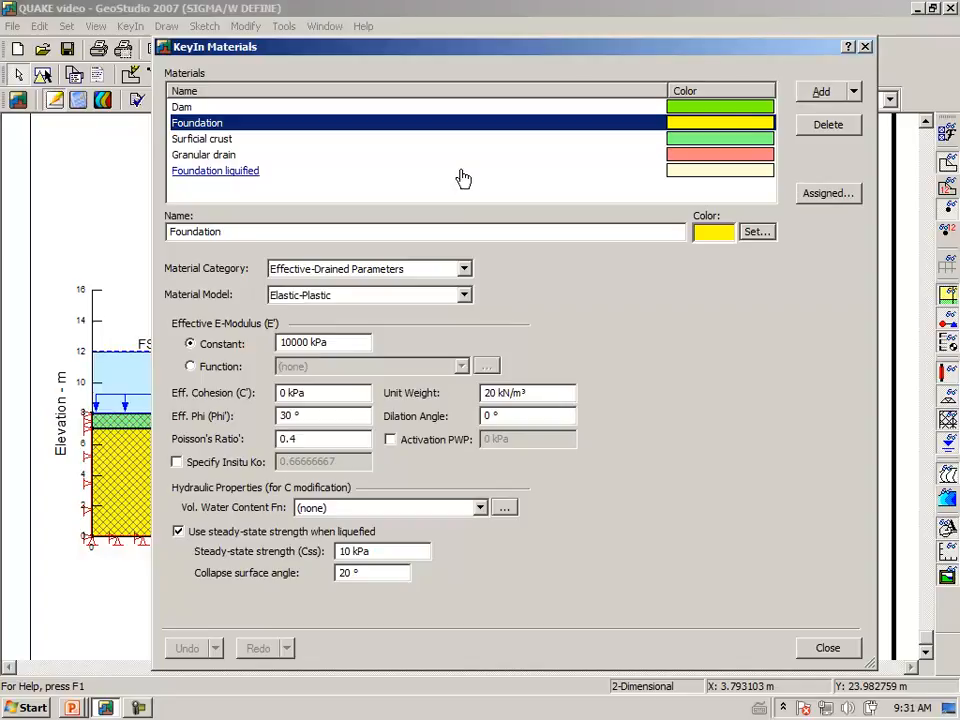
{"action": "mouse_move", "coordinate": [420, 180]}
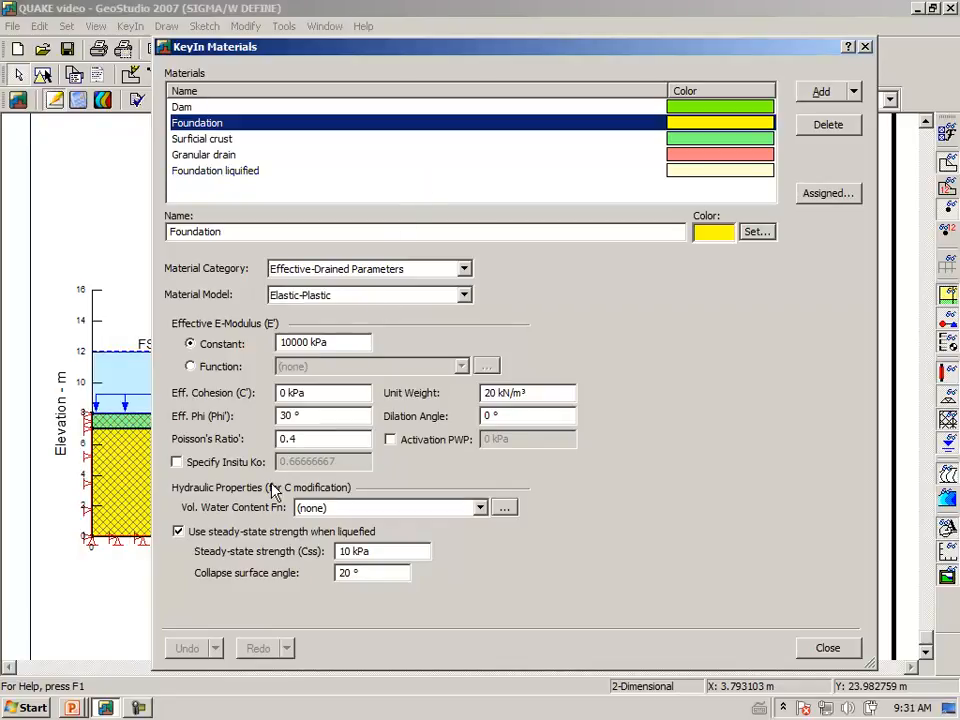
{"action": "mouse_move", "coordinate": [176, 564]}
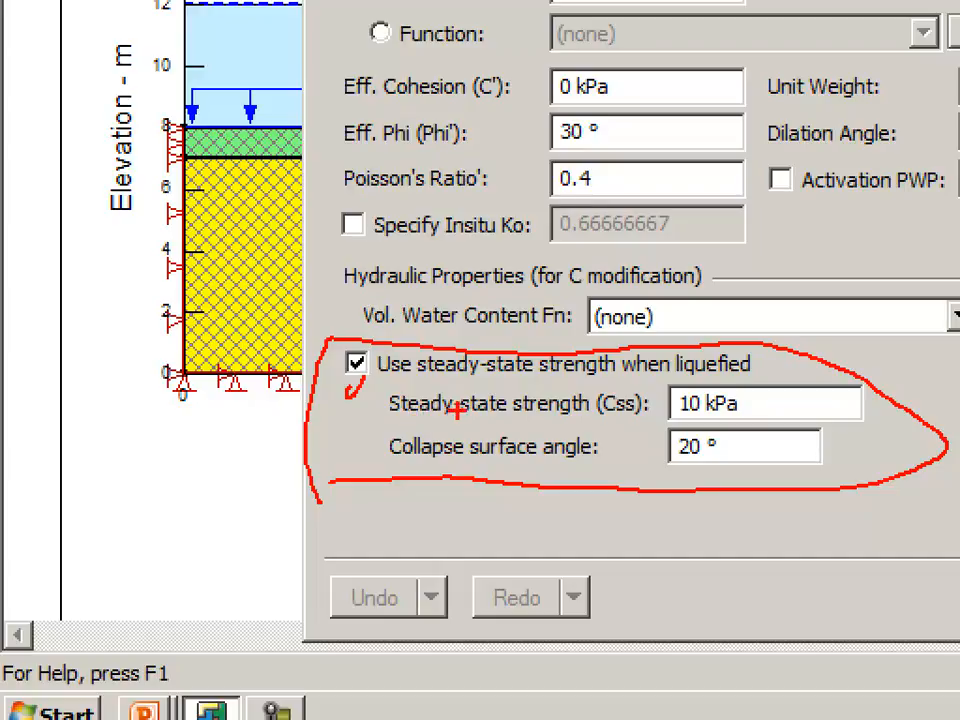
{"action": "mouse_move", "coordinate": [512, 468]}
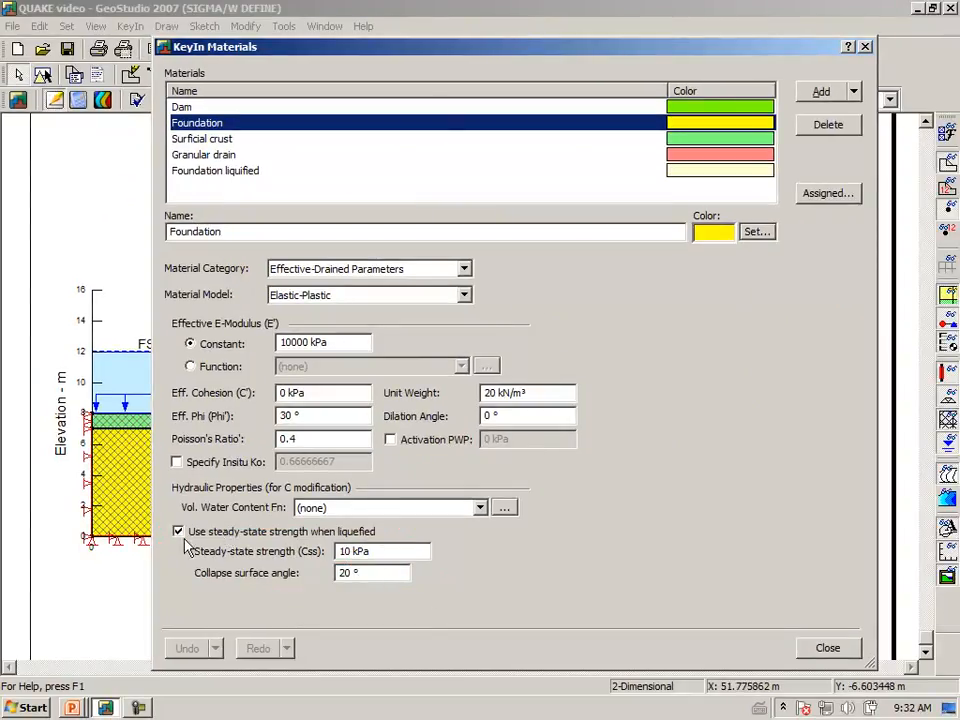
{"action": "mouse_move", "coordinate": [204, 140]}
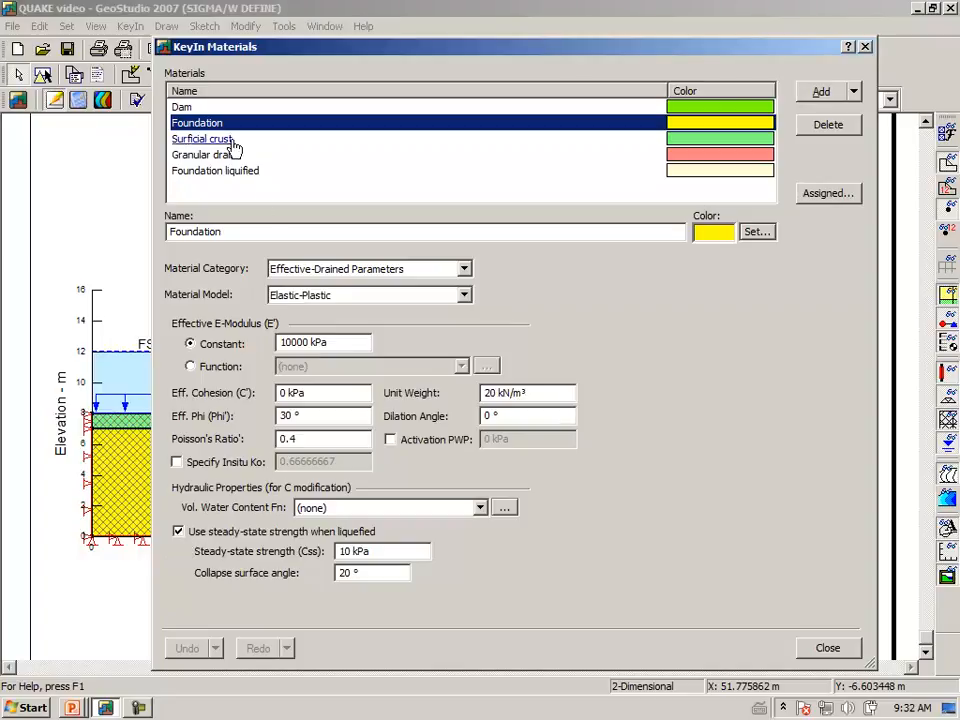
Review Surficial crust, Dam, Granular drain and Foundation materials, then close the definitions
{"action": "left_click", "coordinate": [204, 138]}
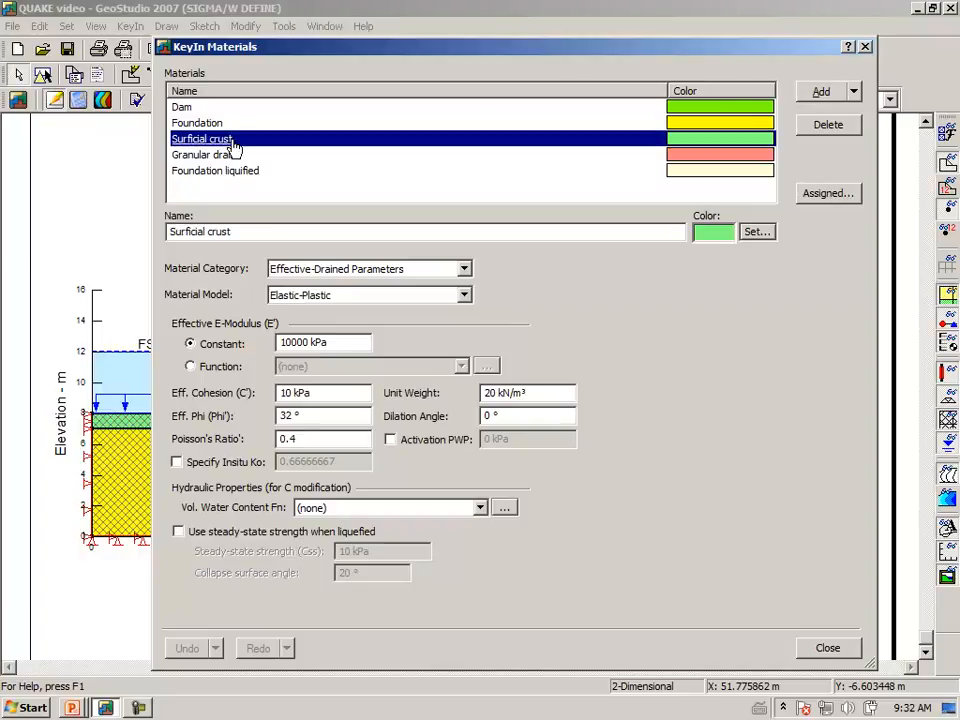
{"action": "left_click", "coordinate": [180, 106]}
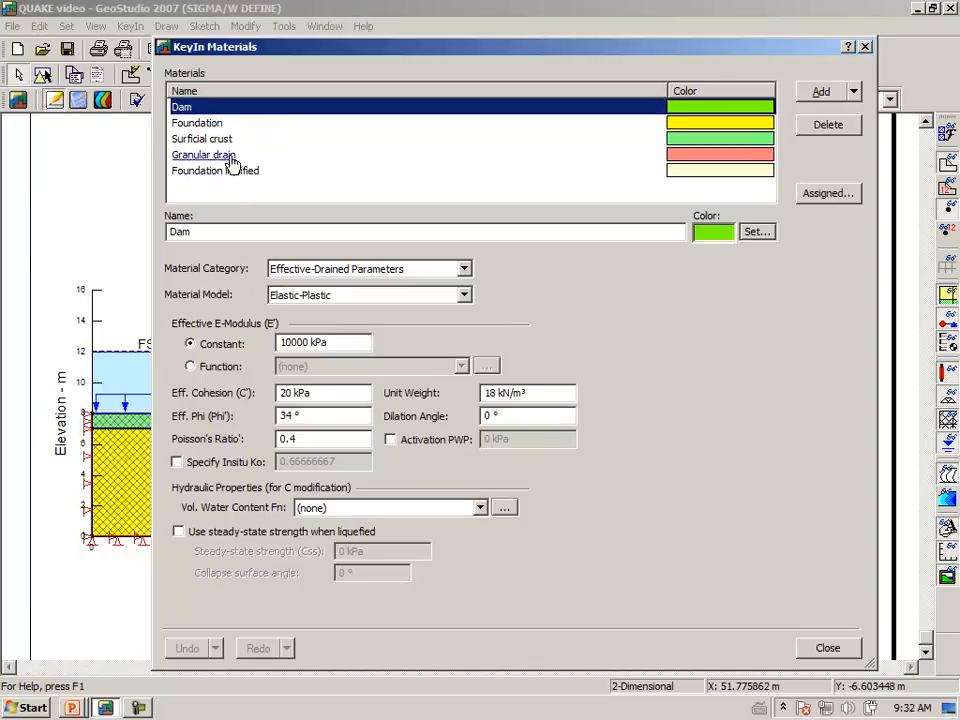
{"action": "left_click", "coordinate": [204, 154]}
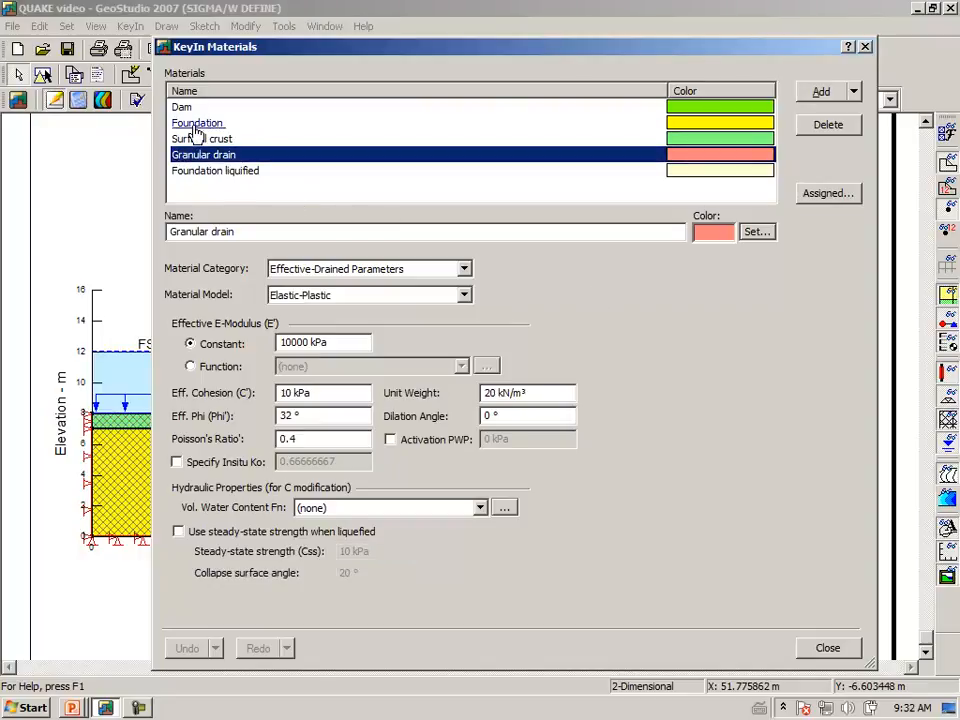
{"action": "left_click", "coordinate": [196, 122]}
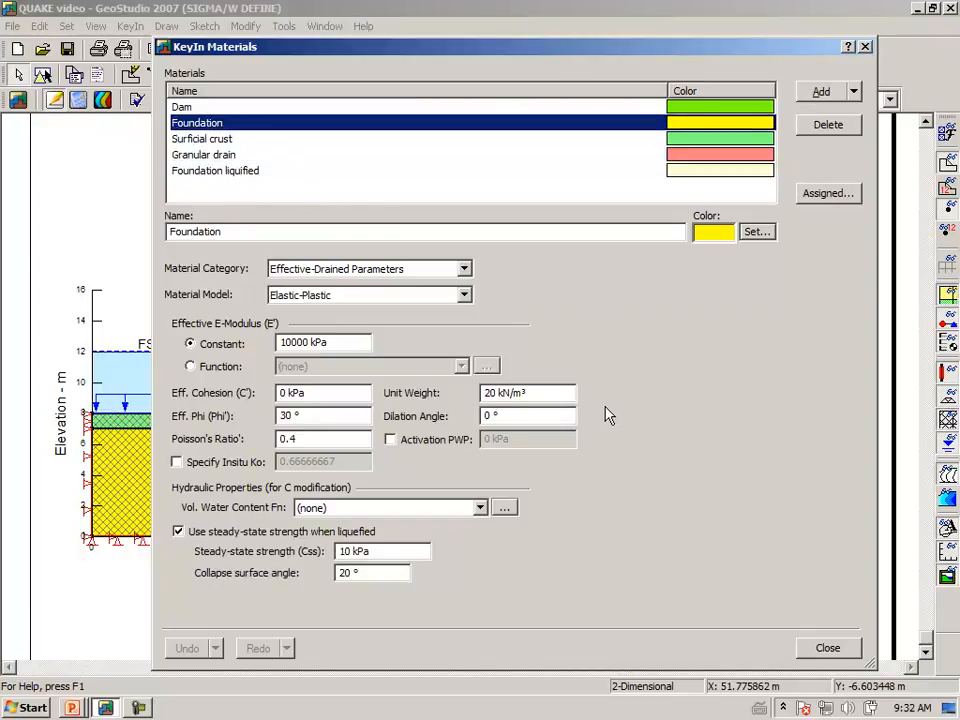
{"action": "mouse_move", "coordinate": [604, 486]}
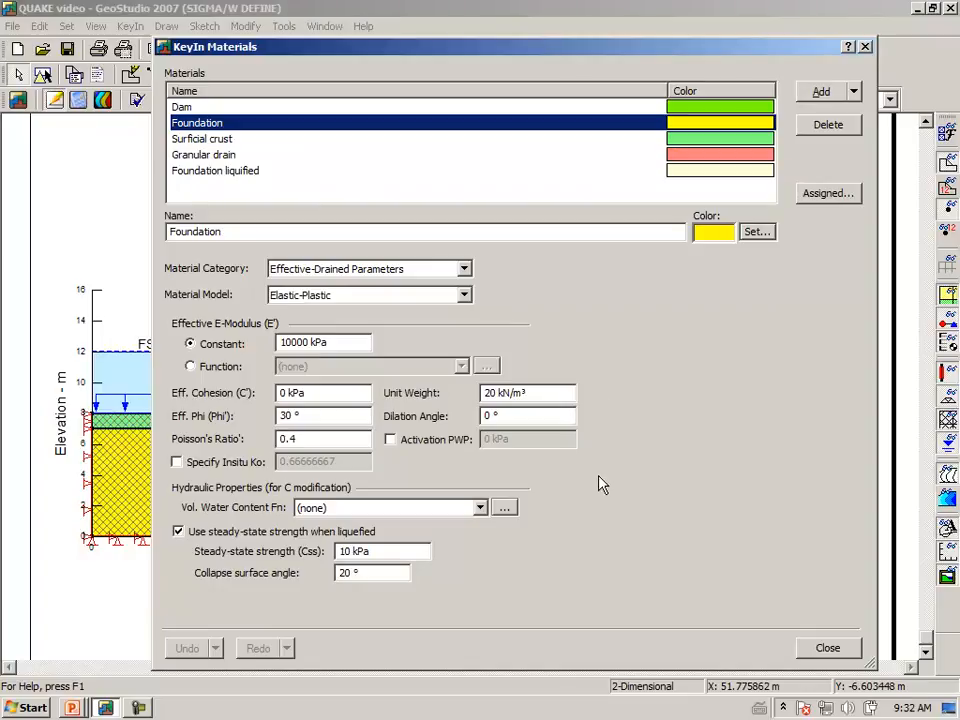
{"action": "left_click", "coordinate": [828, 648]}
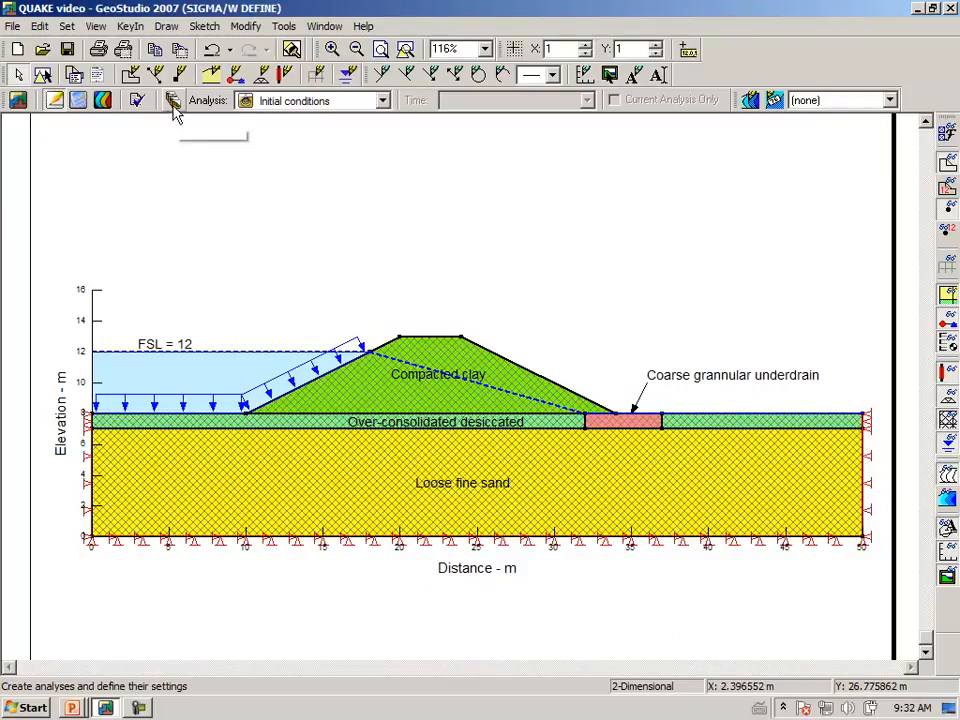
{"action": "mouse_move", "coordinate": [172, 104]}
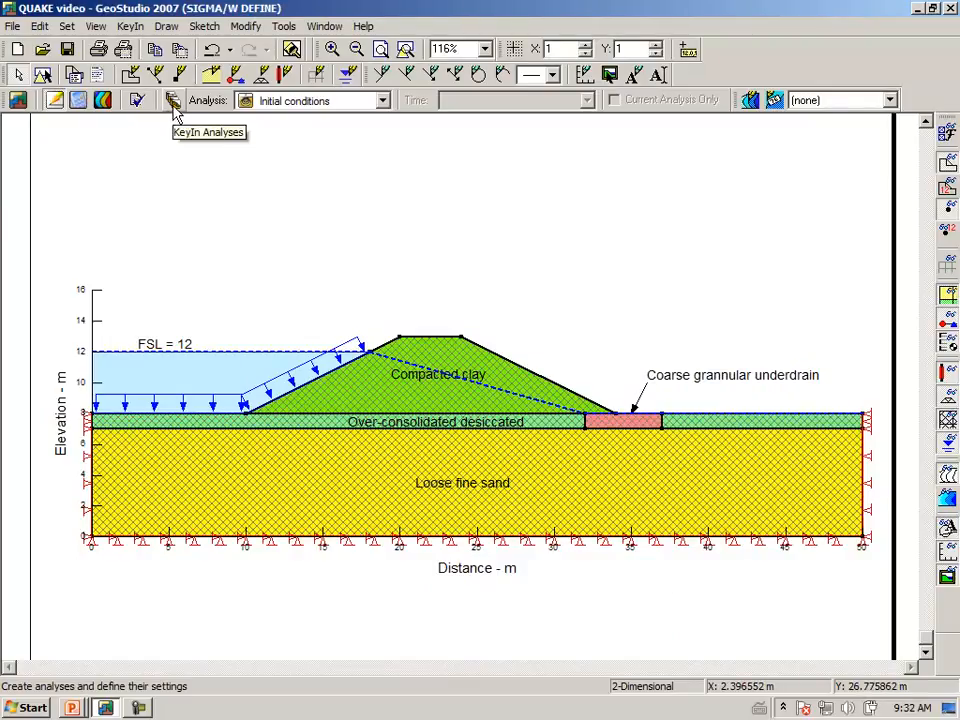
Show the Initial conditions in-situ analysis taking initial PWP from the water table
{"action": "left_click", "coordinate": [172, 100]}
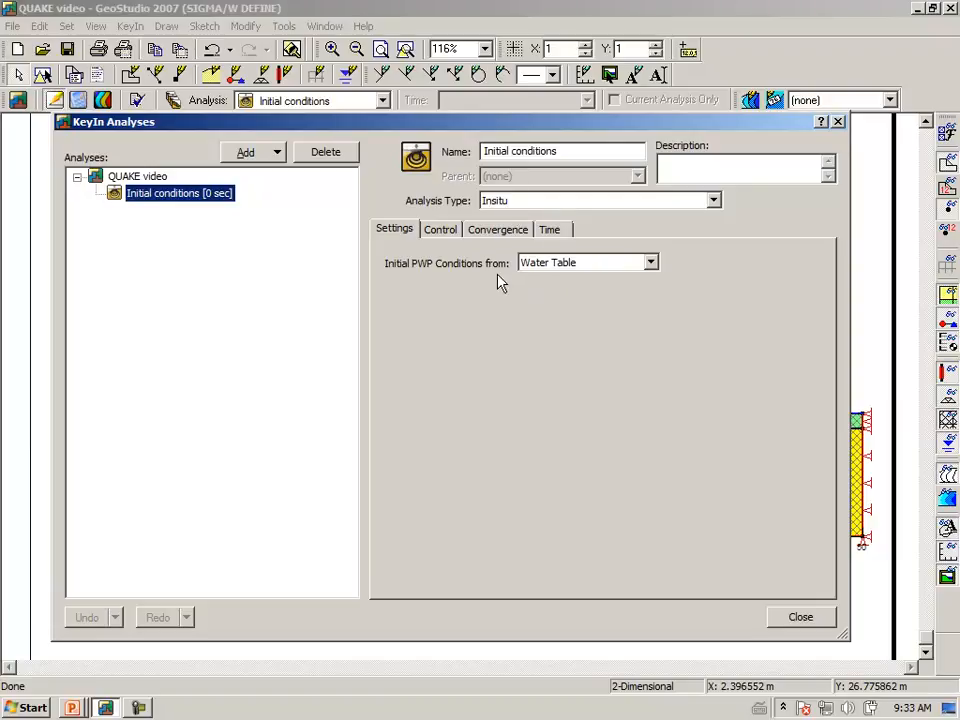
{"action": "mouse_move", "coordinate": [814, 640]}
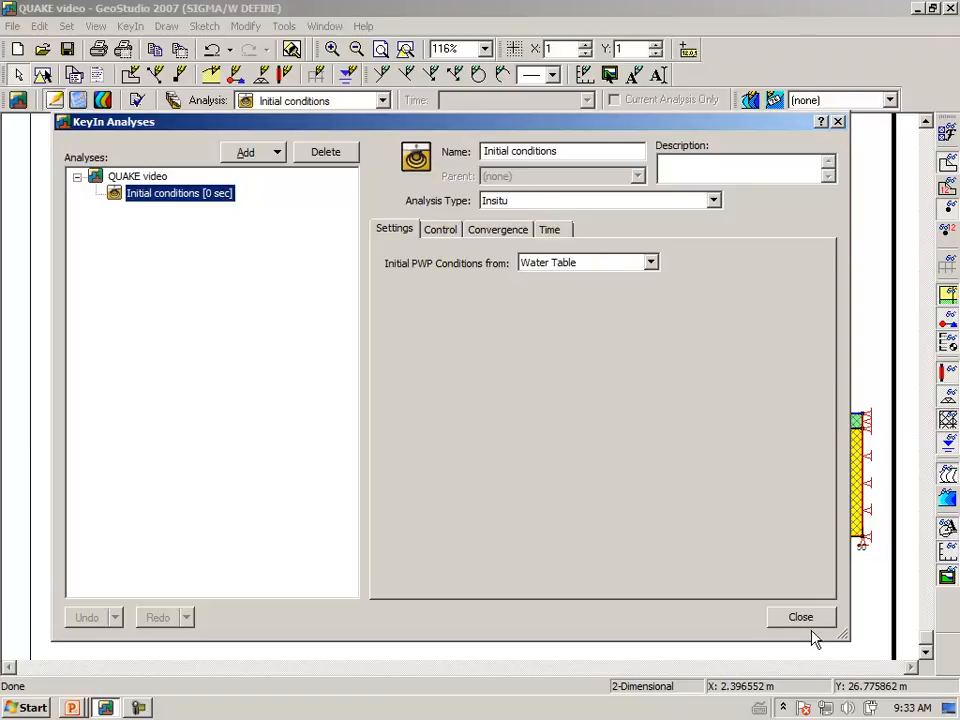
Close the analysis definitions to return to the dam cross-section
{"action": "left_click", "coordinate": [800, 616]}
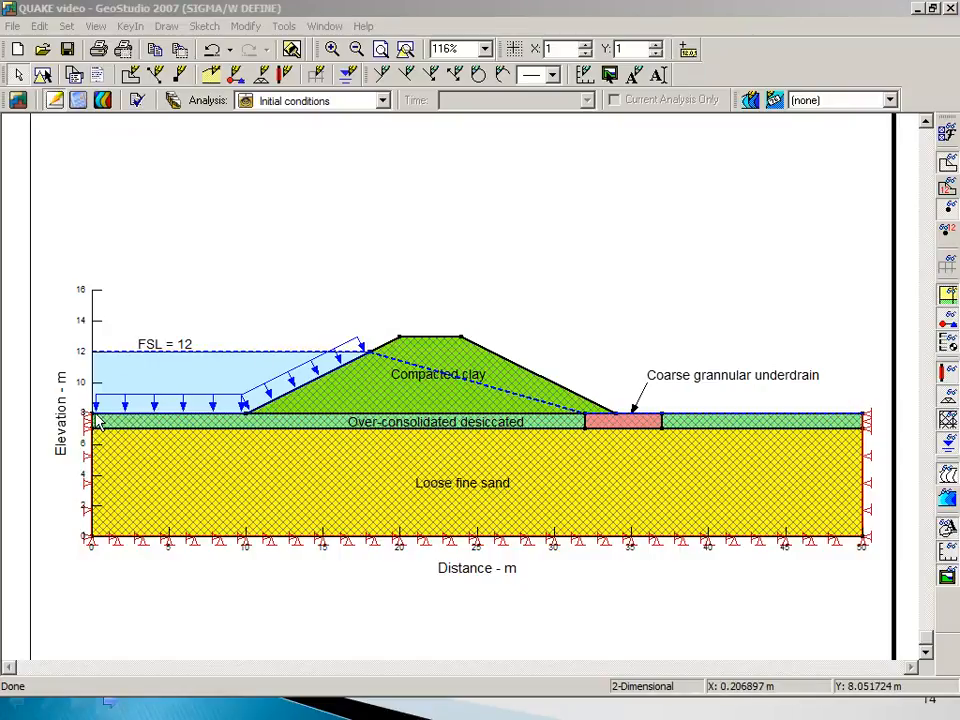
{"action": "mouse_move", "coordinate": [162, 414]}
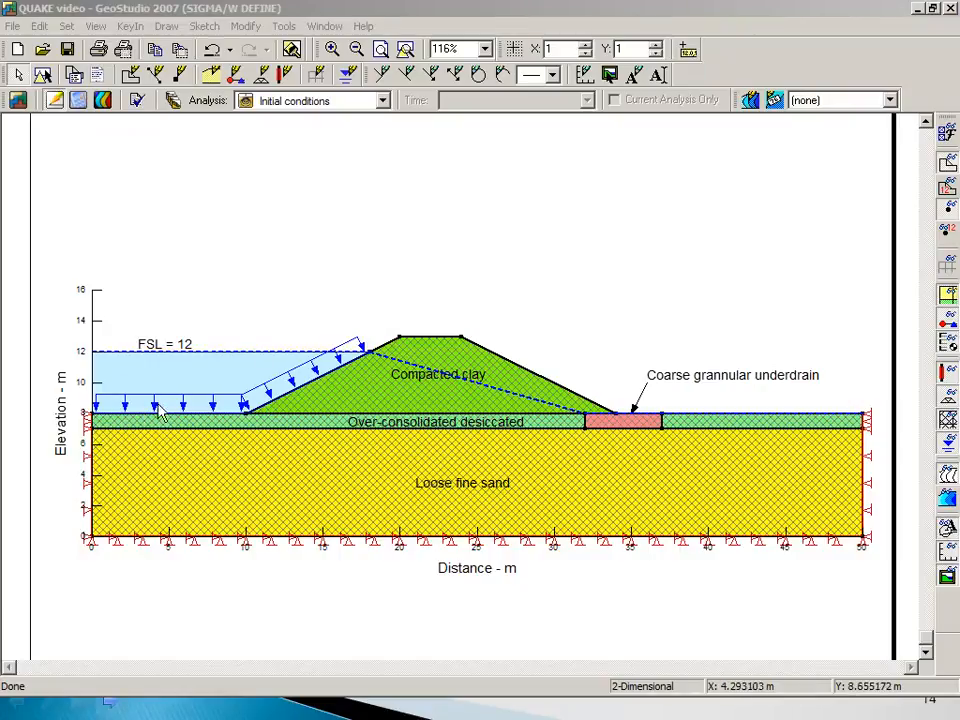
{"action": "mouse_move", "coordinate": [220, 388]}
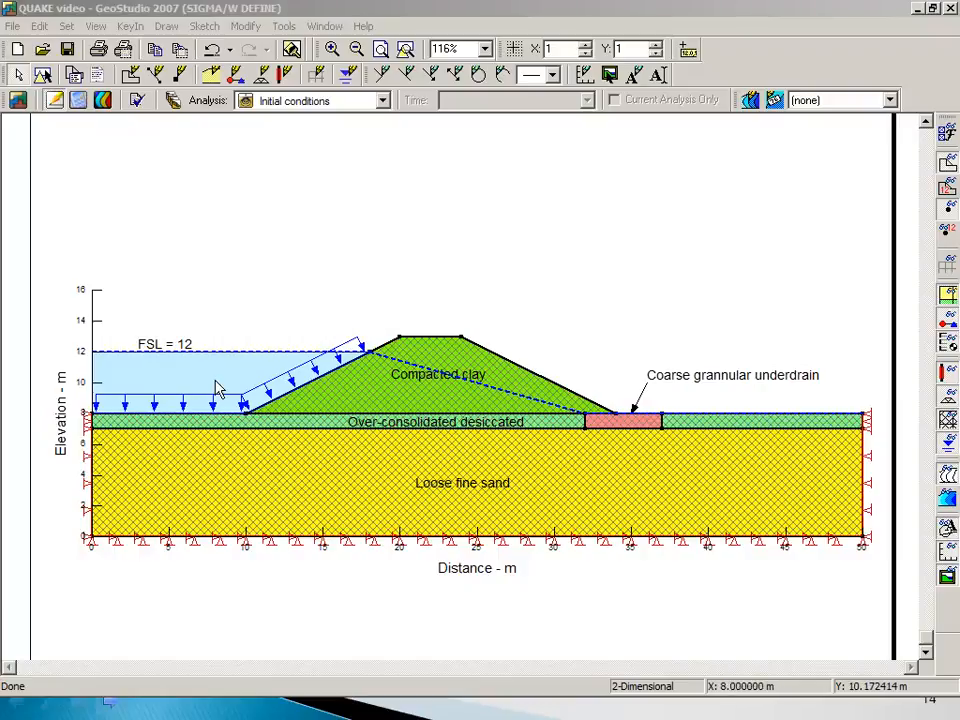
{"action": "mouse_move", "coordinate": [212, 374]}
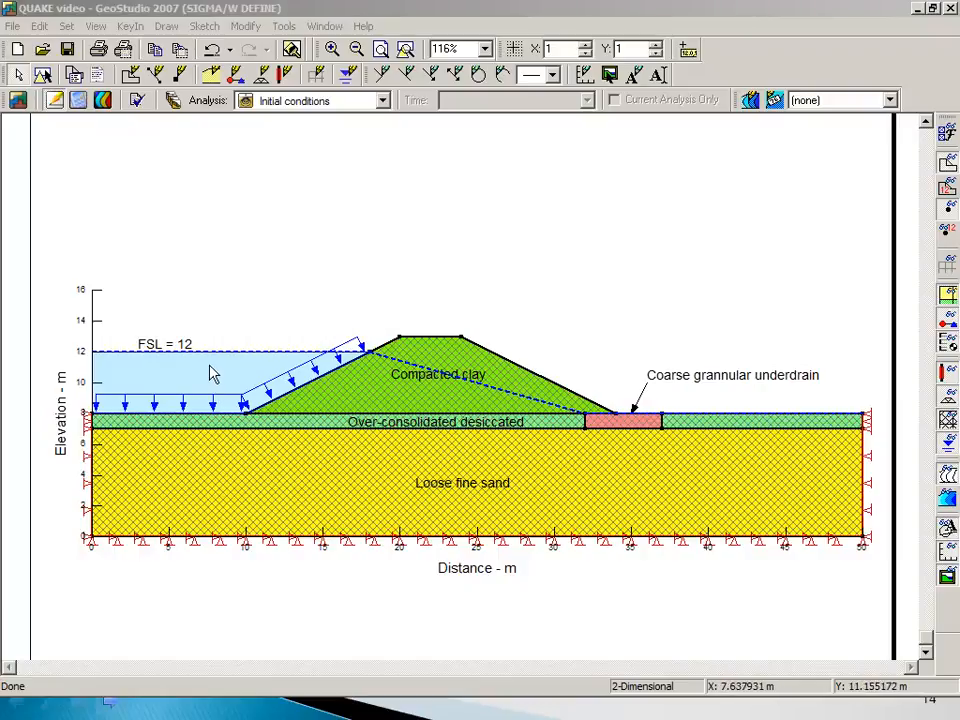
Show the Reservoir Pressure boundary condition: hydrostatic pressure at 12 m, unit weight 10 kN/m³
{"action": "left_click", "coordinate": [130, 26]}
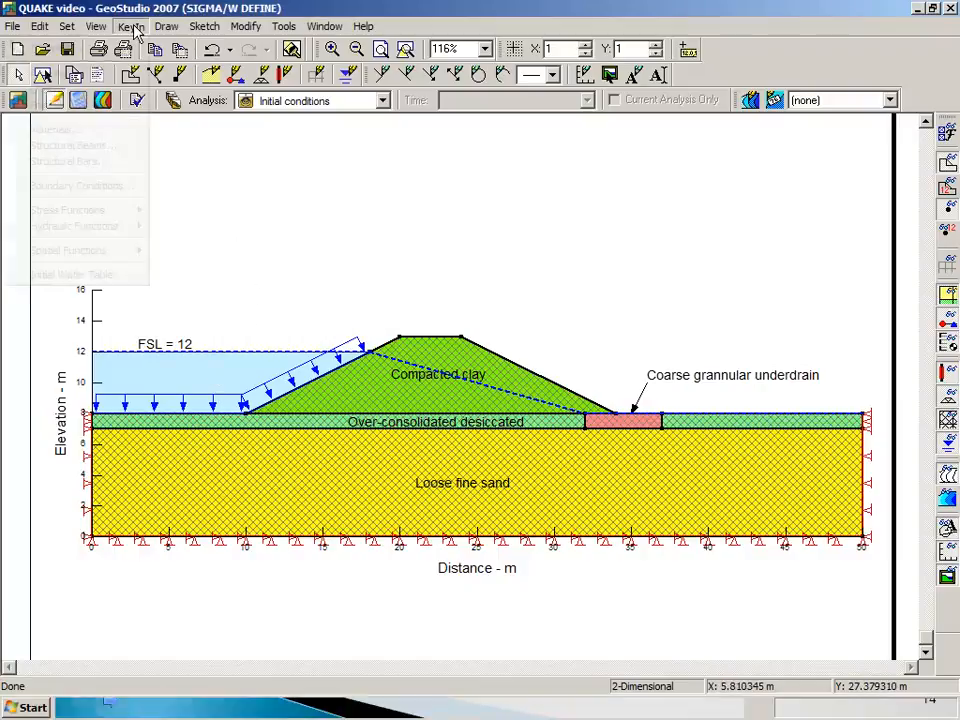
{"action": "left_click", "coordinate": [130, 26]}
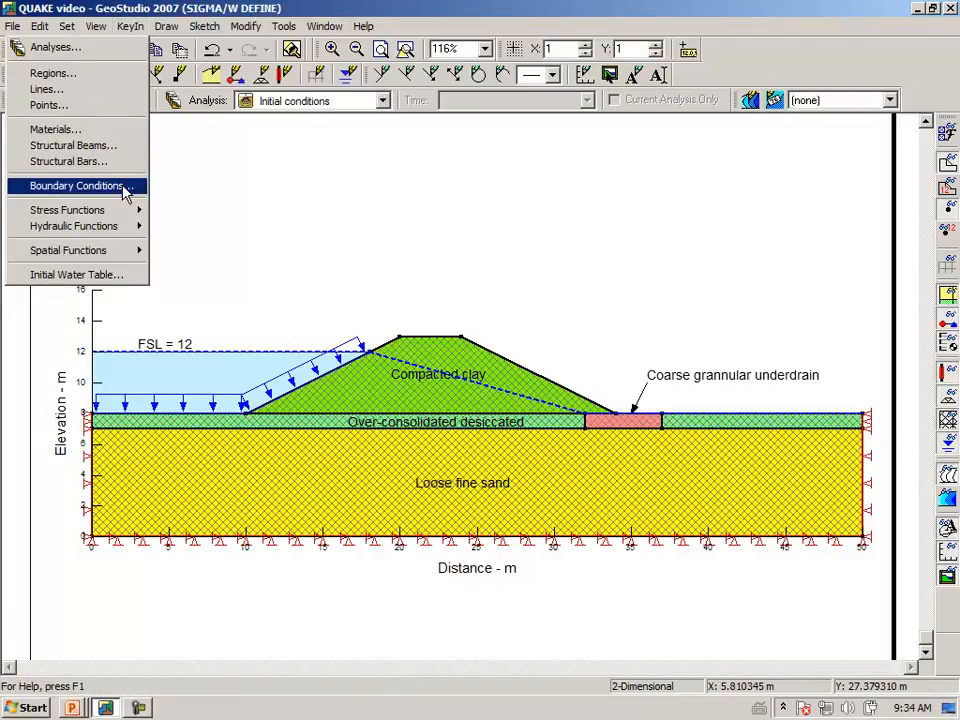
{"action": "left_click", "coordinate": [76, 184]}
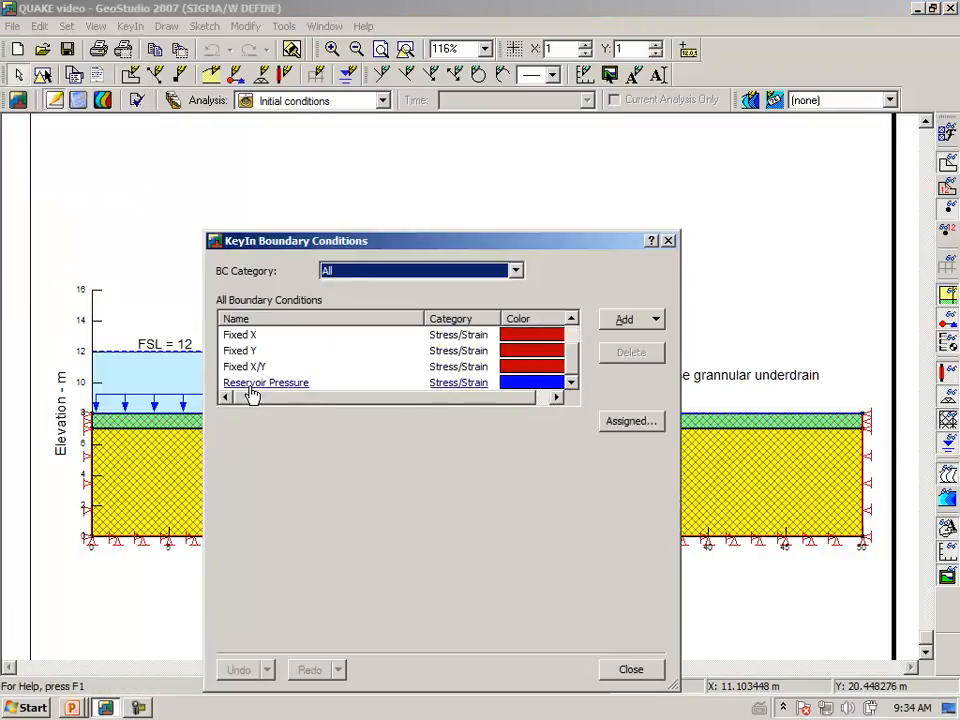
{"action": "left_click", "coordinate": [264, 382]}
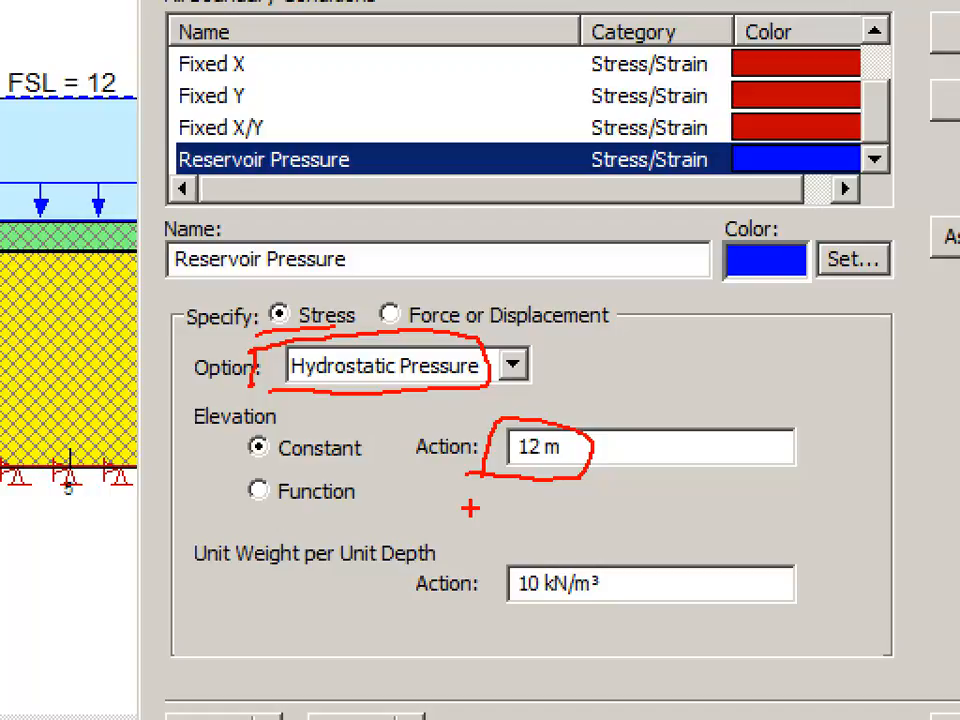
{"action": "mouse_move", "coordinate": [492, 556]}
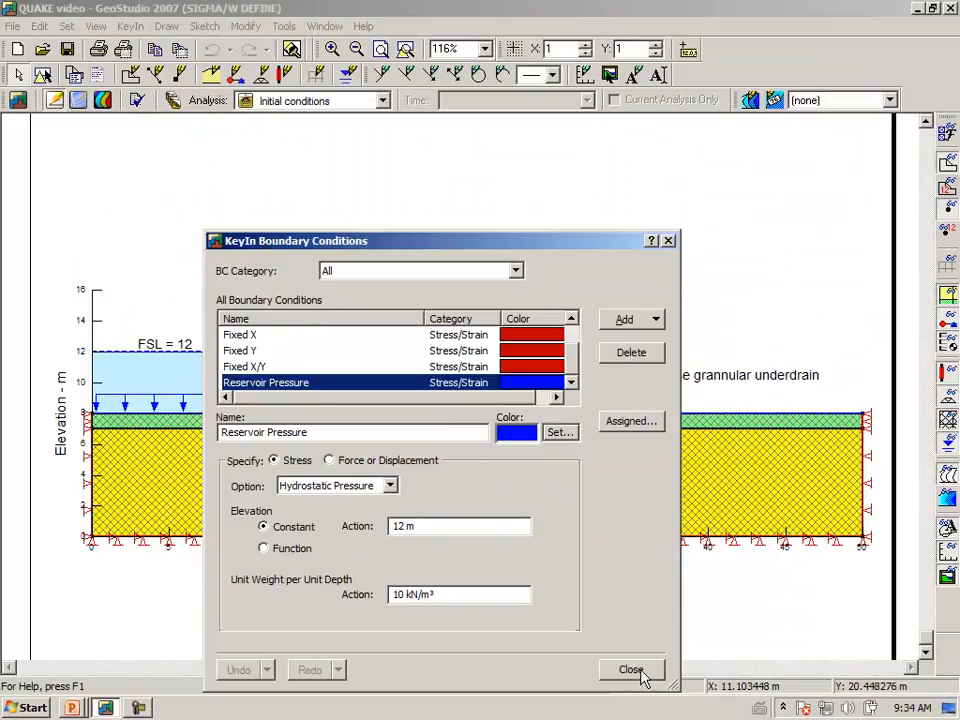
{"action": "left_click", "coordinate": [632, 668]}
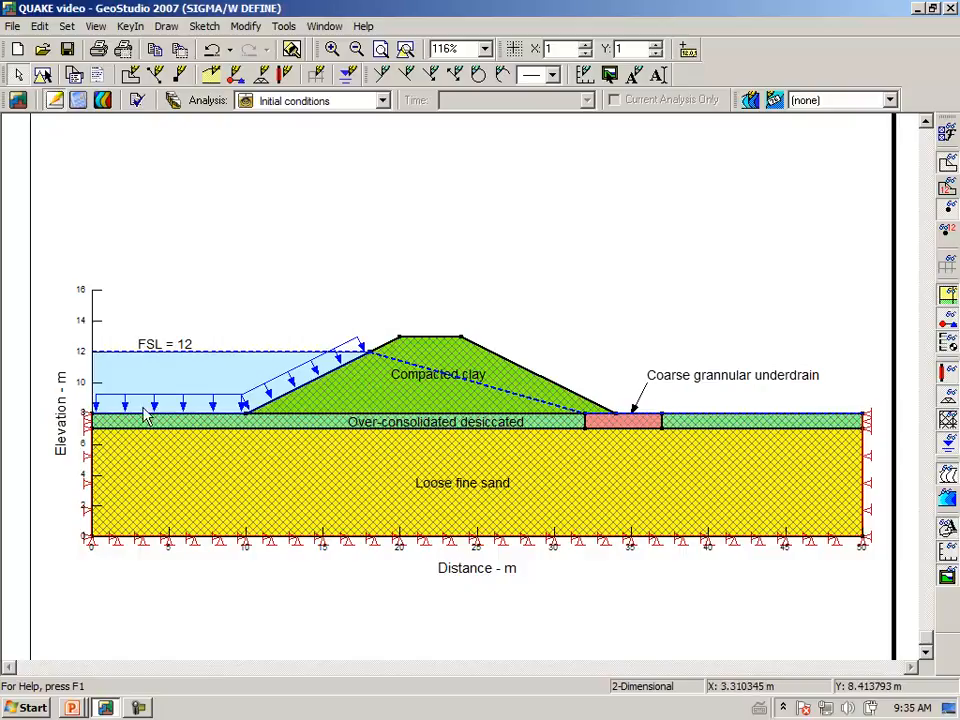
{"action": "mouse_move", "coordinate": [180, 420]}
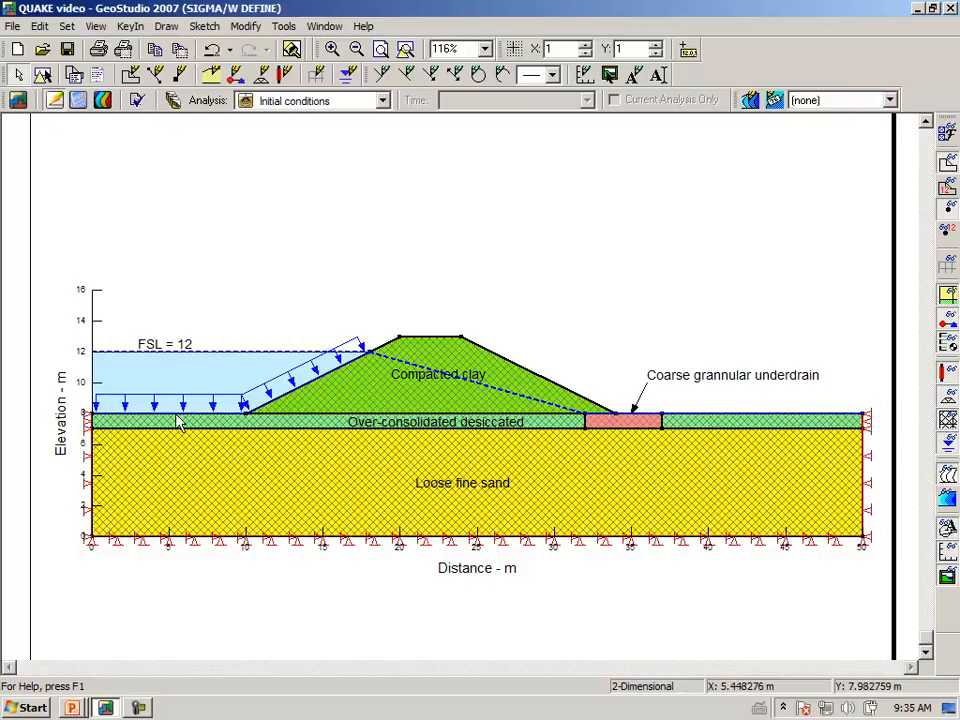
{"action": "mouse_move", "coordinate": [112, 420]}
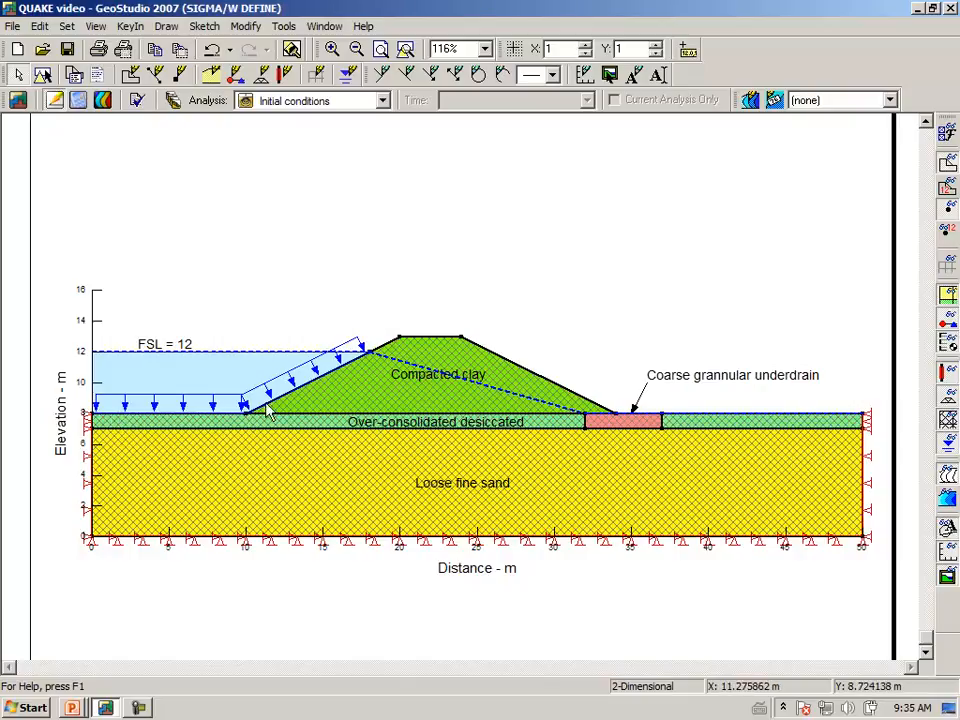
{"action": "mouse_move", "coordinate": [372, 356]}
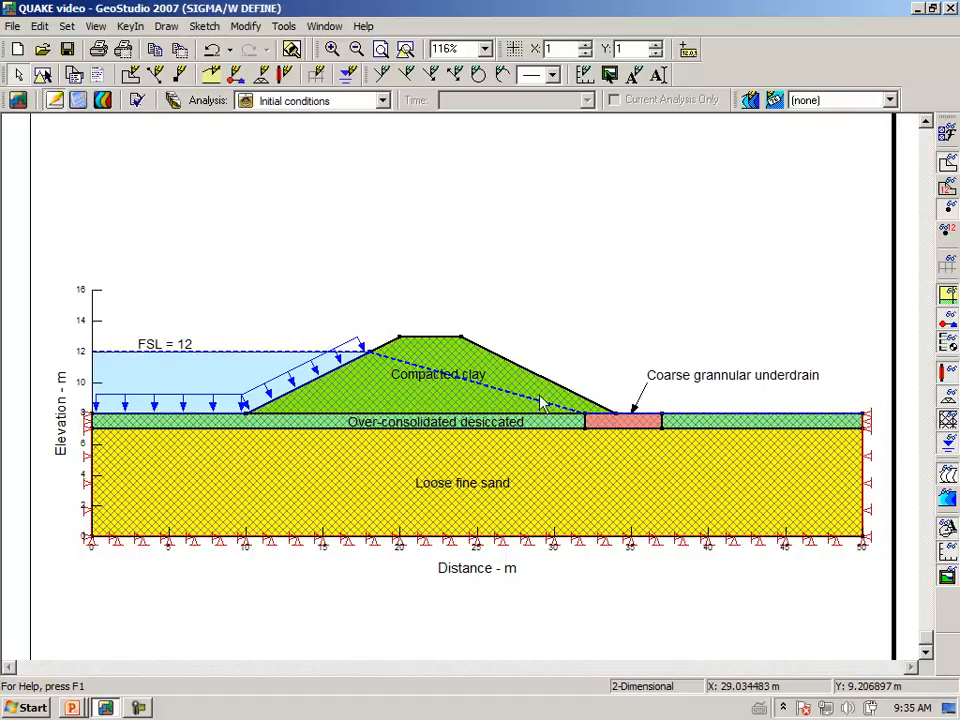
{"action": "mouse_move", "coordinate": [590, 420]}
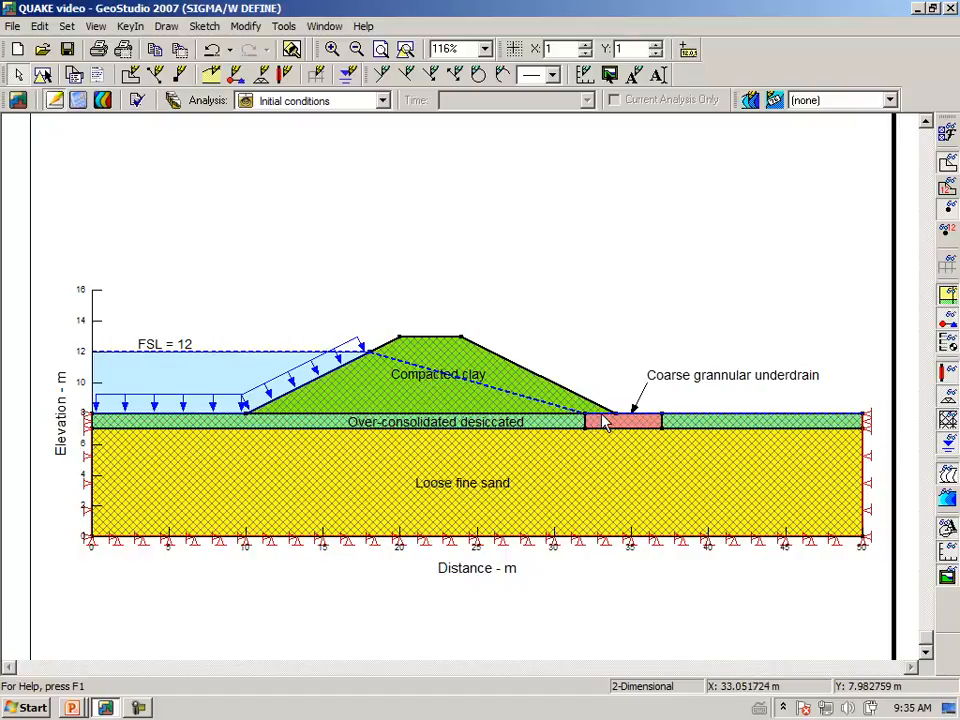
{"action": "mouse_move", "coordinate": [892, 424]}
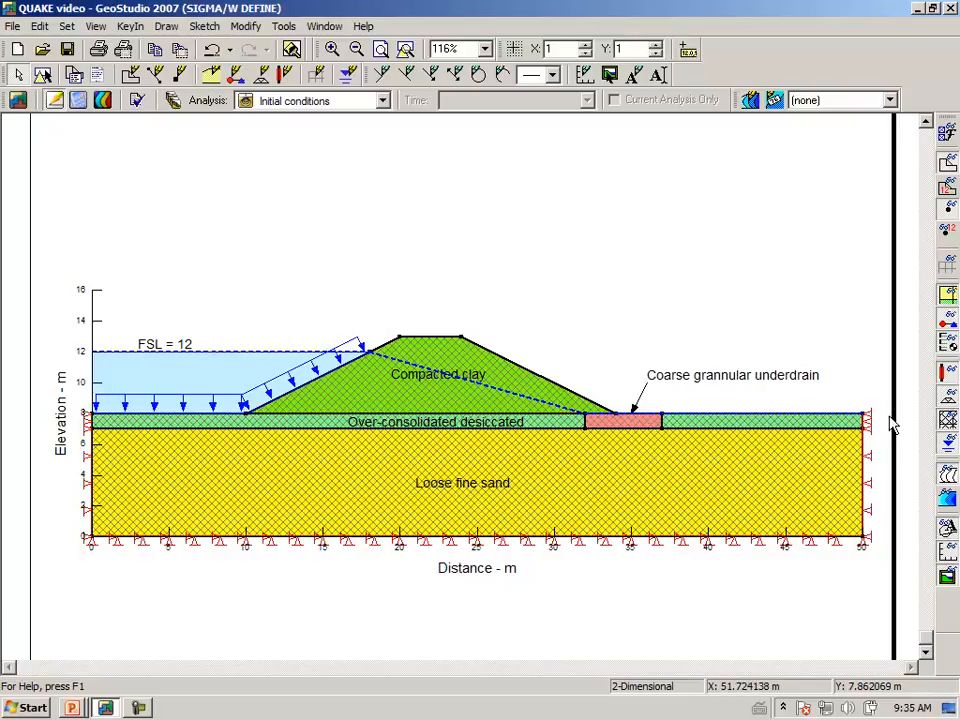
{"action": "mouse_move", "coordinate": [678, 320]}
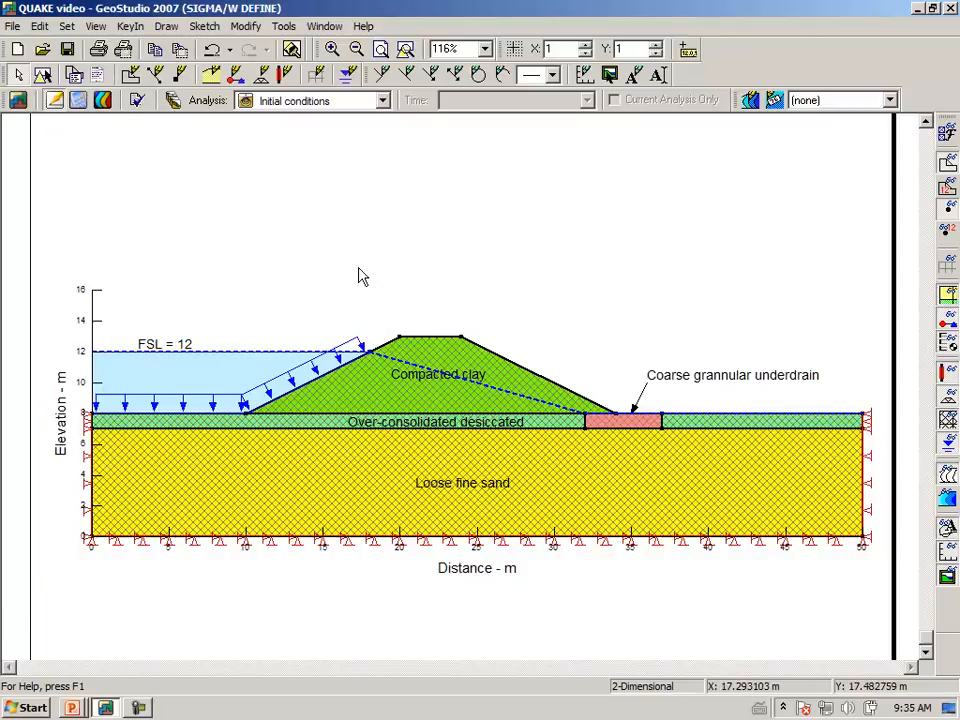
{"action": "mouse_move", "coordinate": [426, 244]}
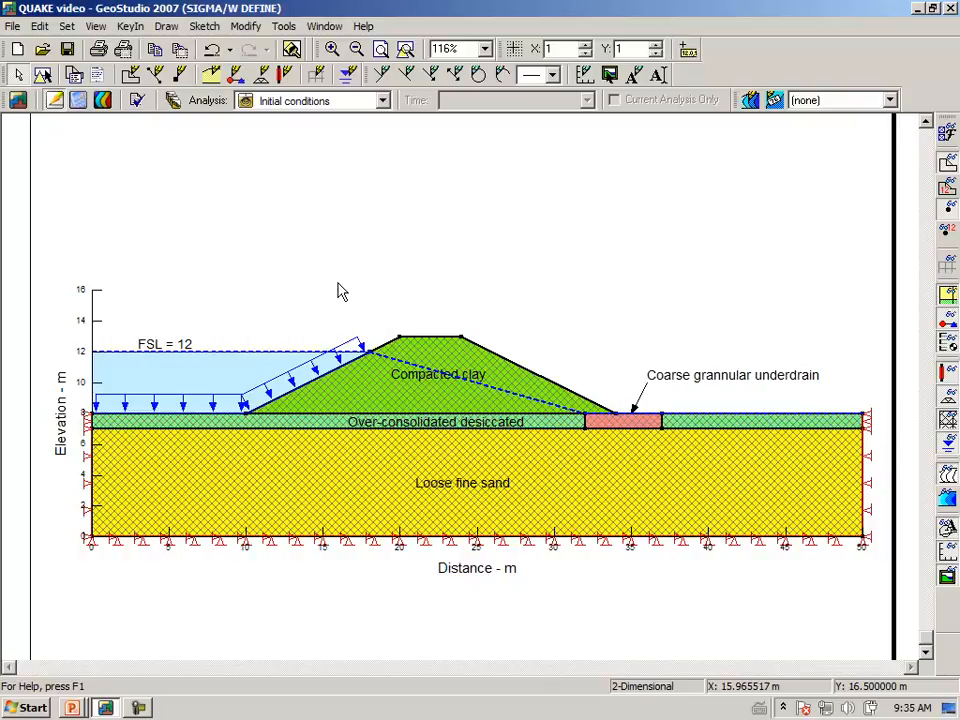
{"action": "mouse_move", "coordinate": [248, 290]}
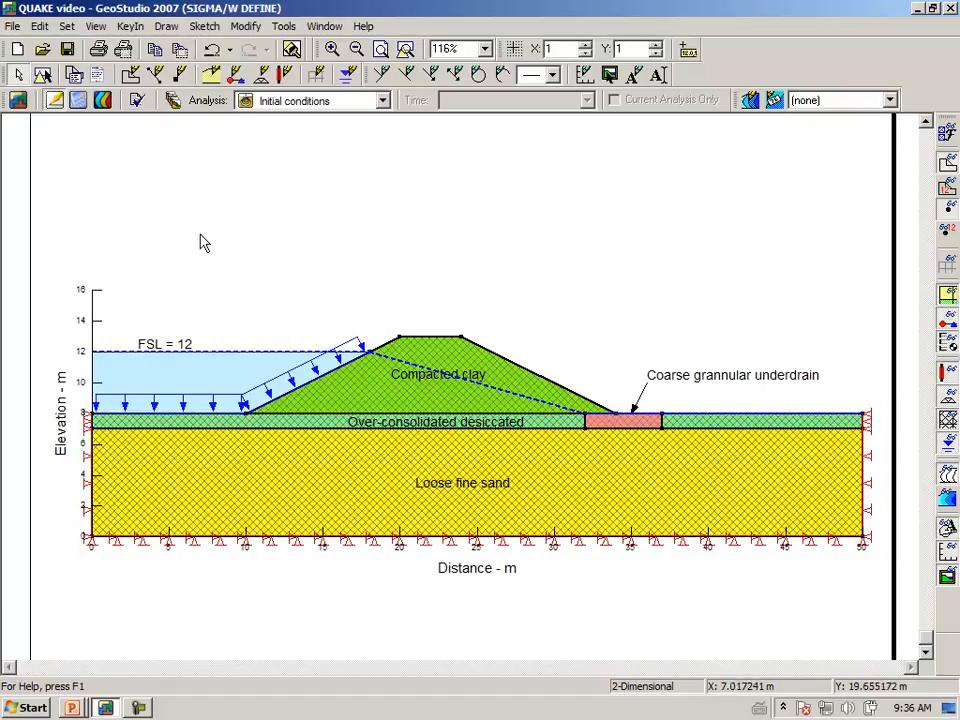
{"action": "mouse_move", "coordinate": [78, 100]}
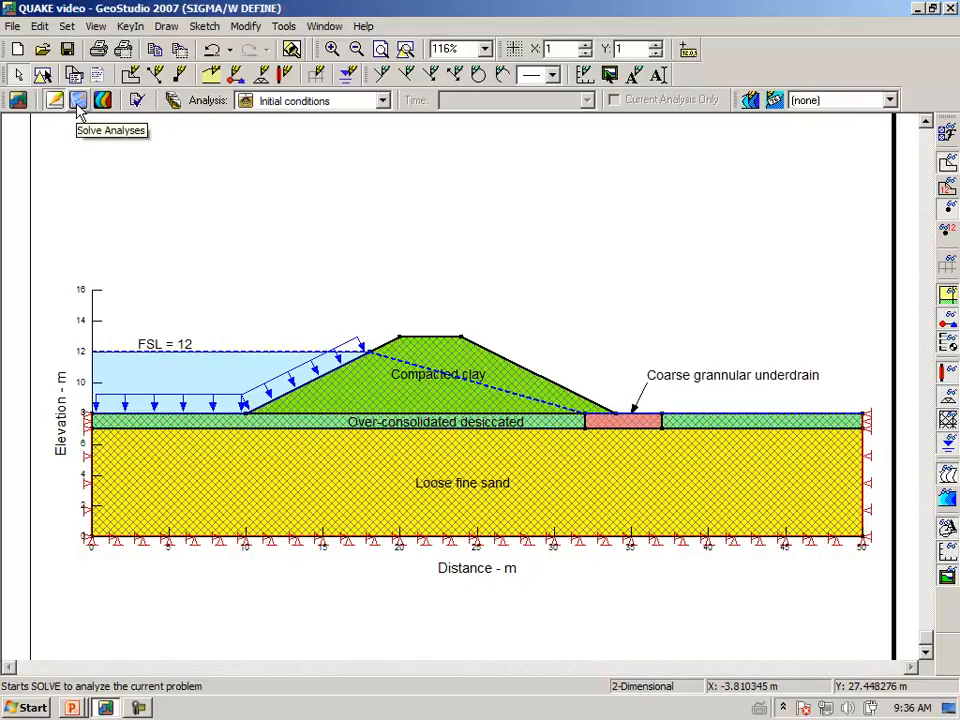
Solve the Initial conditions analysis and dismiss the finished solve window
{"action": "left_click", "coordinate": [80, 100]}
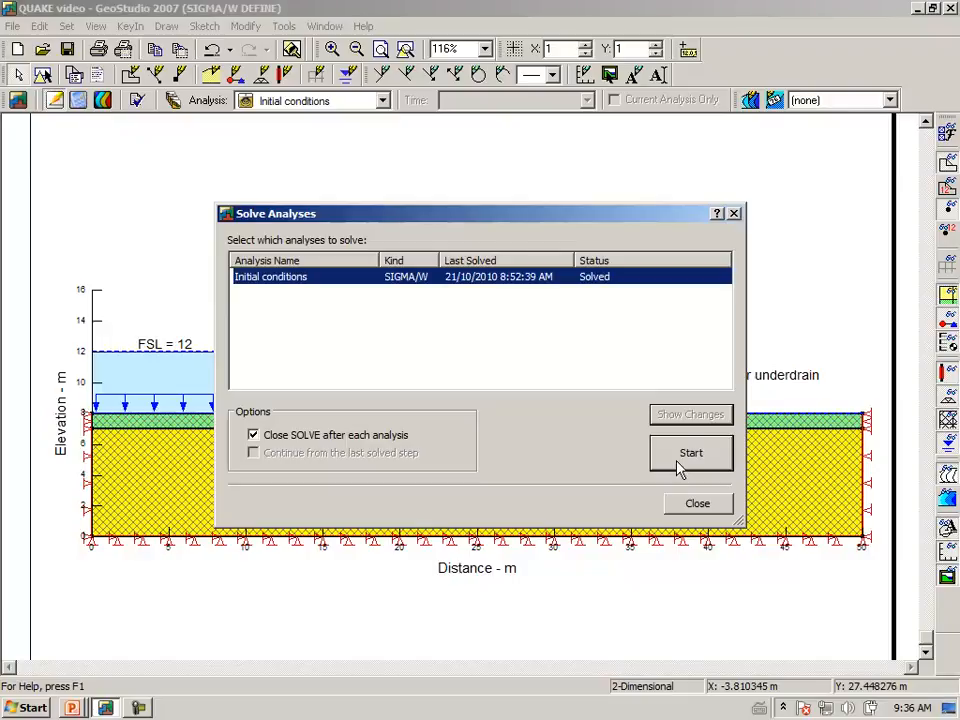
{"action": "left_click", "coordinate": [692, 452]}
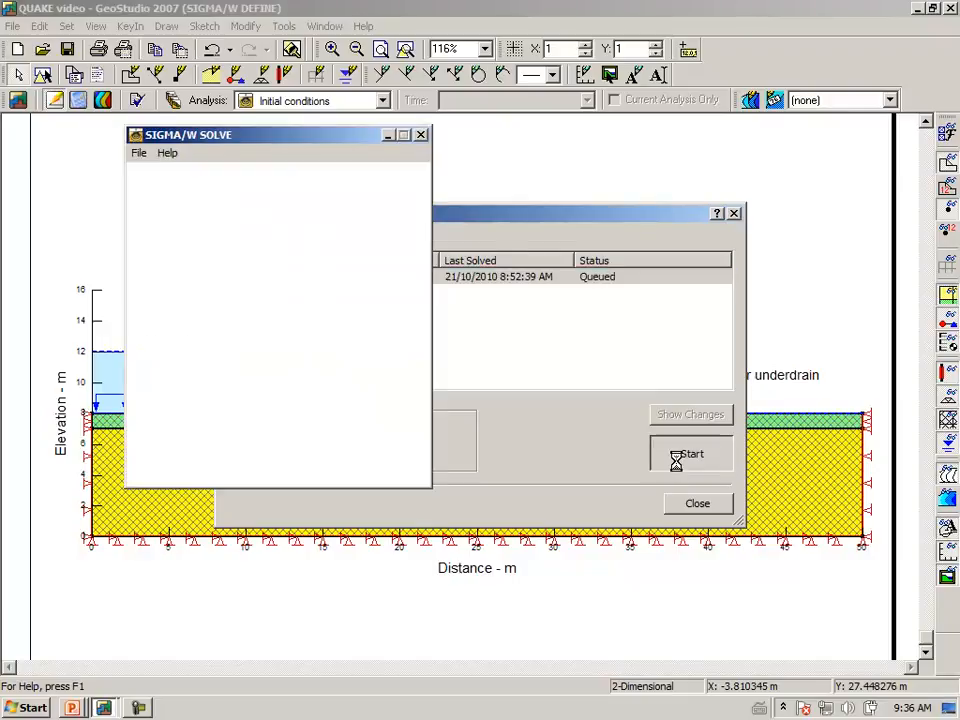
{"action": "left_click", "coordinate": [692, 452]}
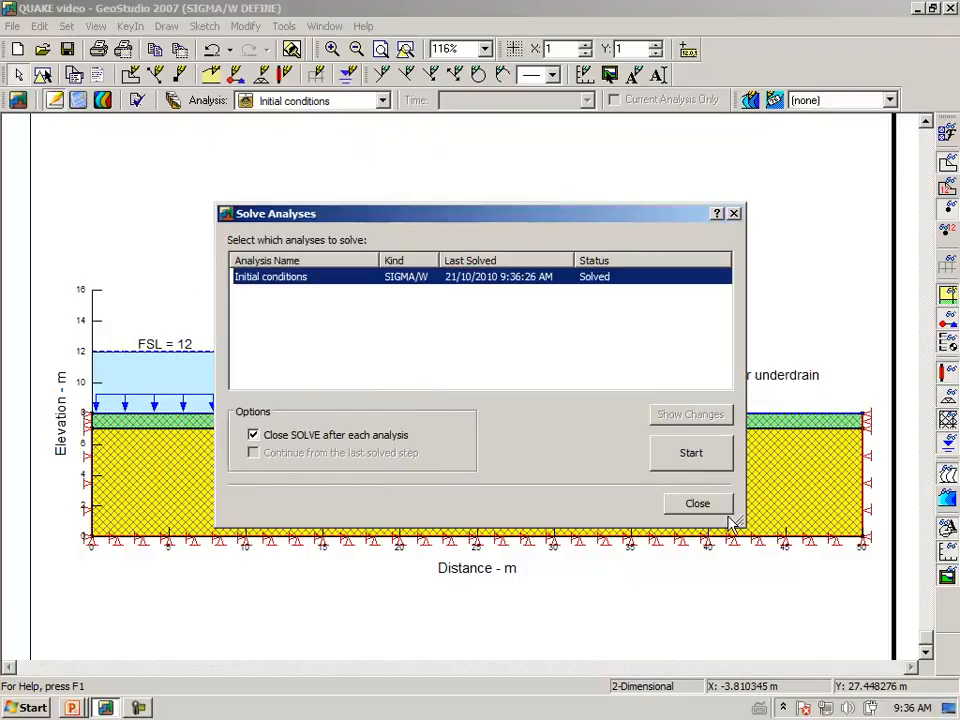
{"action": "left_click", "coordinate": [696, 504]}
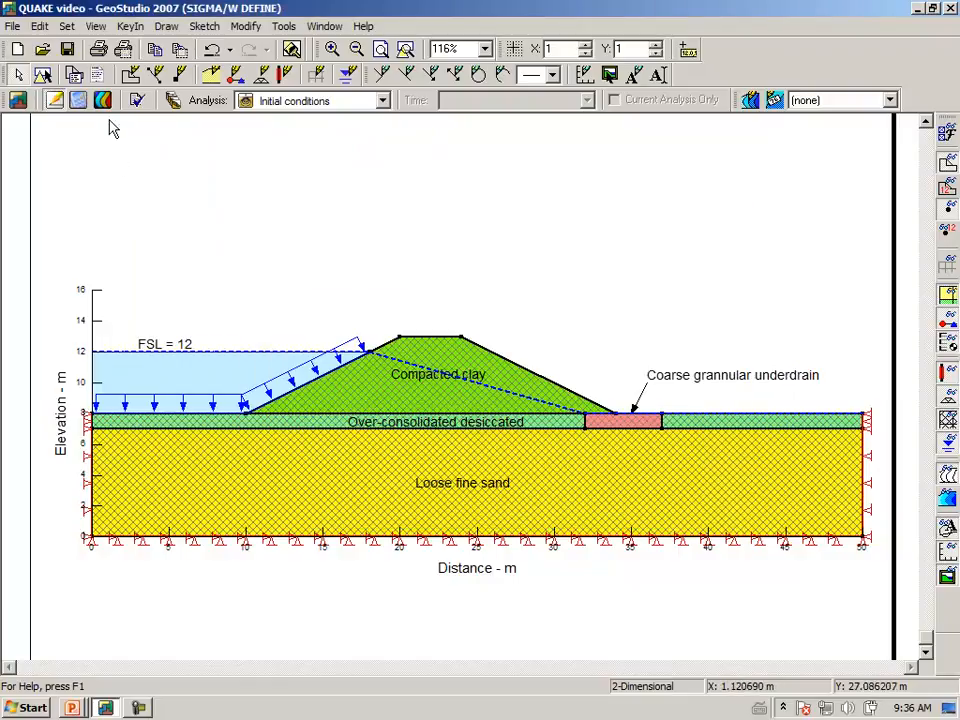
View the solved Initial conditions results as Y-Total Stress contours in CONTOUR
{"action": "left_click", "coordinate": [104, 100]}
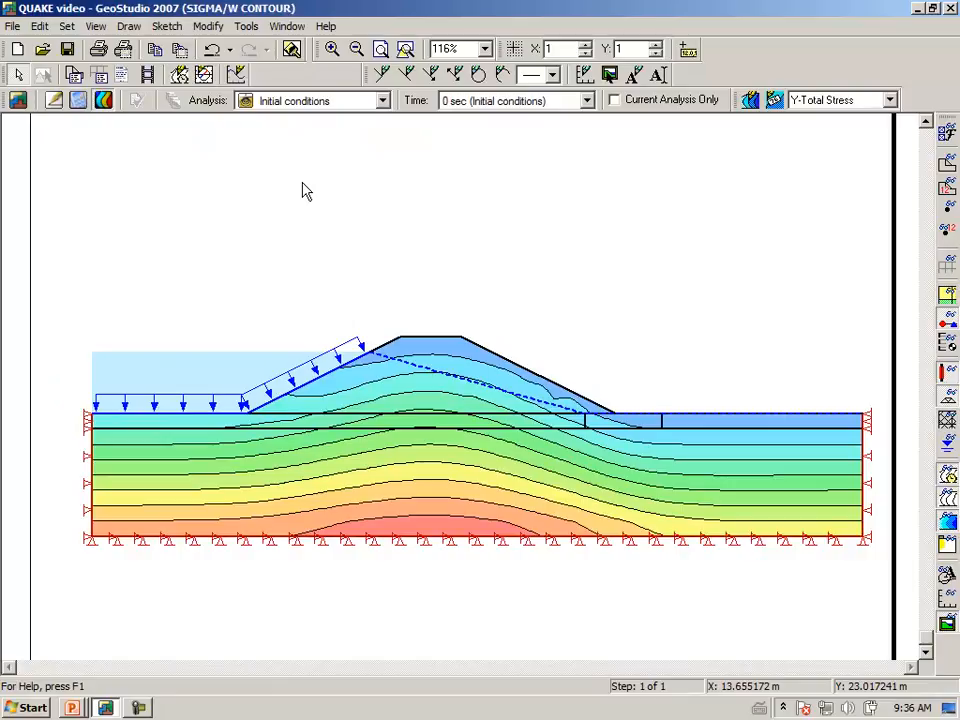
{"action": "mouse_move", "coordinate": [776, 198]}
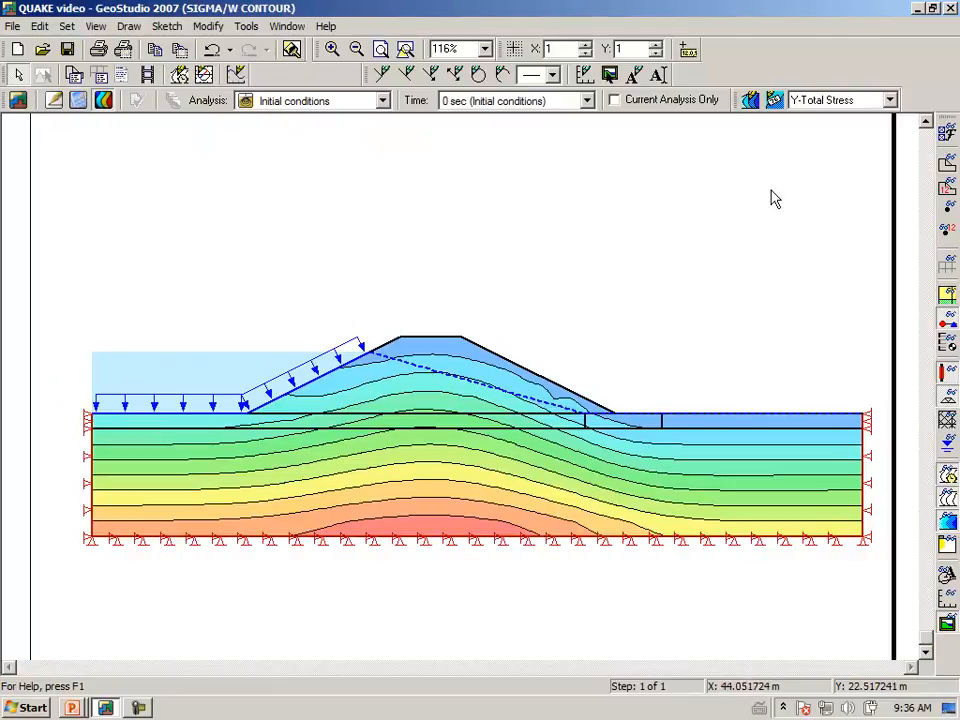
{"action": "mouse_move", "coordinate": [750, 100]}
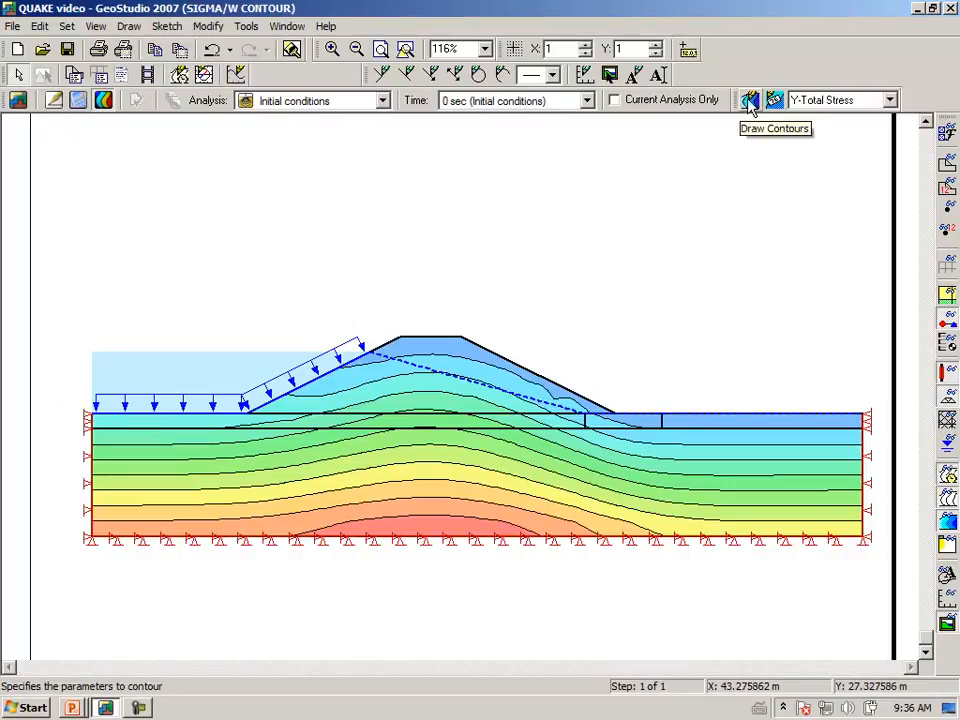
Choose the Excess PWP contour set with an automatic range in the contour settings
{"action": "left_click", "coordinate": [748, 100]}
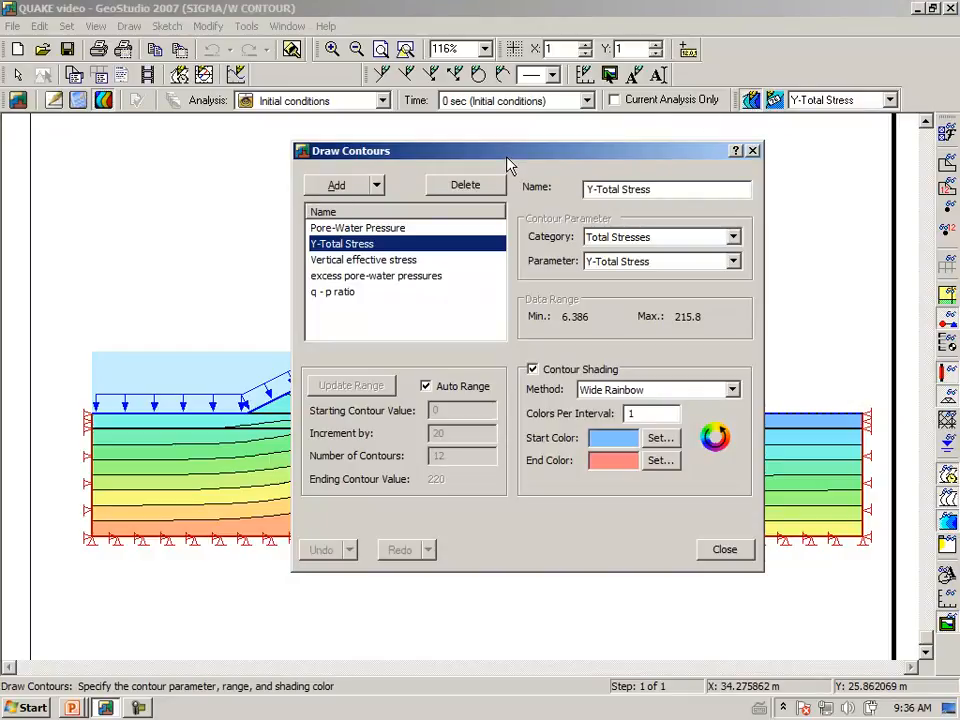
{"action": "mouse_move", "coordinate": [480, 208]}
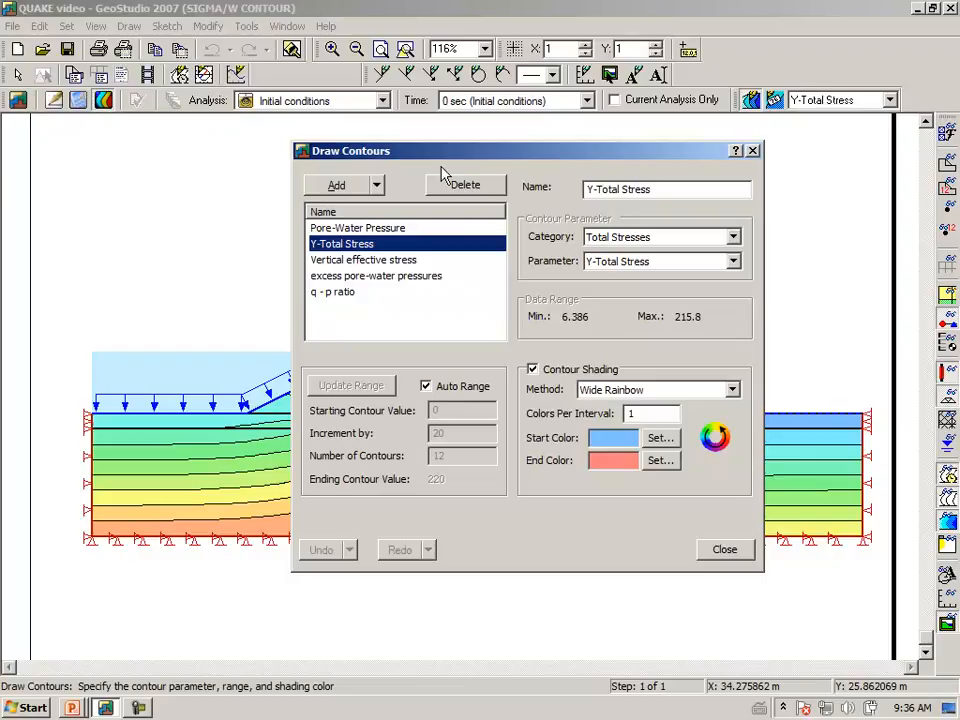
{"action": "left_click", "coordinate": [376, 276]}
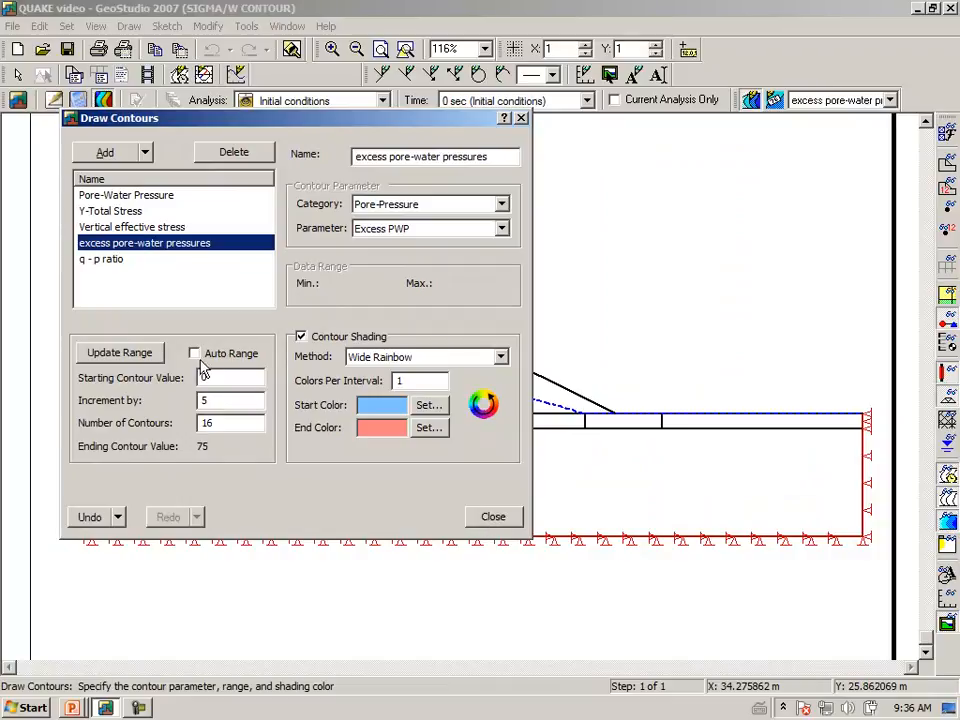
{"action": "left_click", "coordinate": [194, 352]}
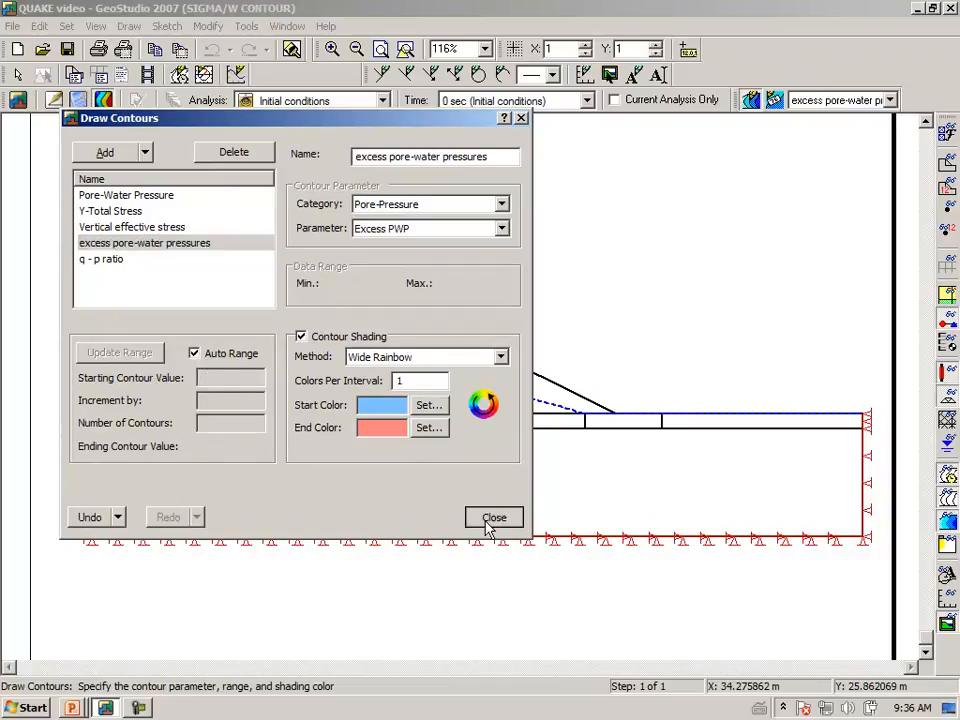
Close the contour settings, show pore-water pressure contours, then Y-Total Stress contours
{"action": "left_click", "coordinate": [492, 516]}
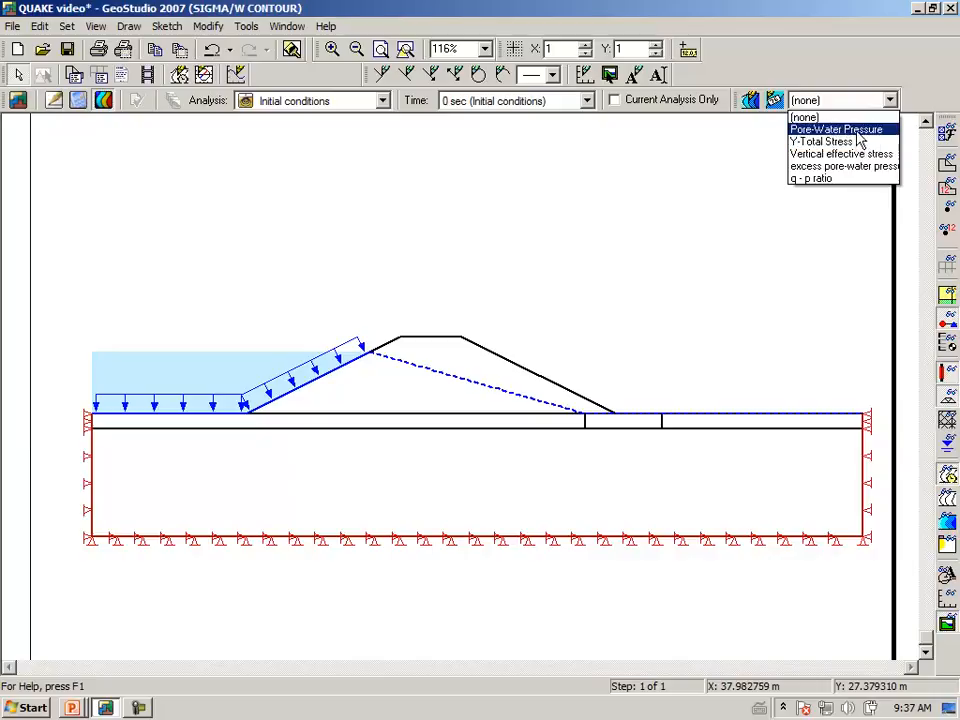
{"action": "left_click", "coordinate": [836, 128]}
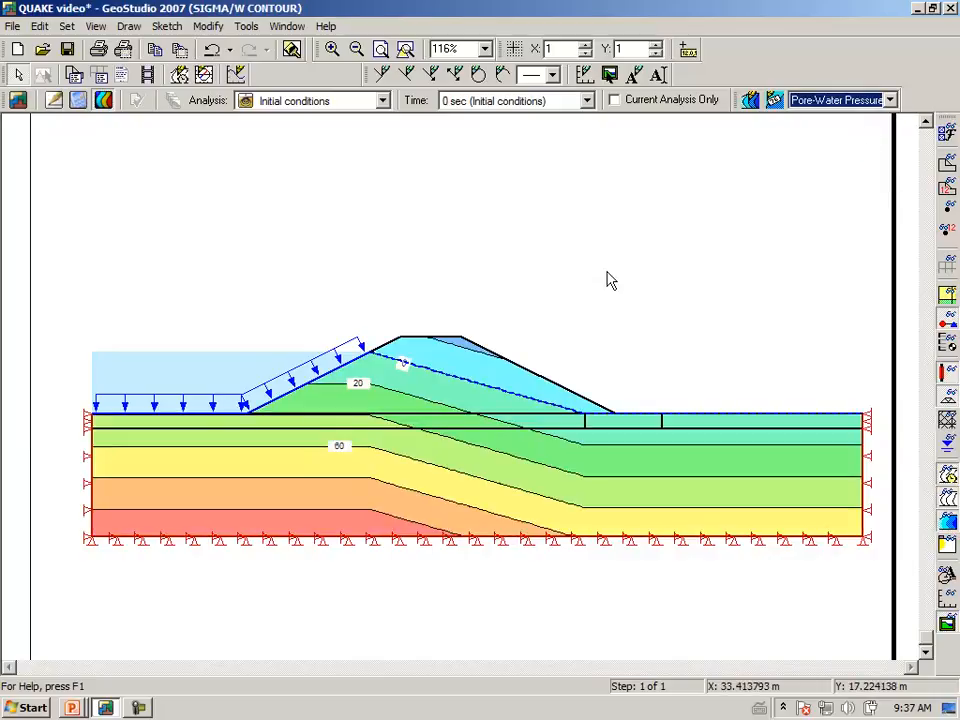
{"action": "left_click", "coordinate": [890, 100]}
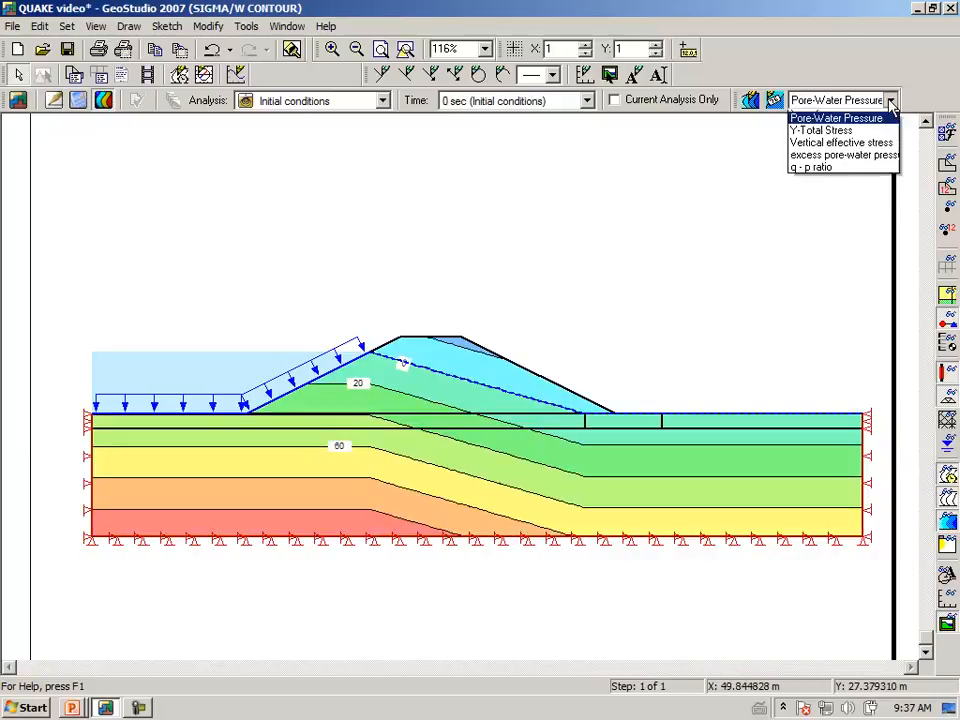
{"action": "left_click", "coordinate": [820, 130]}
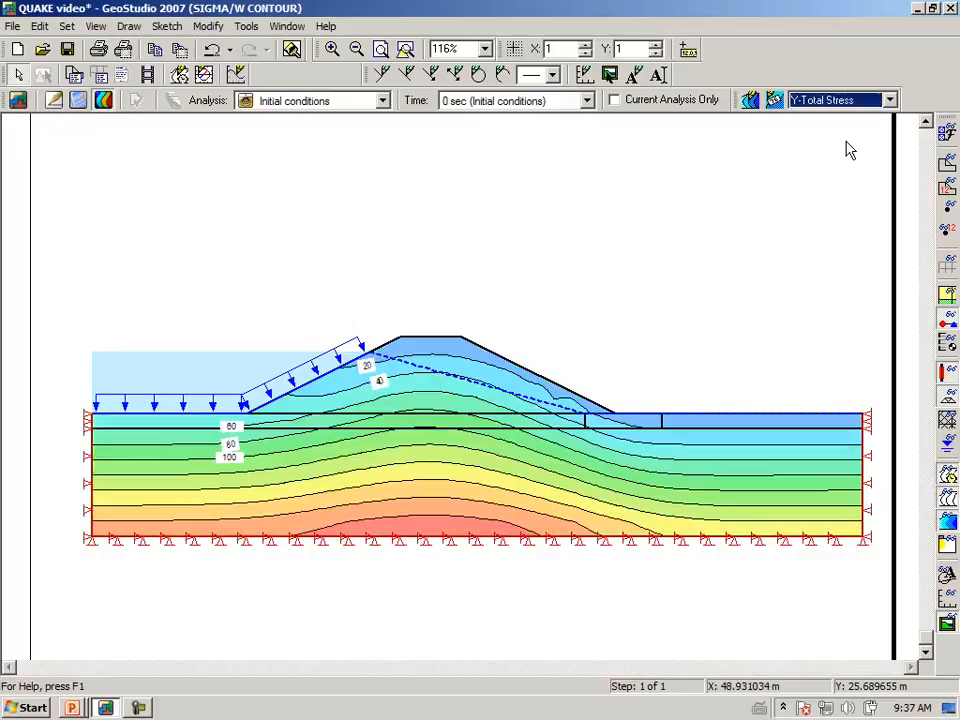
{"action": "mouse_move", "coordinate": [780, 188]}
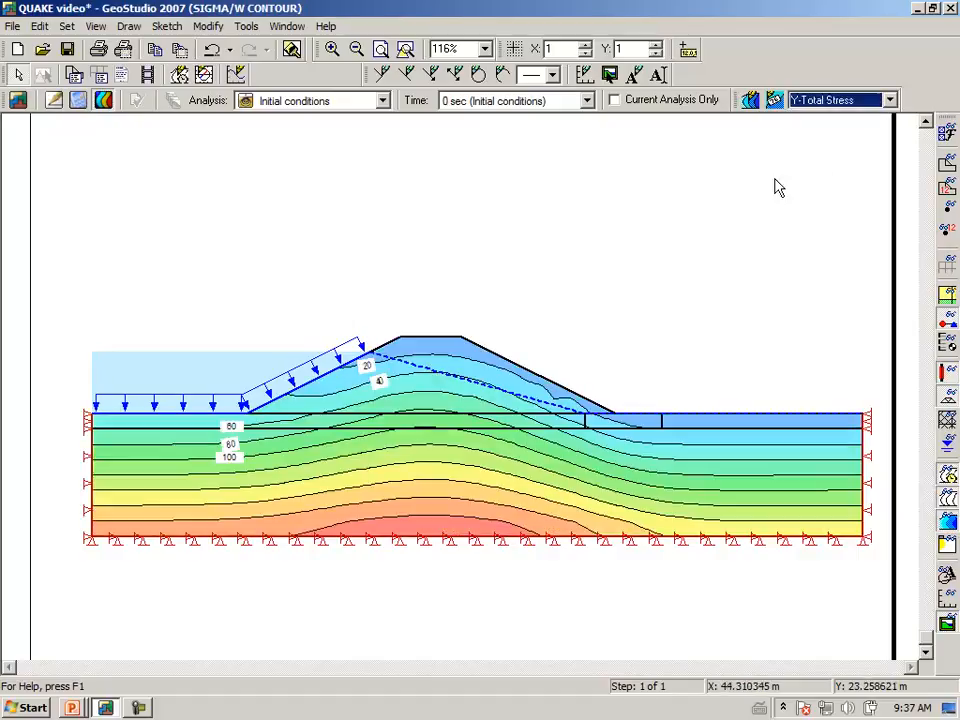
{"action": "mouse_move", "coordinate": [420, 276]}
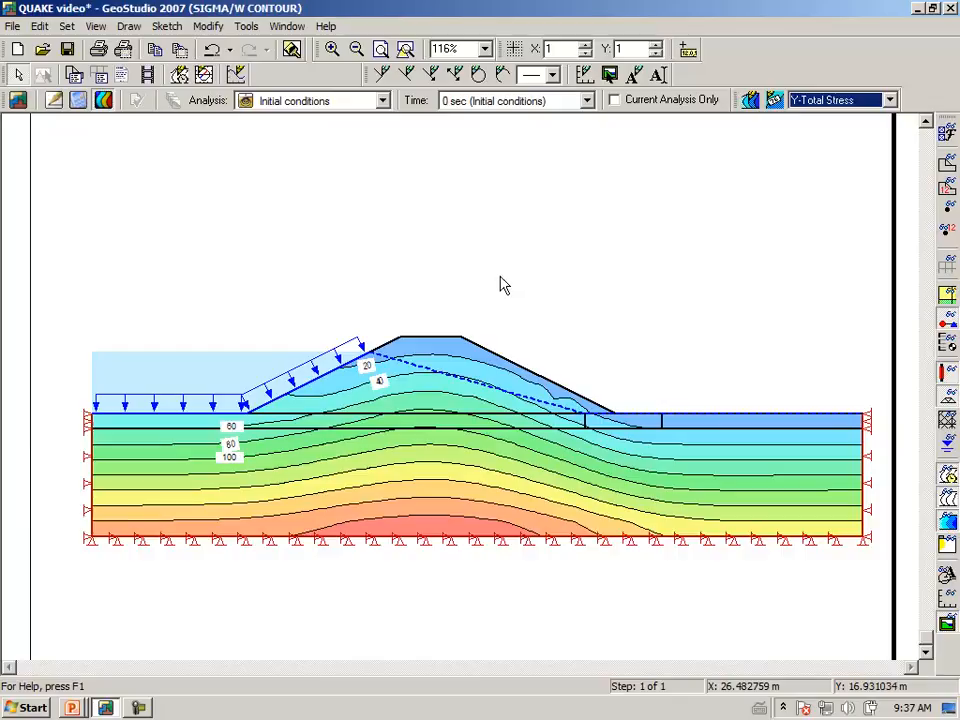
{"action": "mouse_move", "coordinate": [472, 272]}
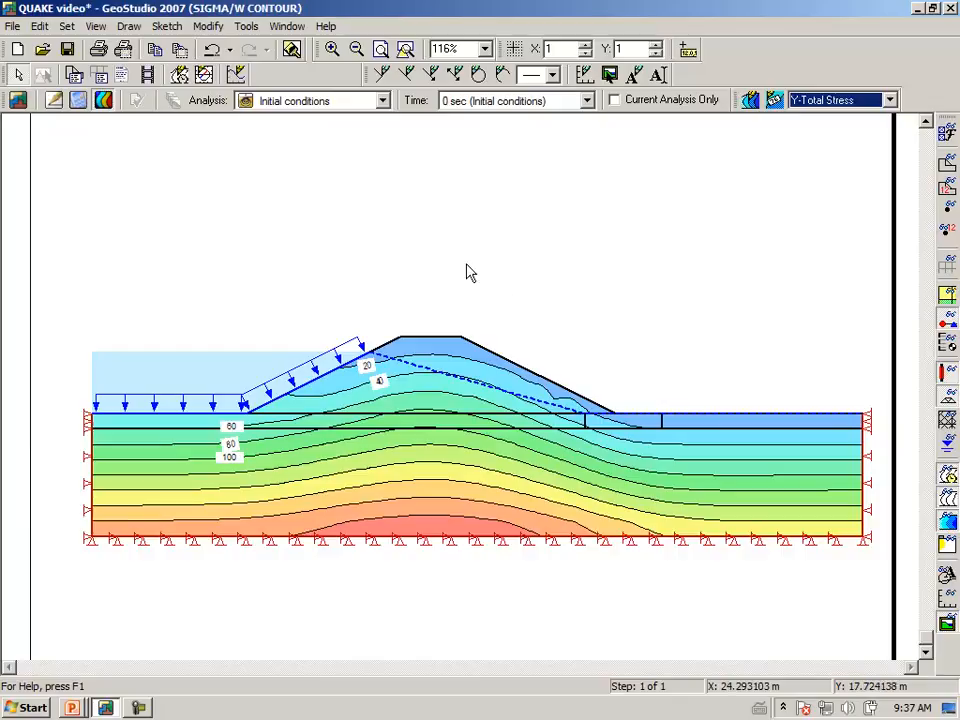
{"action": "mouse_move", "coordinate": [620, 214]}
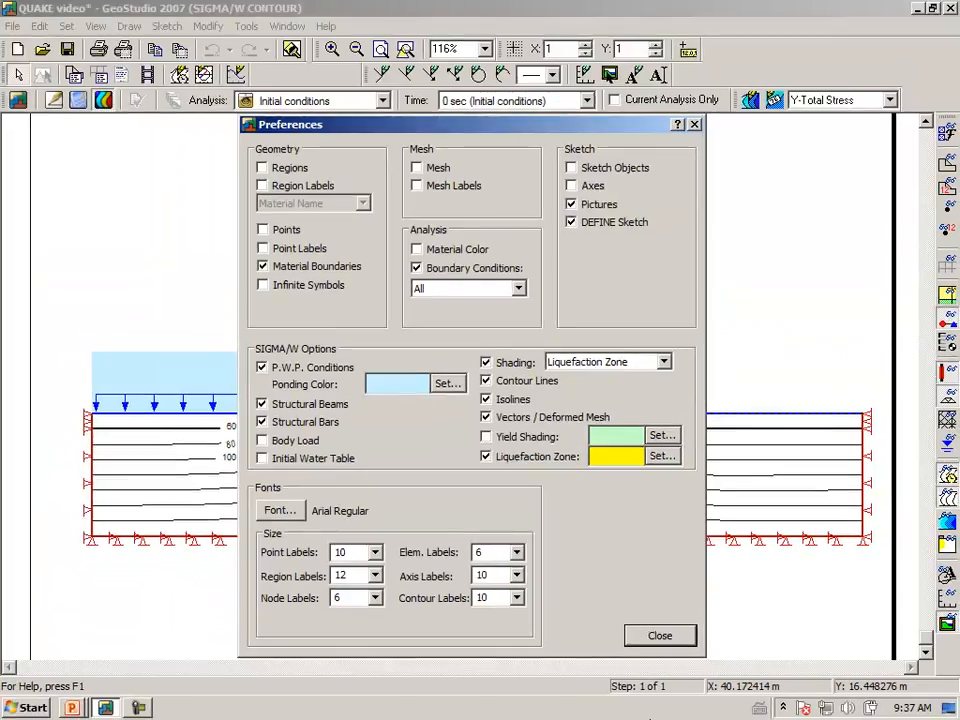
Apply the liquefaction-zone display preferences so only the yellow zone shows beneath the embankment
{"action": "left_click", "coordinate": [660, 636]}
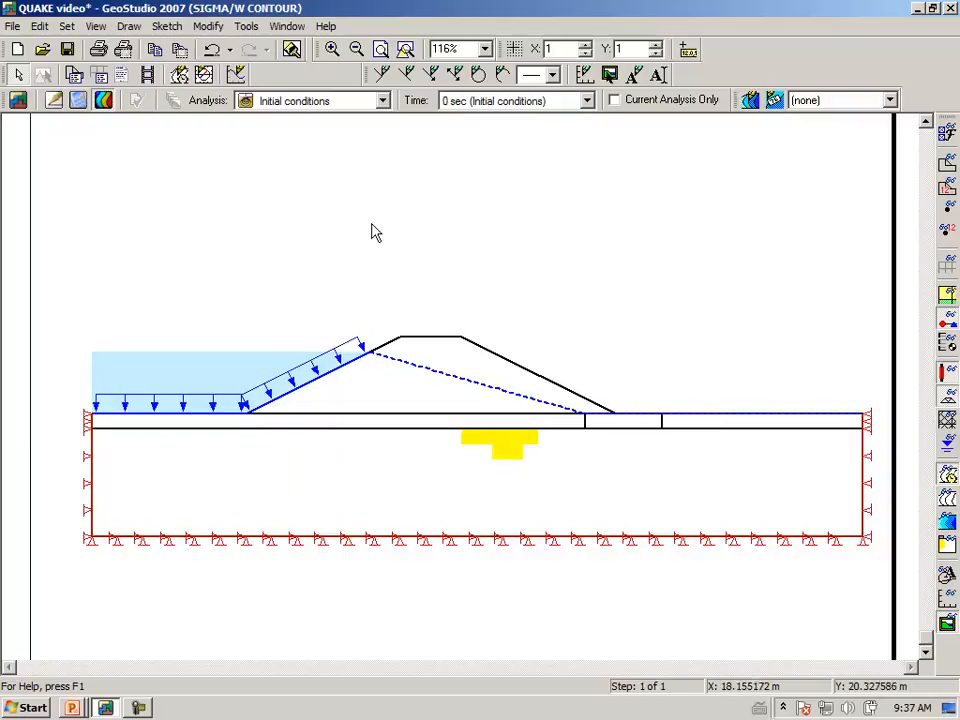
{"action": "mouse_move", "coordinate": [456, 200]}
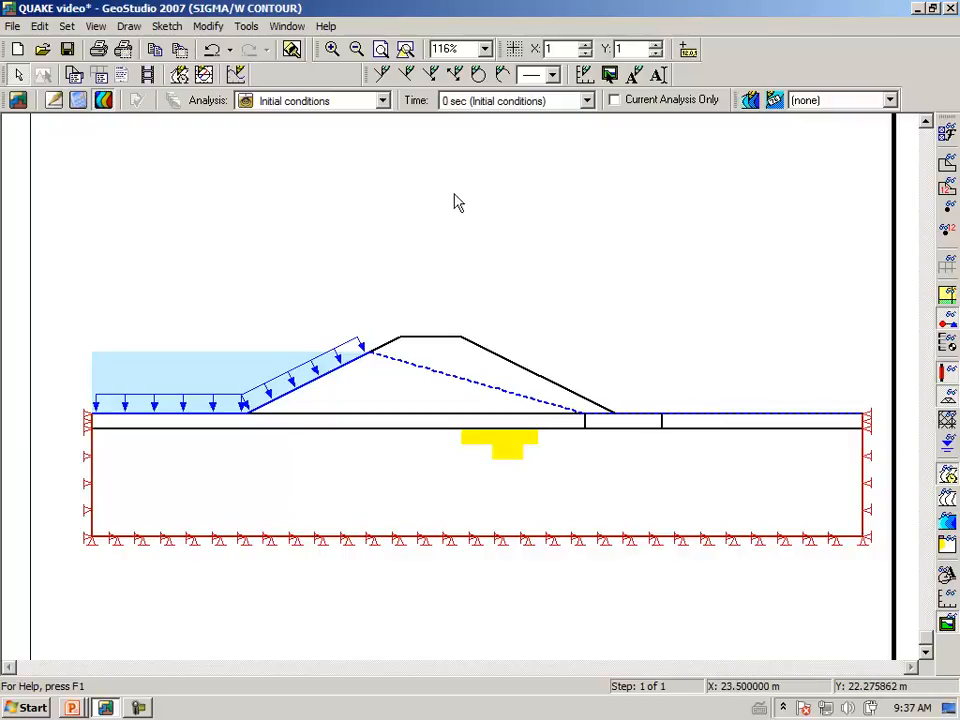
{"action": "mouse_move", "coordinate": [456, 222]}
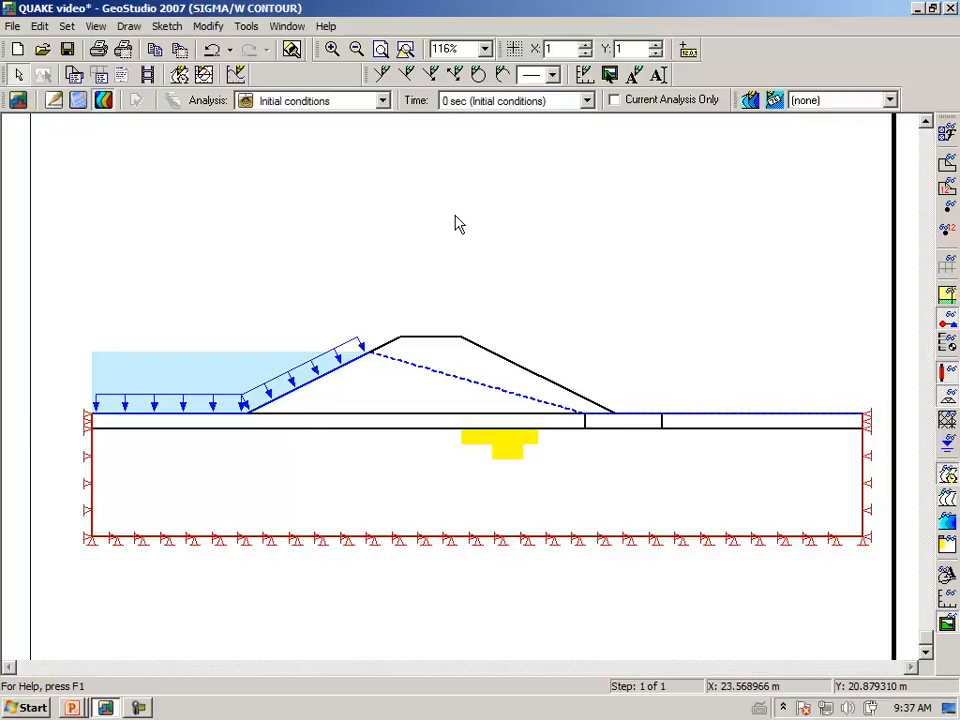
{"action": "mouse_move", "coordinate": [460, 224]}
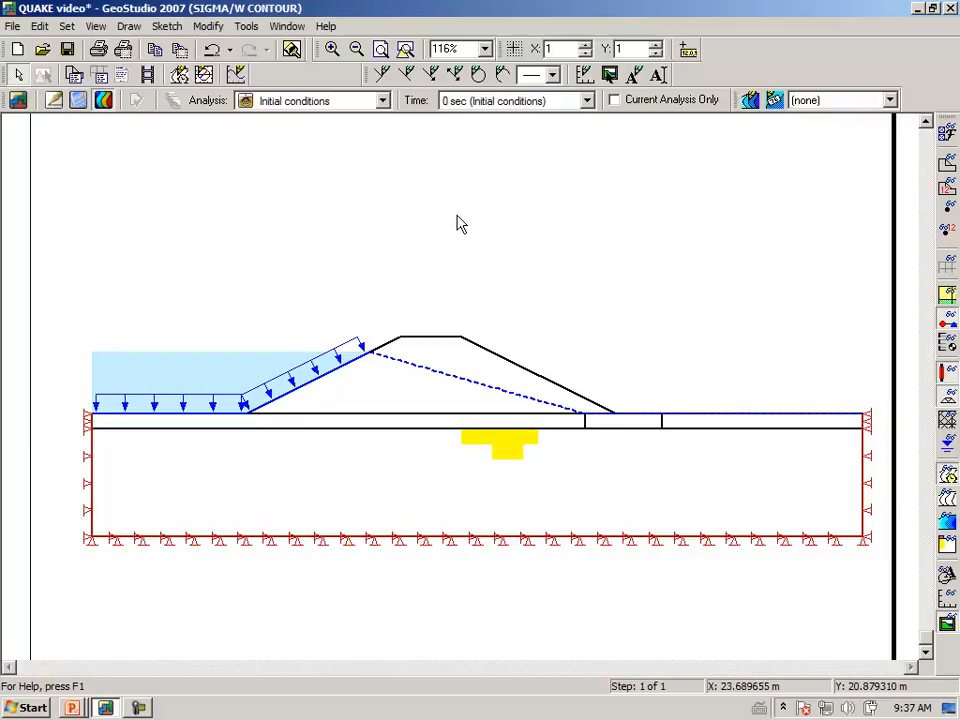
{"action": "mouse_move", "coordinate": [468, 240]}
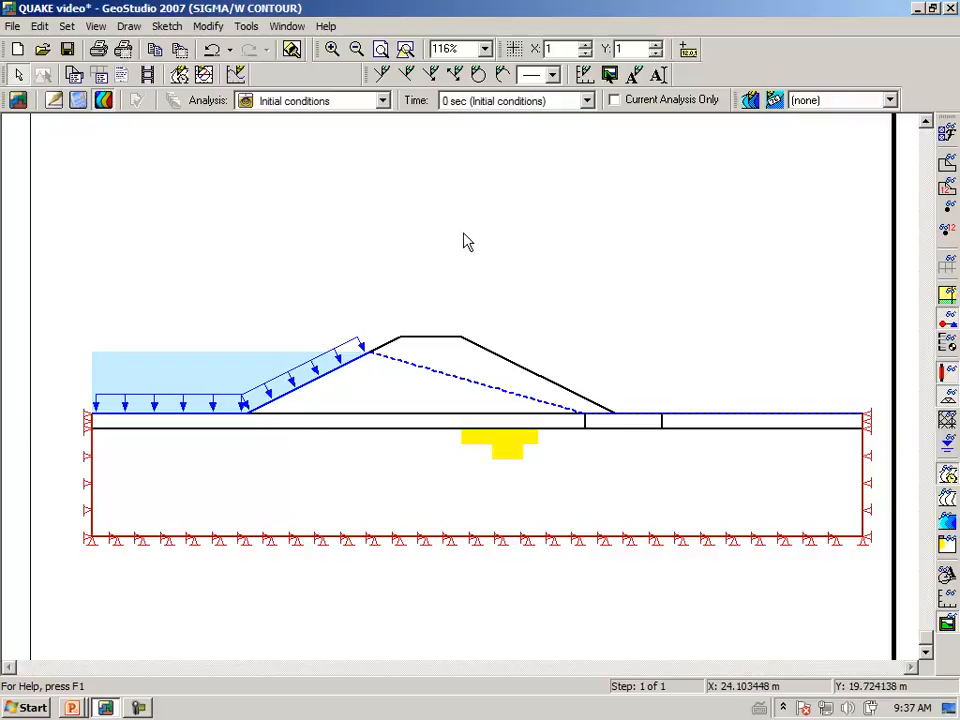
{"action": "mouse_move", "coordinate": [496, 450]}
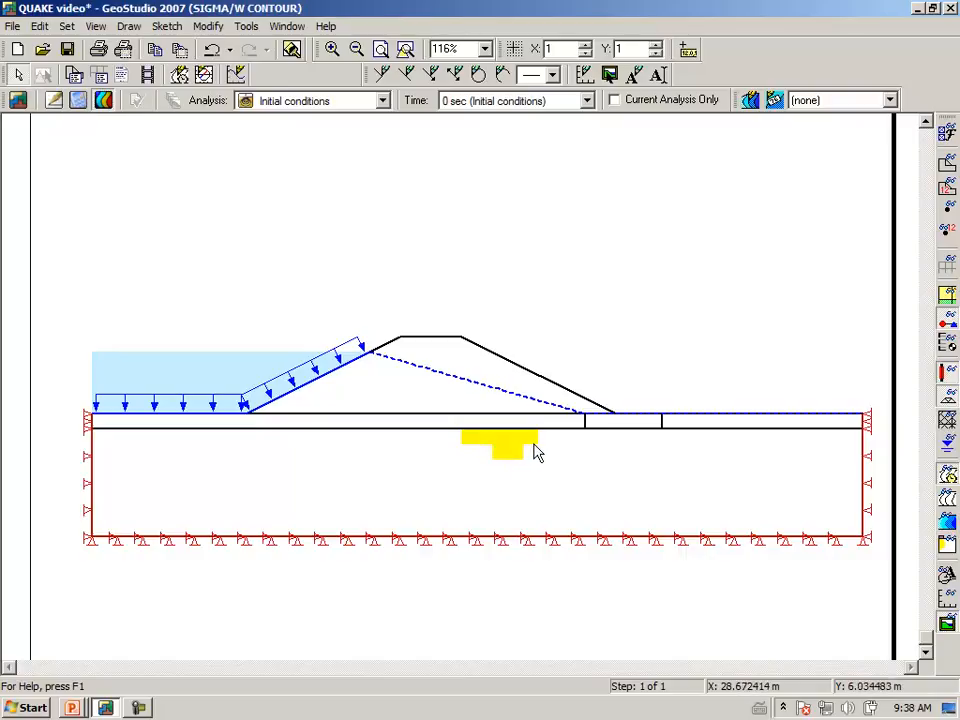
{"action": "mouse_move", "coordinate": [510, 562]}
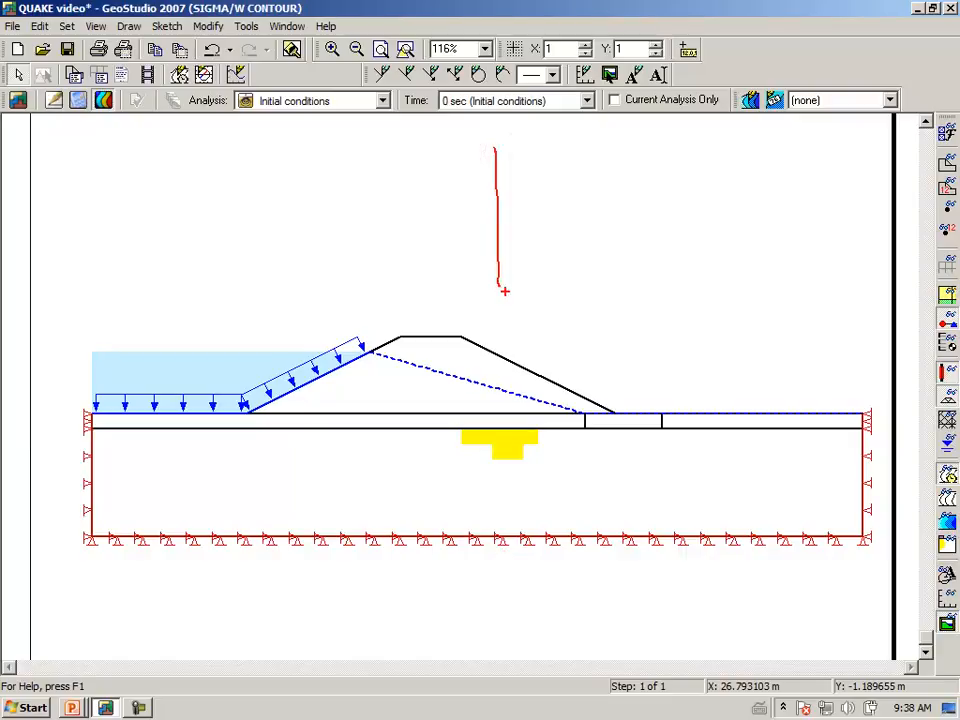
{"action": "left_click_drag", "start_coordinate": [504, 292], "coordinate": [770, 288]}
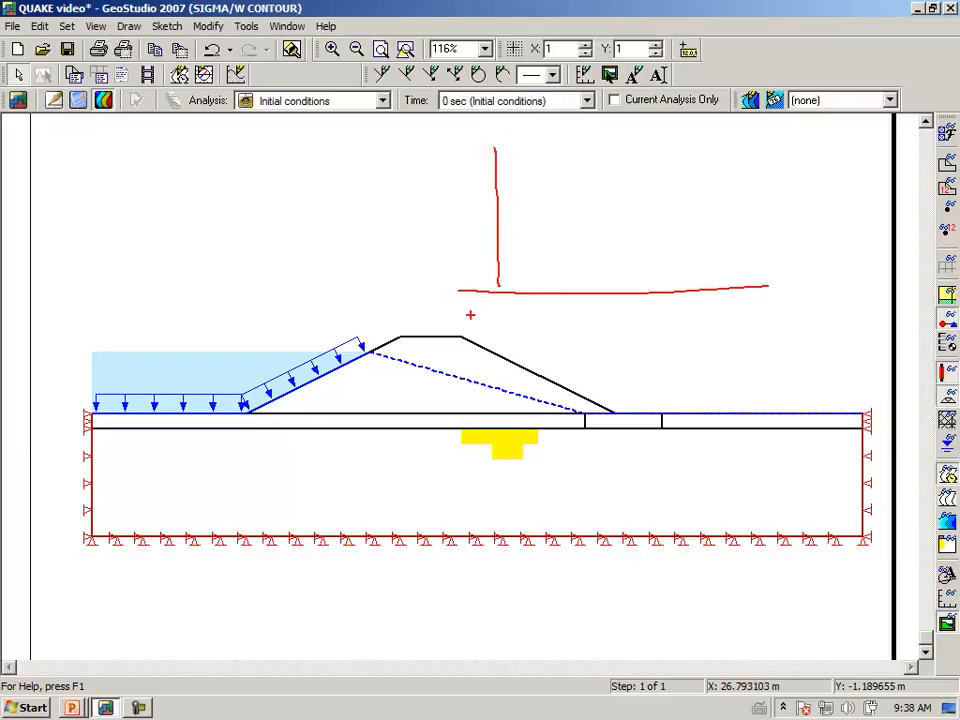
{"action": "left_click_drag", "start_coordinate": [476, 312], "coordinate": [660, 120]}
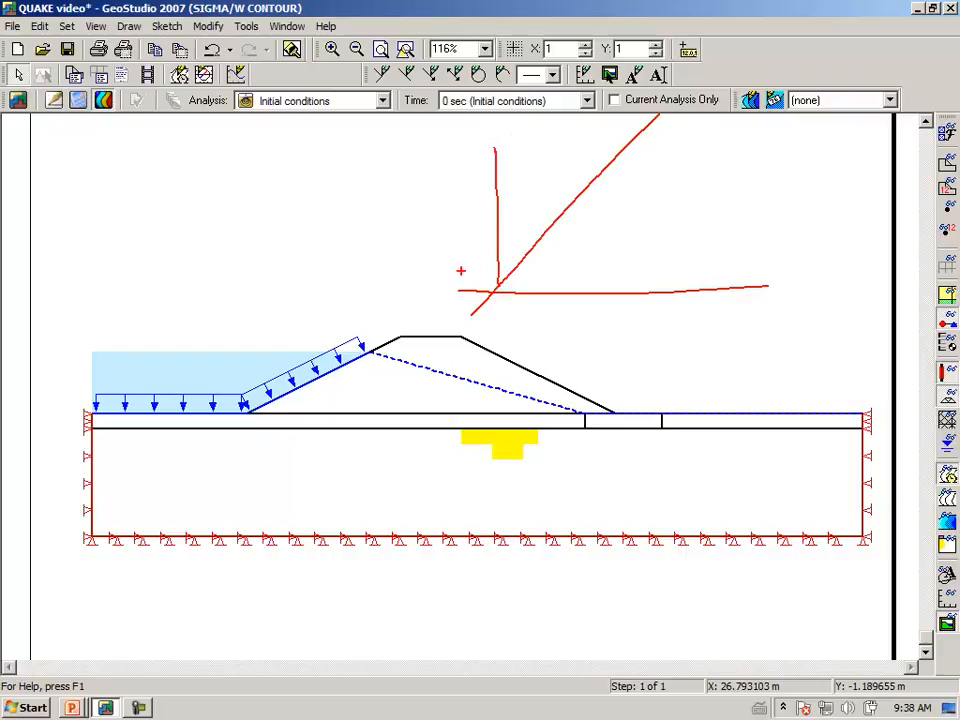
{"action": "left_click_drag", "start_coordinate": [460, 270], "coordinate": [756, 160]}
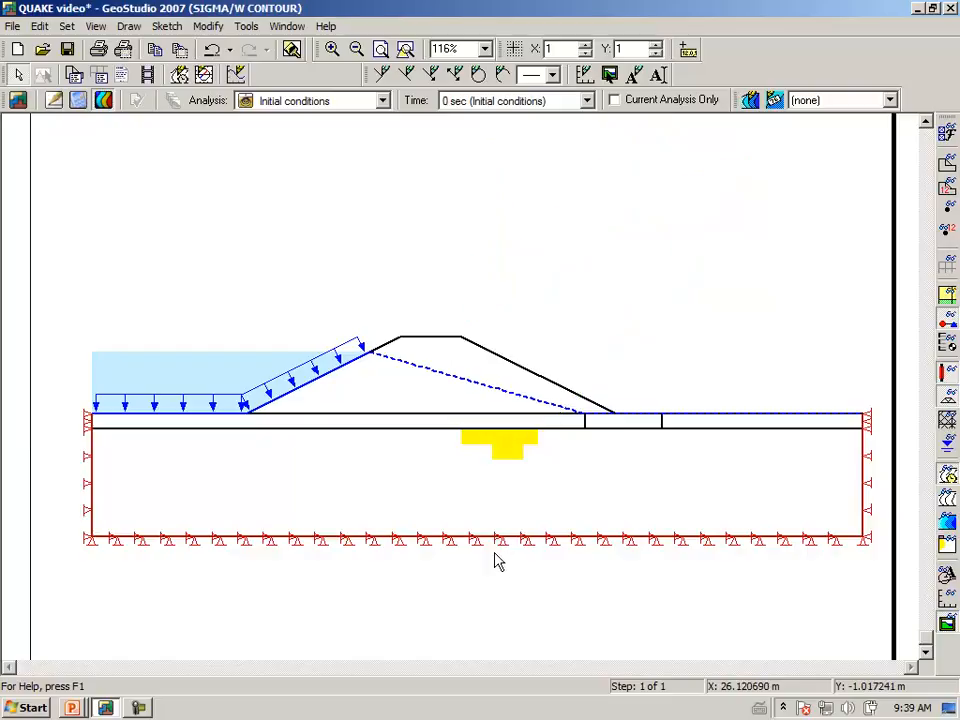
{"action": "mouse_move", "coordinate": [636, 300]}
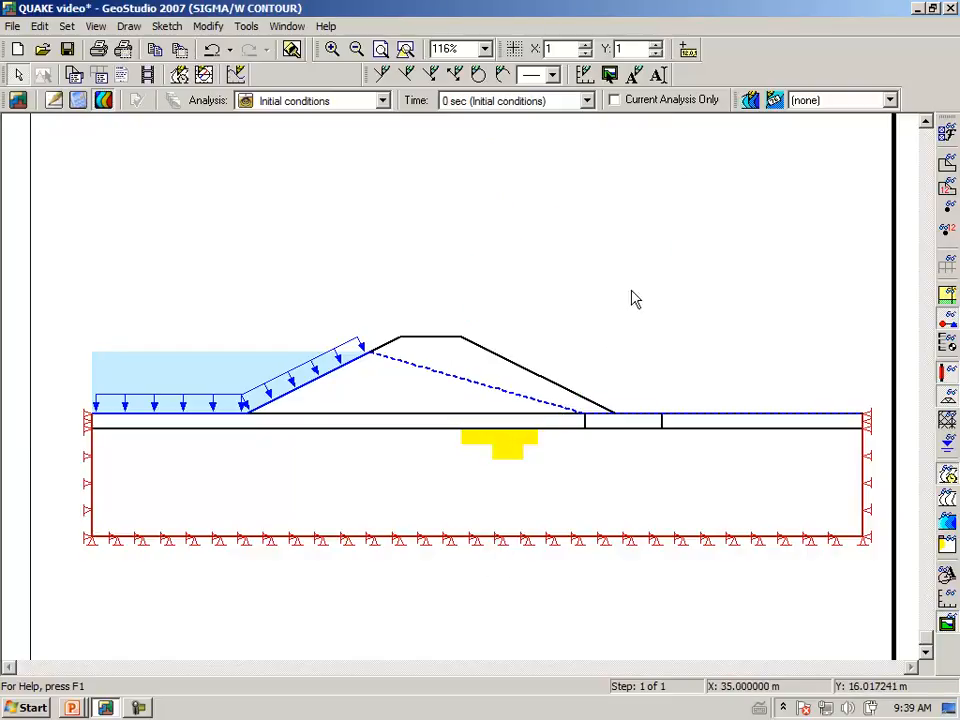
{"action": "mouse_move", "coordinate": [750, 100]}
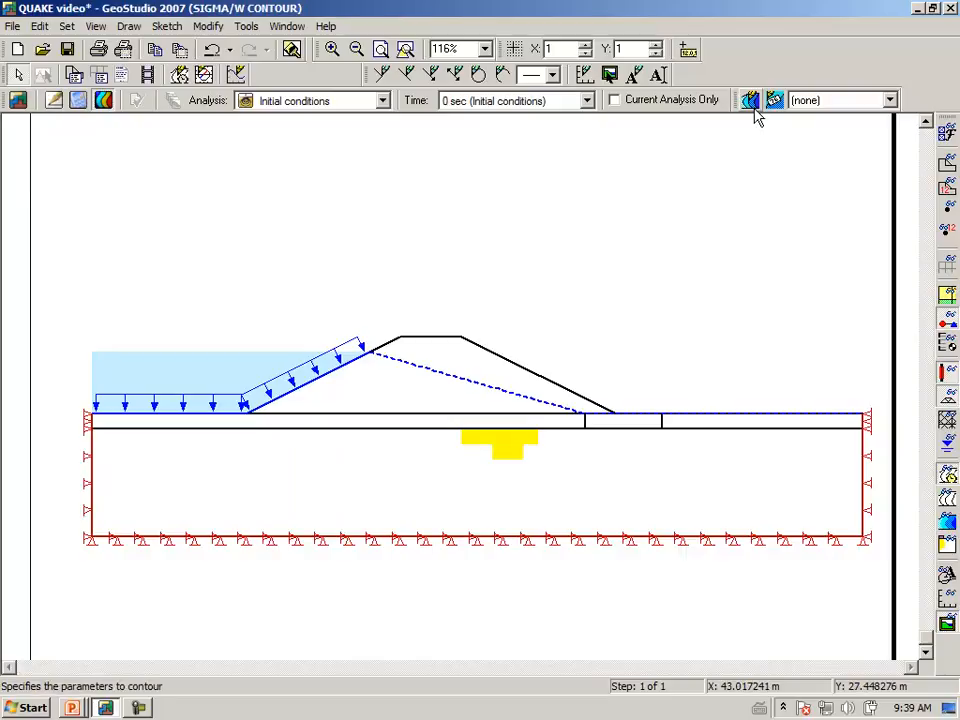
Shade the model with labelled q - p ratio contours for the initial conditions
{"action": "left_click", "coordinate": [750, 100]}
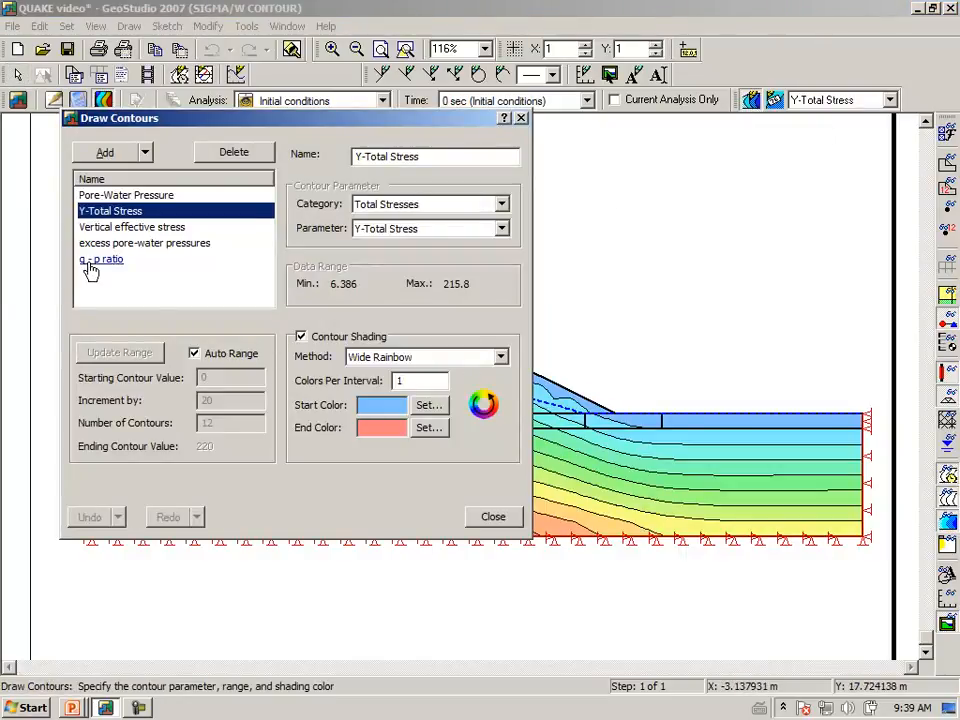
{"action": "left_click", "coordinate": [100, 260]}
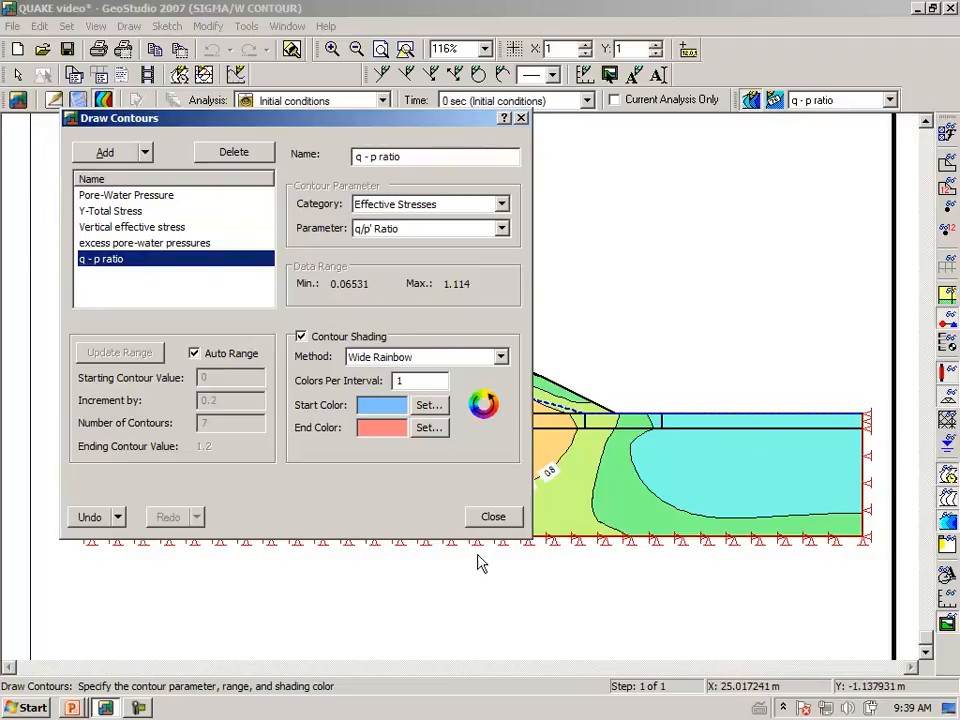
{"action": "left_click", "coordinate": [492, 516]}
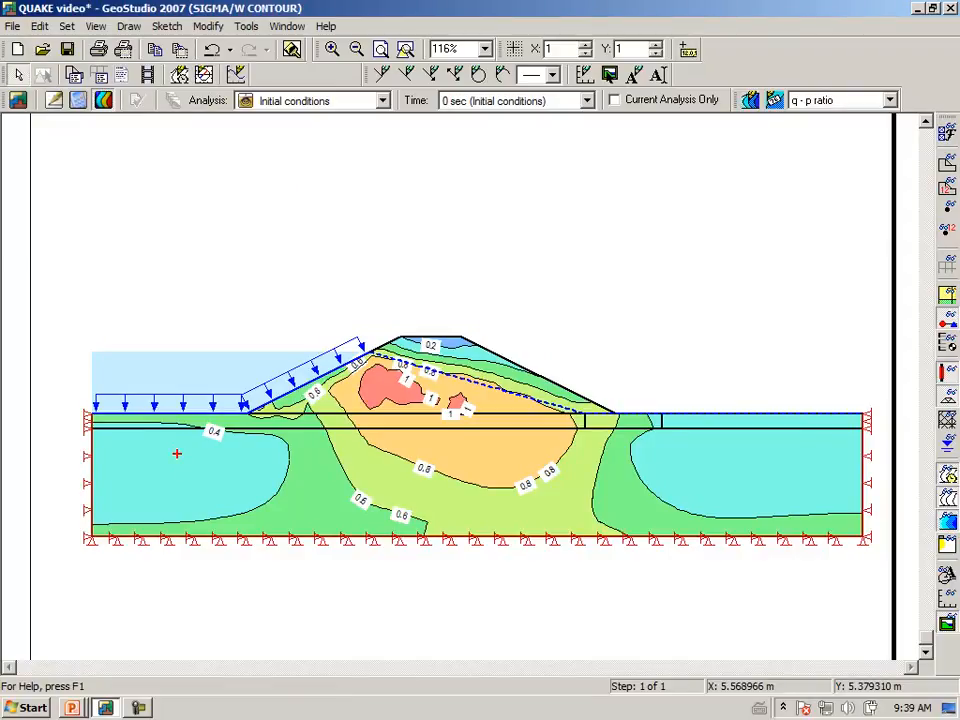
{"action": "mouse_move", "coordinate": [460, 136]}
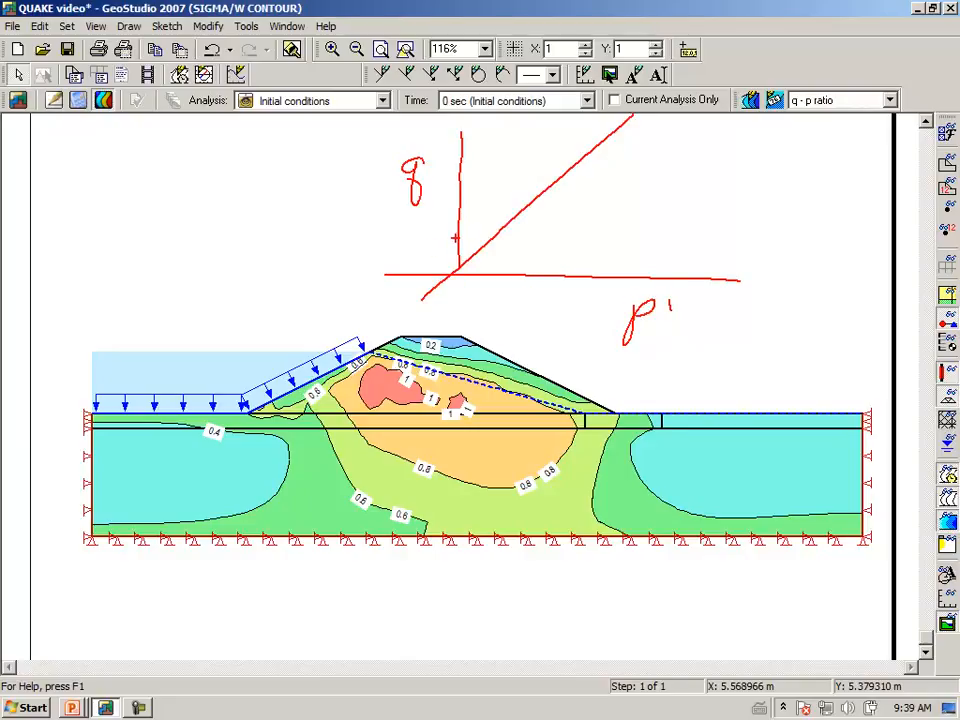
{"action": "left_click_drag", "start_coordinate": [410, 250], "coordinate": [740, 140]}
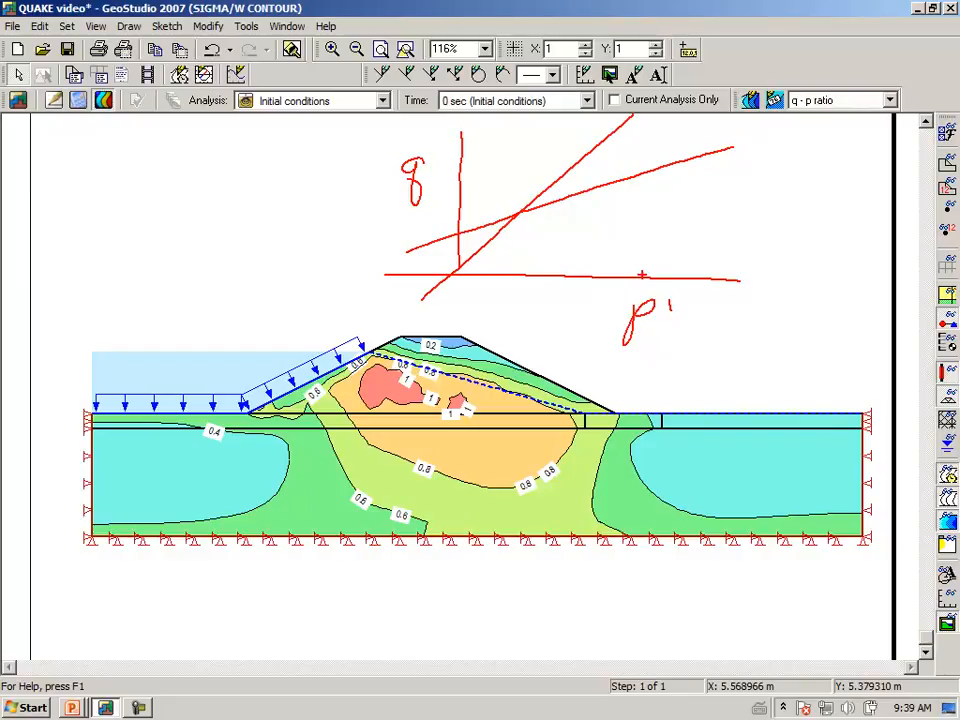
{"action": "left_click_drag", "start_coordinate": [646, 176], "coordinate": [646, 280]}
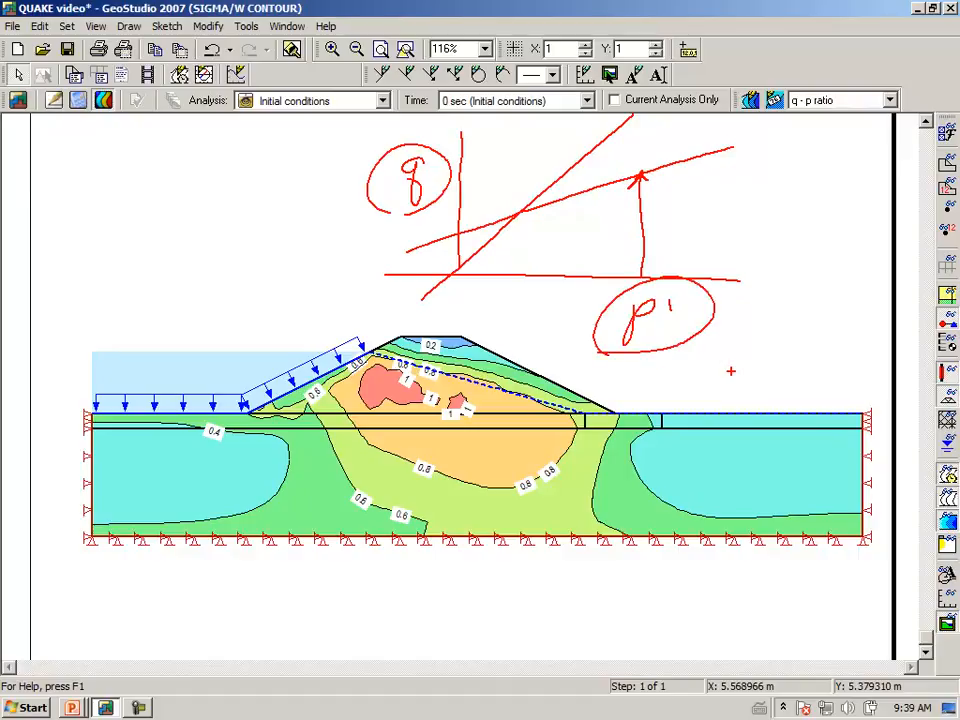
{"action": "mouse_move", "coordinate": [404, 470]}
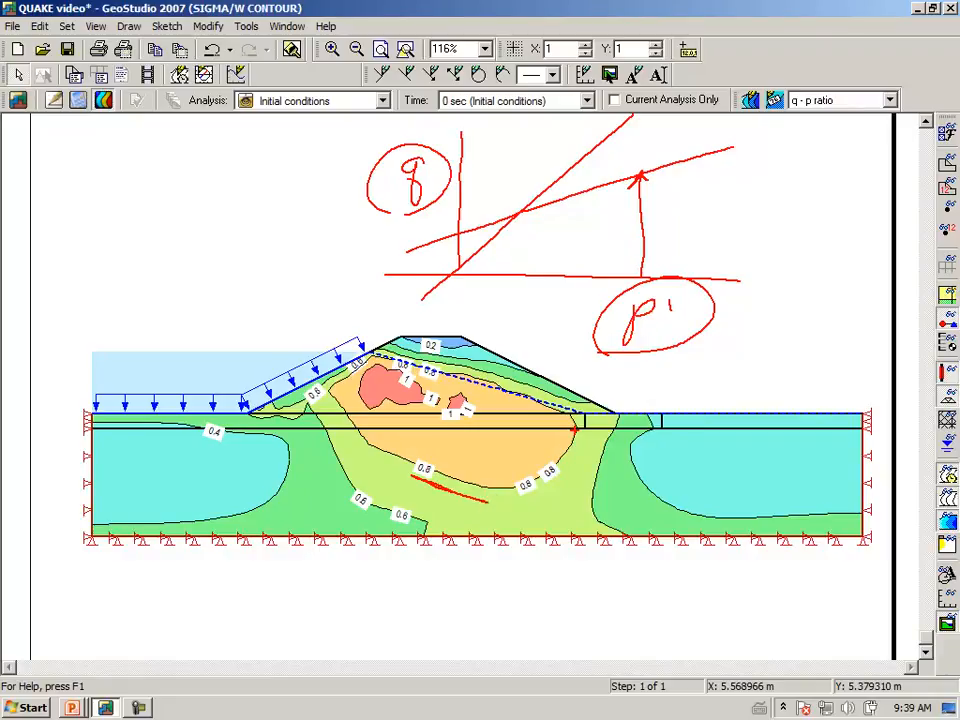
{"action": "left_click_drag", "start_coordinate": [360, 432], "coordinate": [576, 424]}
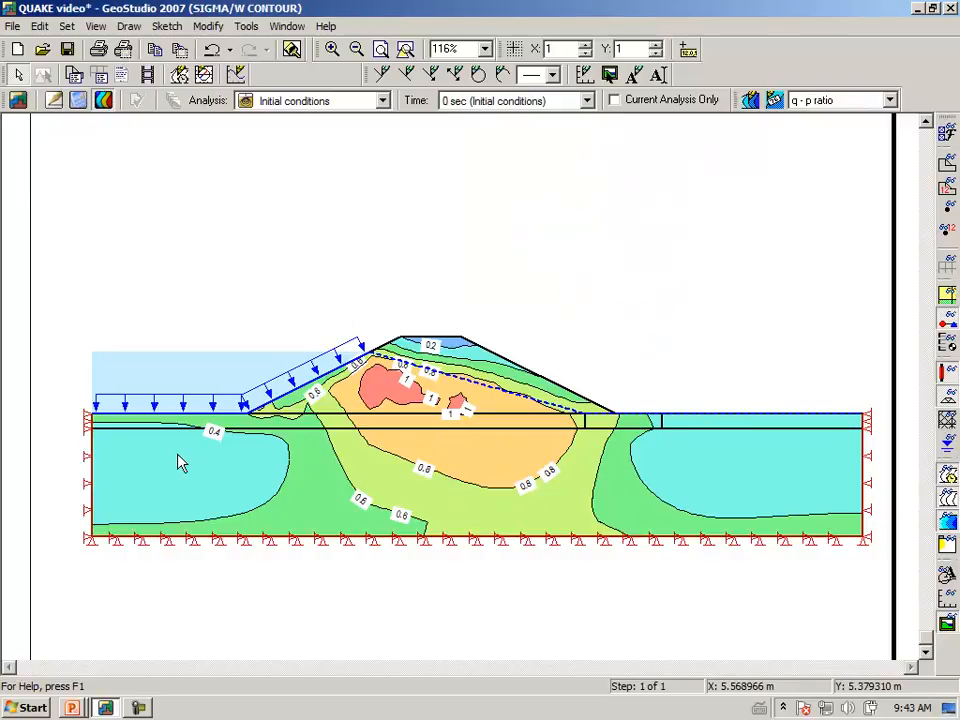
{"action": "mouse_move", "coordinate": [324, 336]}
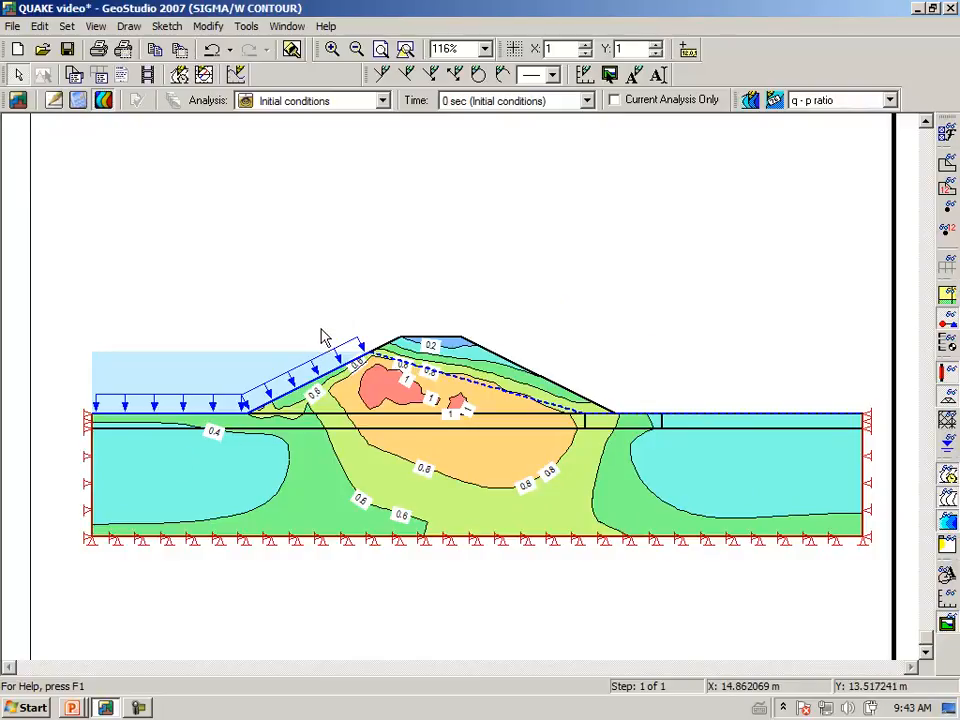
{"action": "mouse_move", "coordinate": [338, 324]}
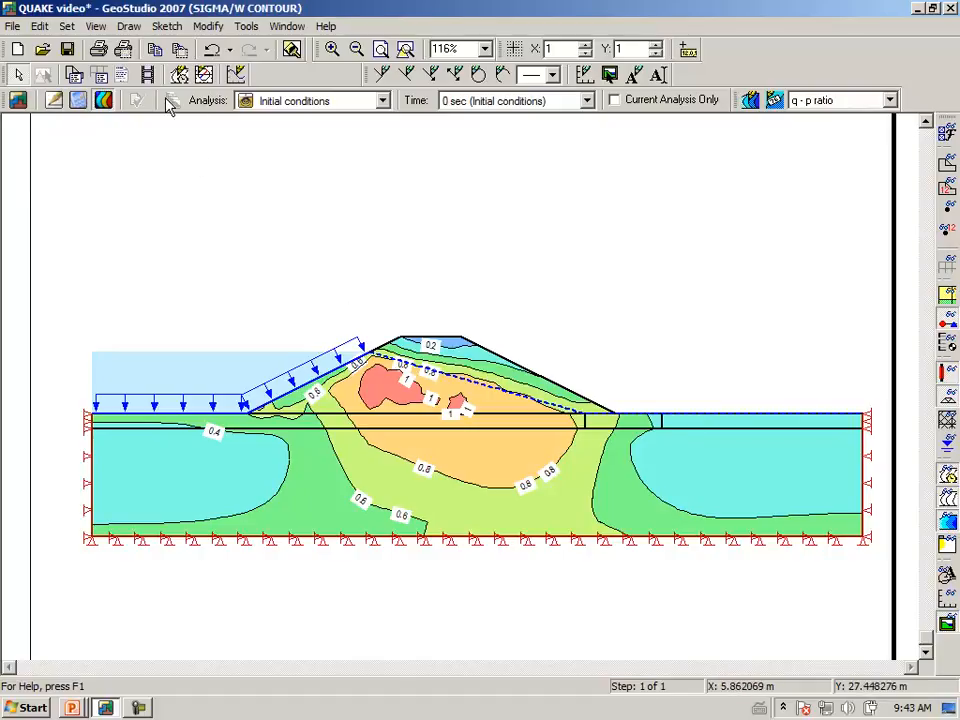
Bring up the Draw Graph window plotting vertical total stress against Y
{"action": "left_click", "coordinate": [128, 24]}
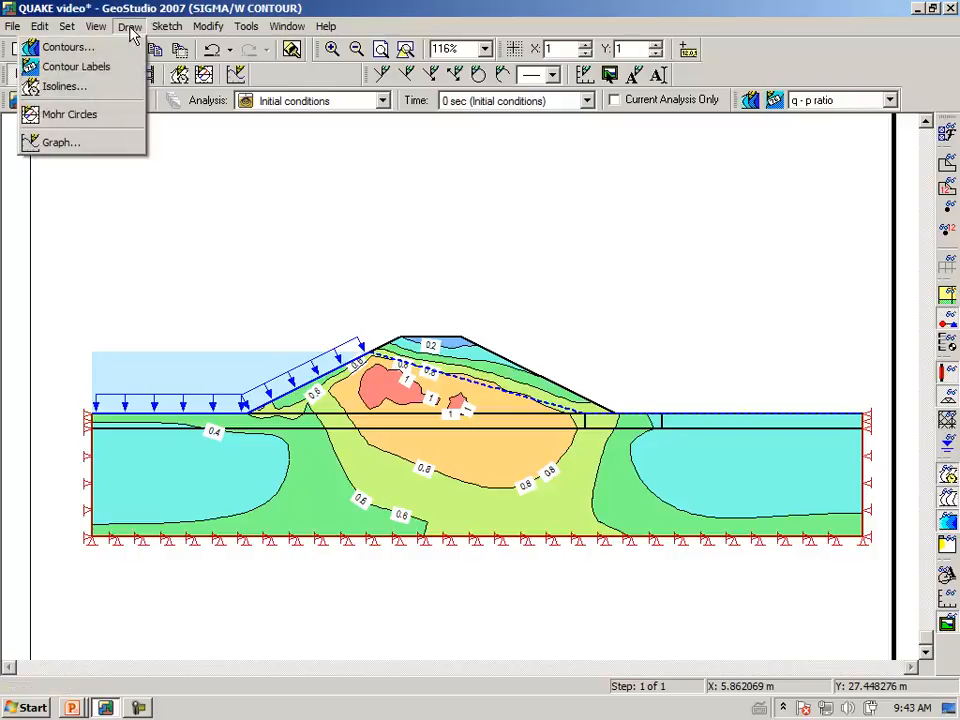
{"action": "left_click", "coordinate": [60, 140]}
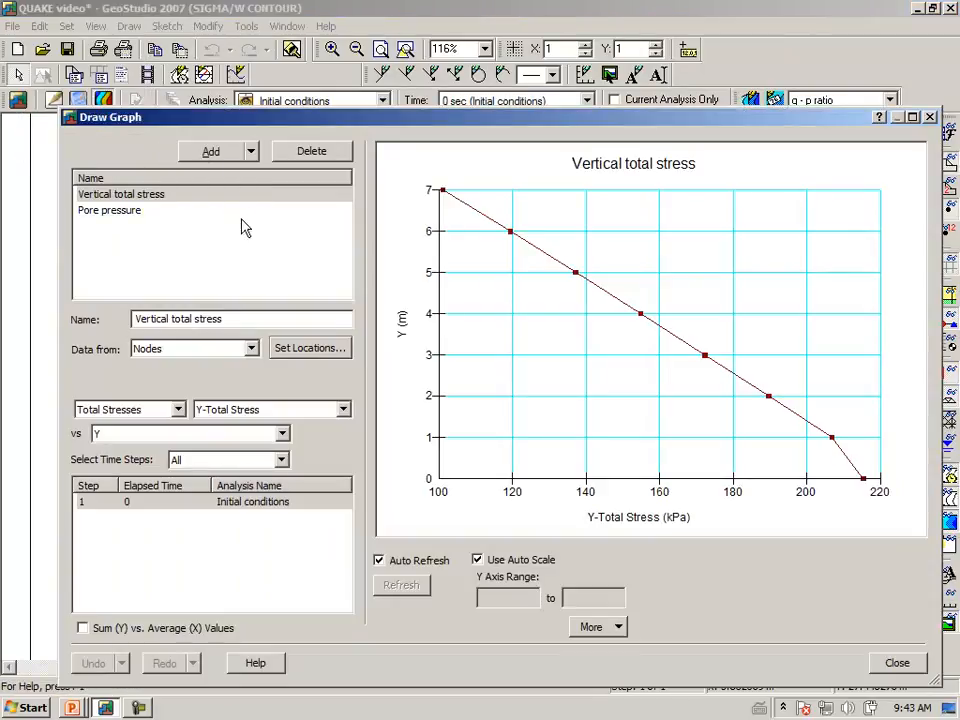
{"action": "mouse_move", "coordinate": [224, 246]}
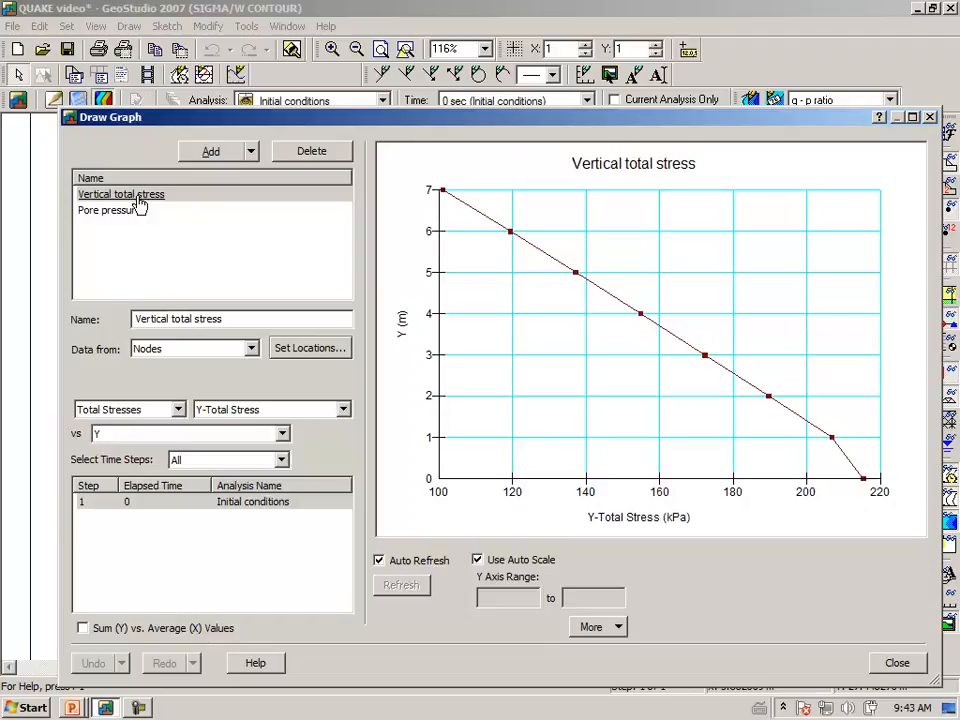
Review the Vertical total stress graph's node locations, then return to the q/p' ratio contour plot
{"action": "left_click", "coordinate": [120, 194]}
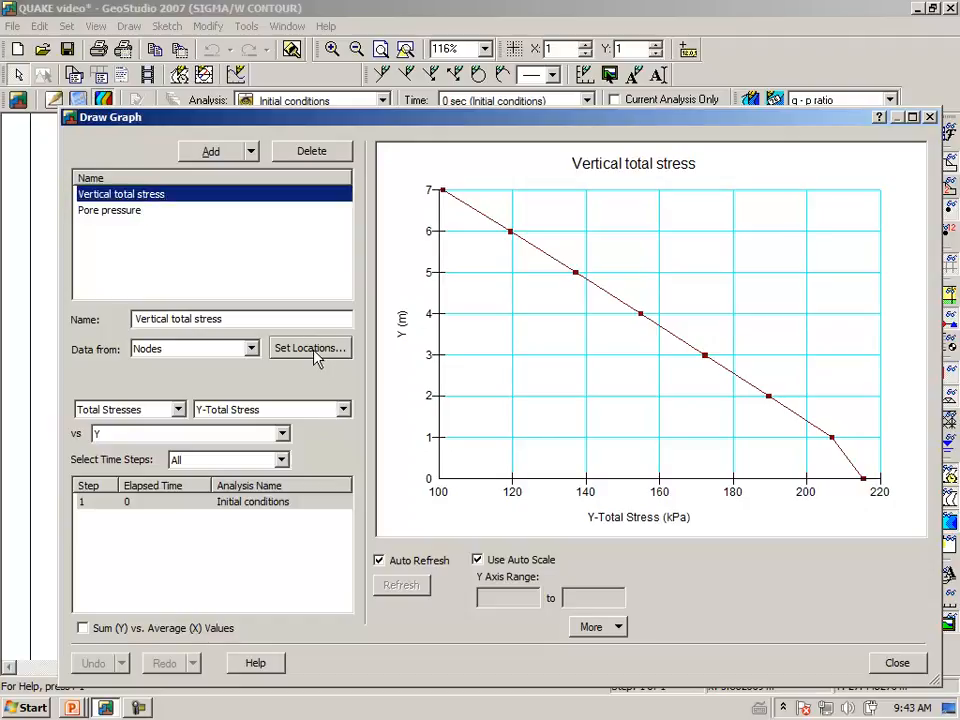
{"action": "left_click", "coordinate": [310, 348]}
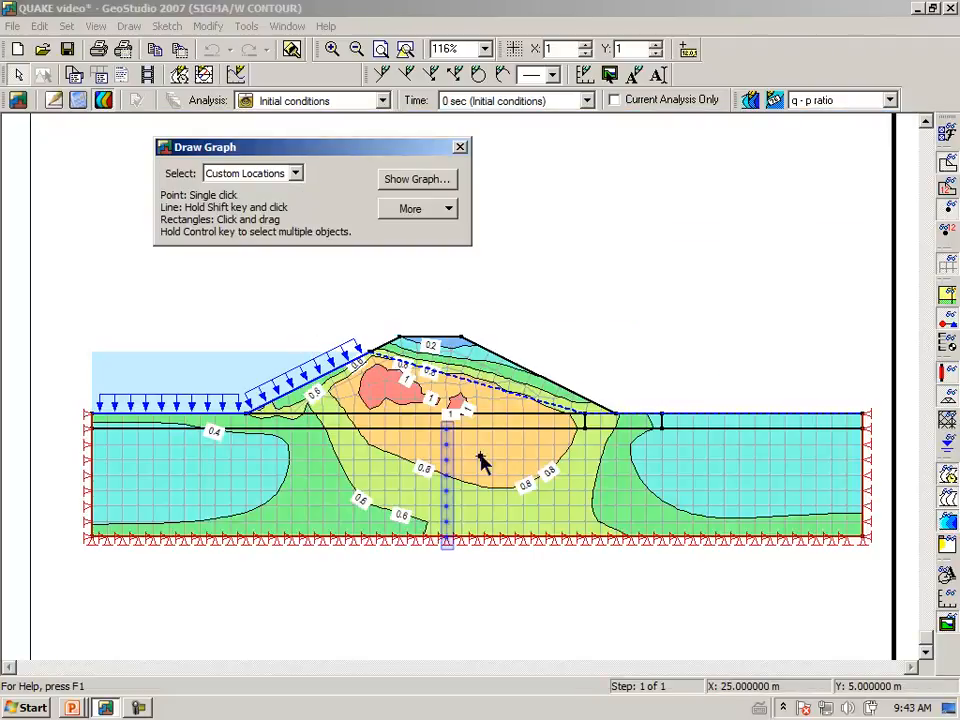
{"action": "mouse_move", "coordinate": [448, 528]}
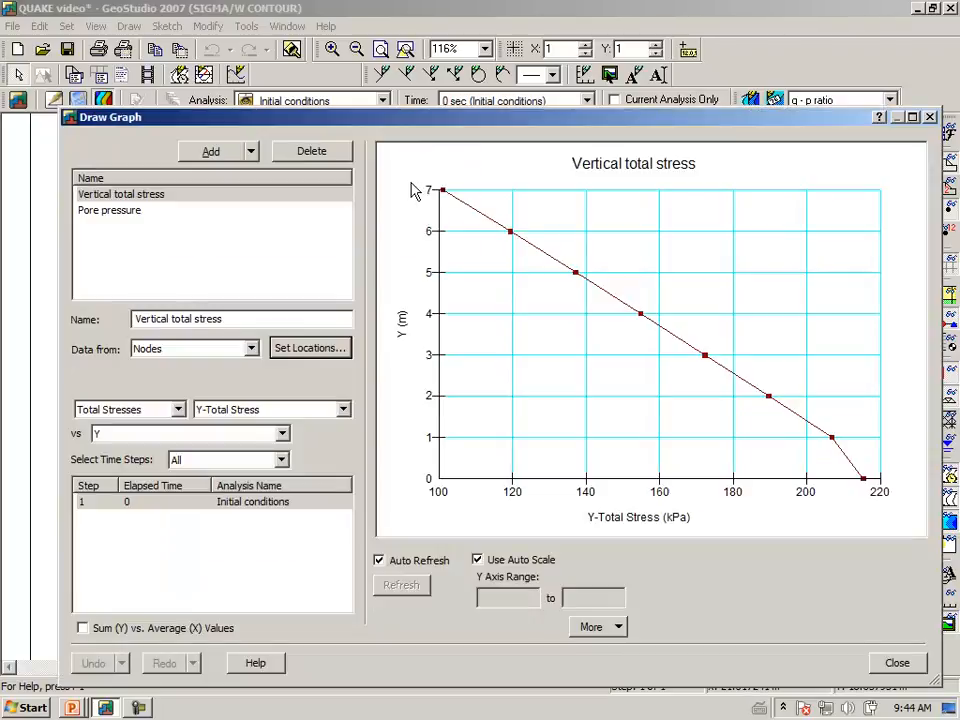
{"action": "mouse_move", "coordinate": [232, 278]}
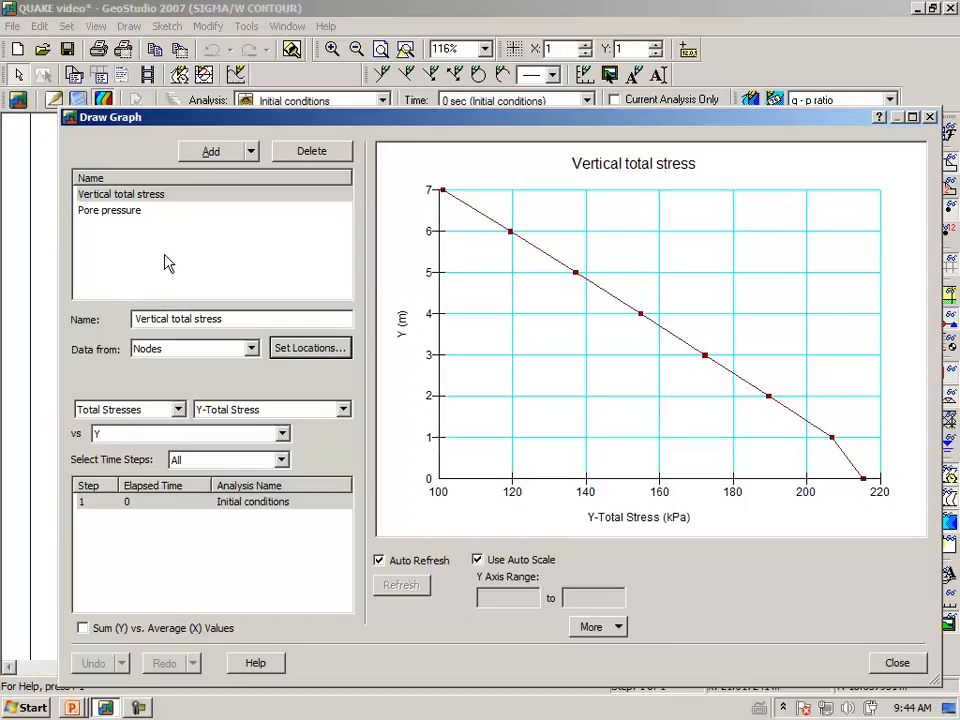
{"action": "mouse_move", "coordinate": [176, 260]}
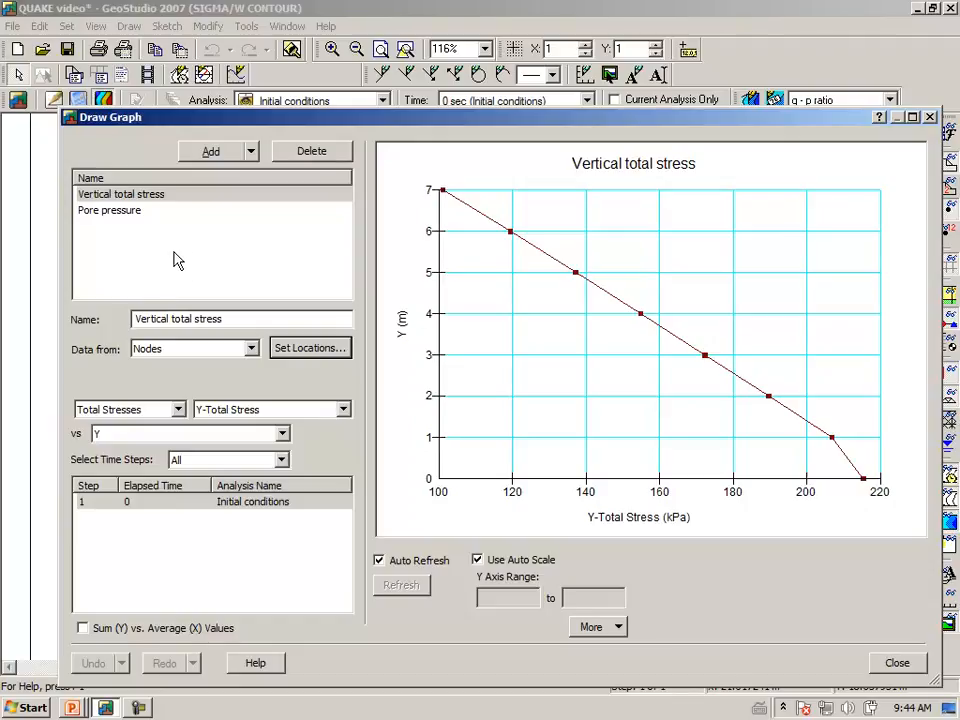
{"action": "mouse_move", "coordinate": [192, 250]}
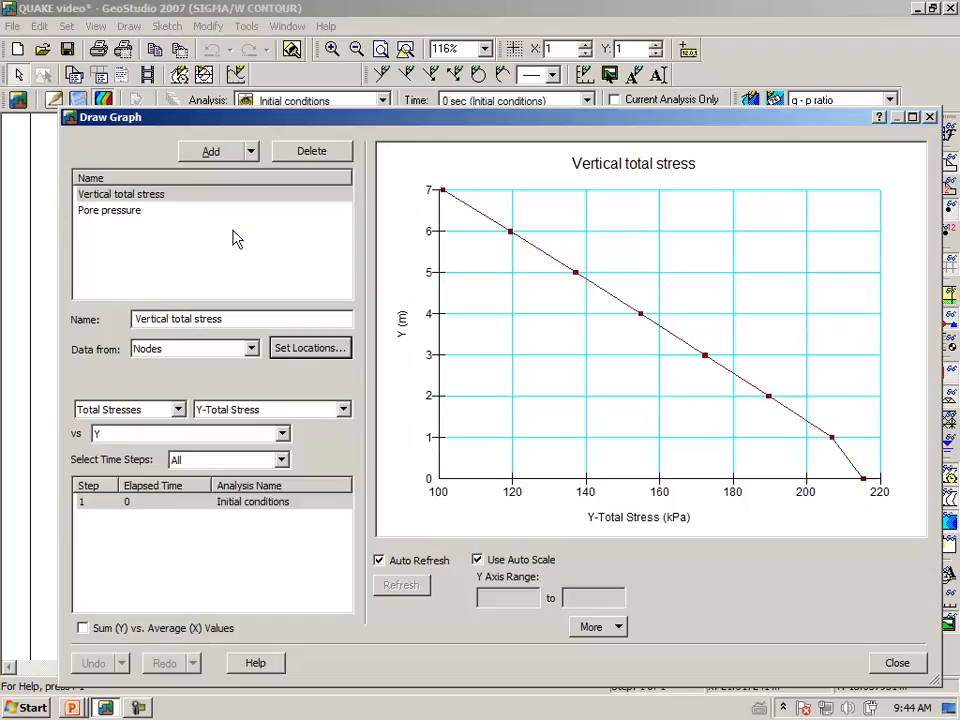
{"action": "mouse_move", "coordinate": [230, 242]}
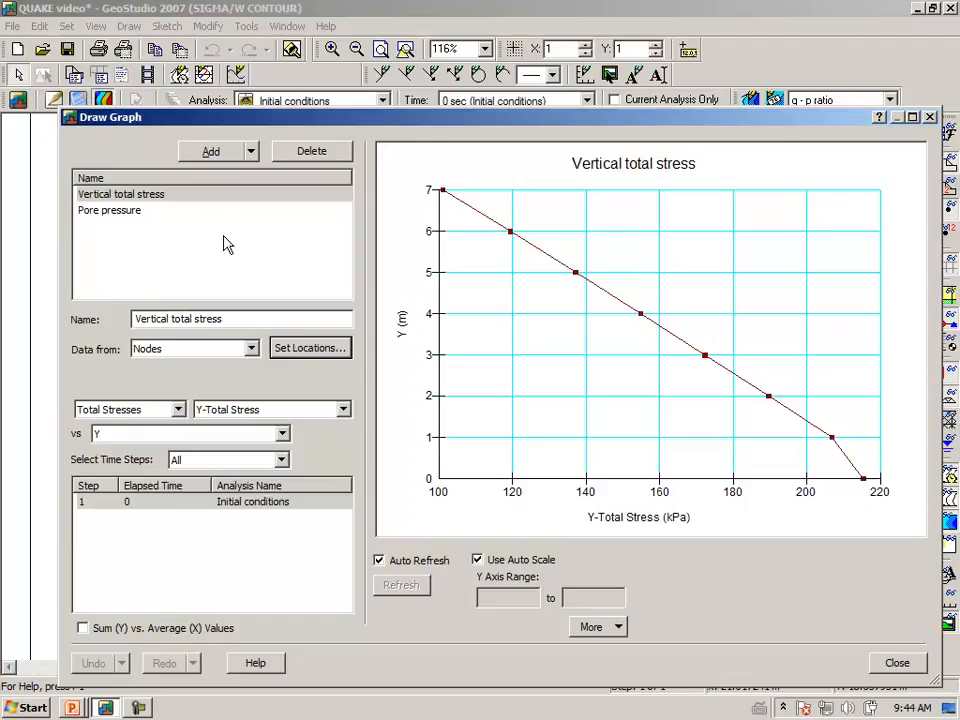
{"action": "mouse_move", "coordinate": [224, 248]}
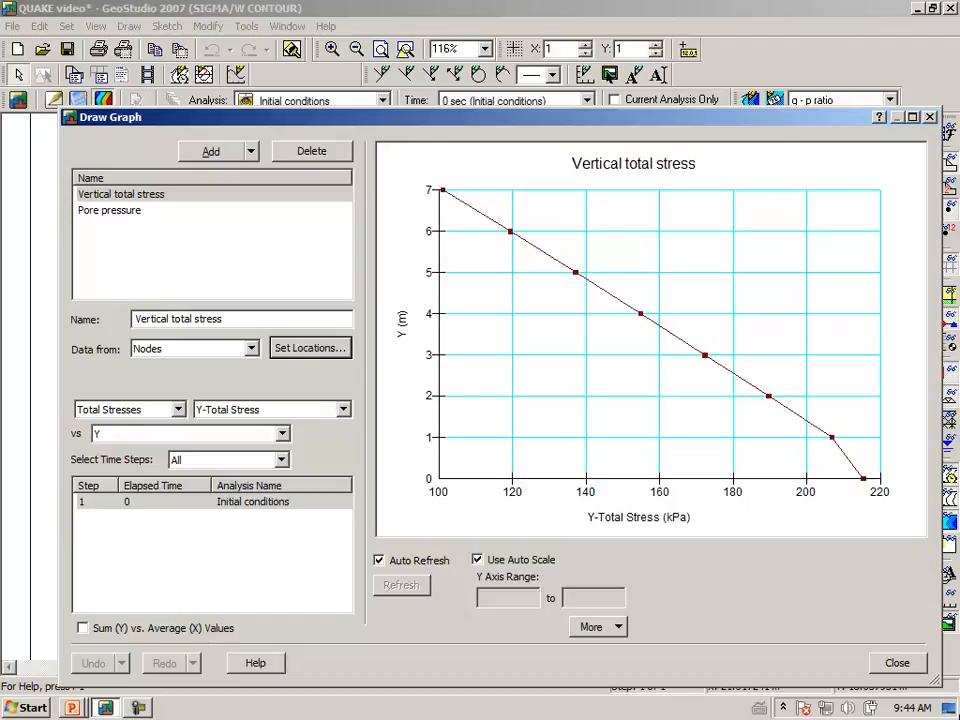
{"action": "left_click", "coordinate": [896, 662]}
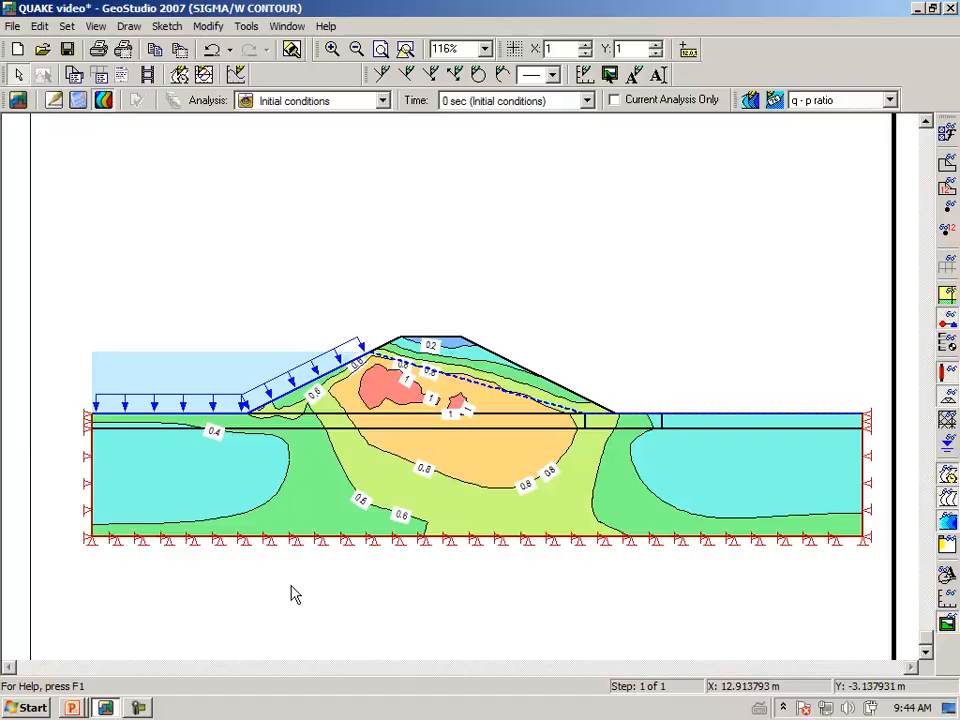
{"action": "mouse_move", "coordinate": [296, 590]}
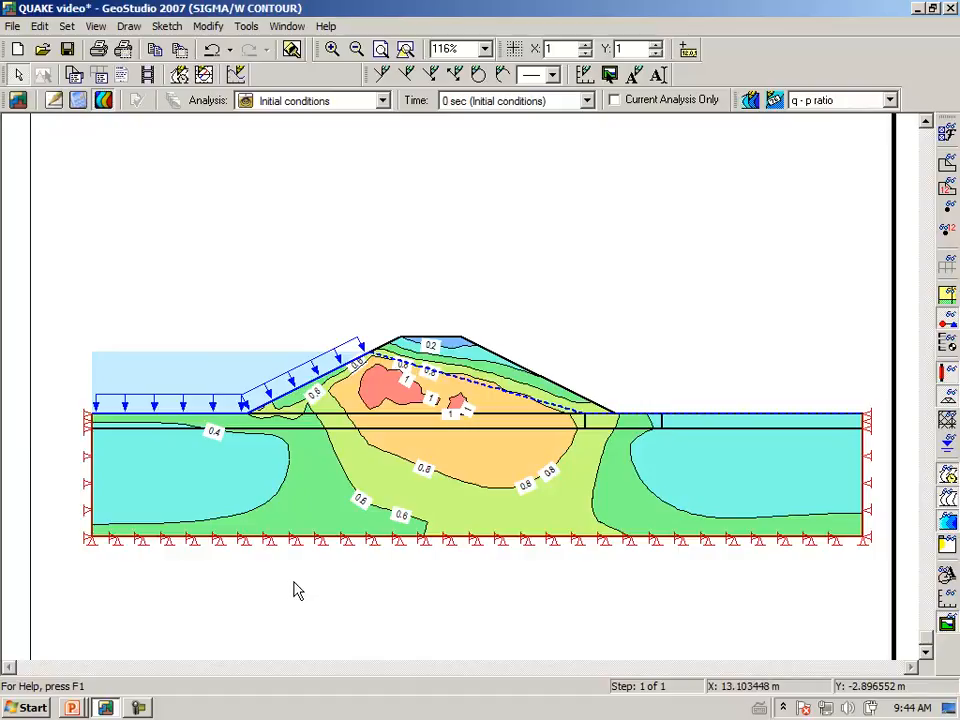